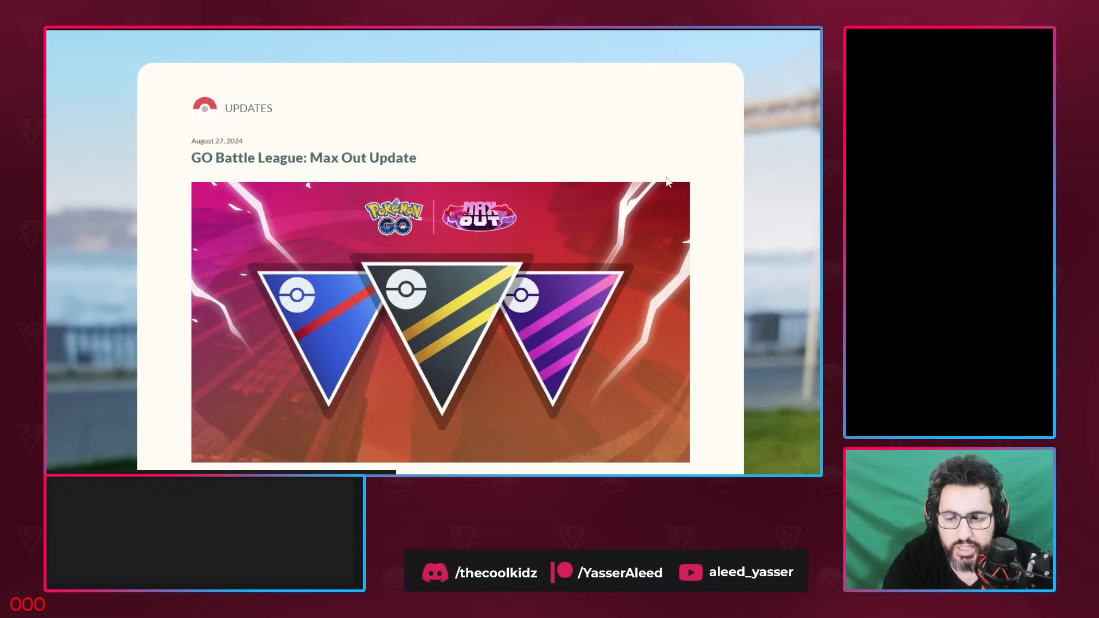
pyautogui.moveTo(785, 172)
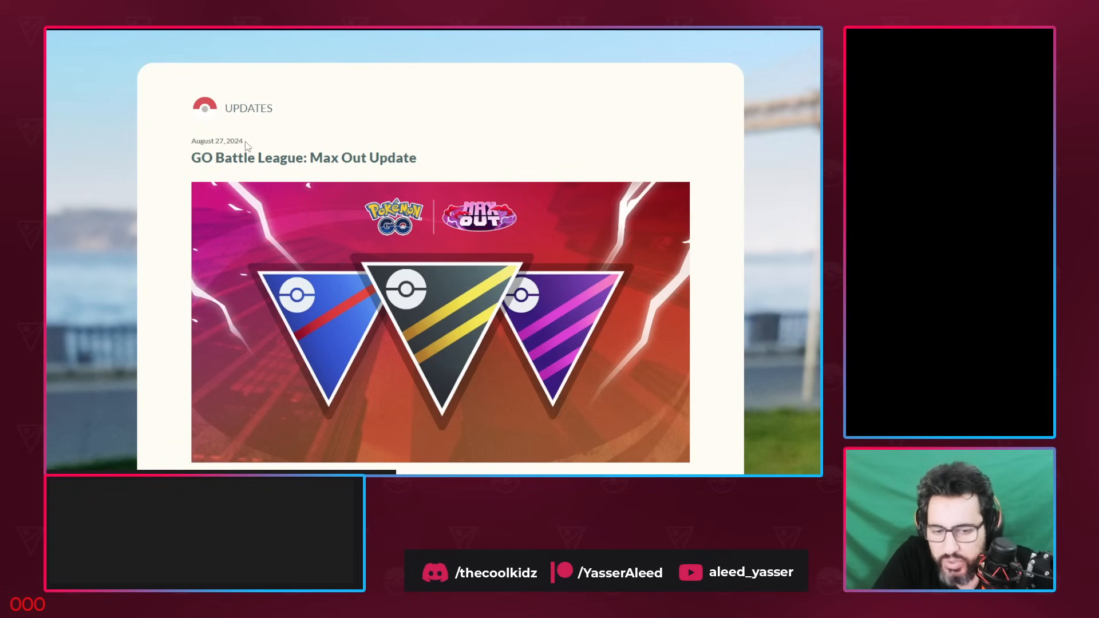
pyautogui.moveTo(256, 163)
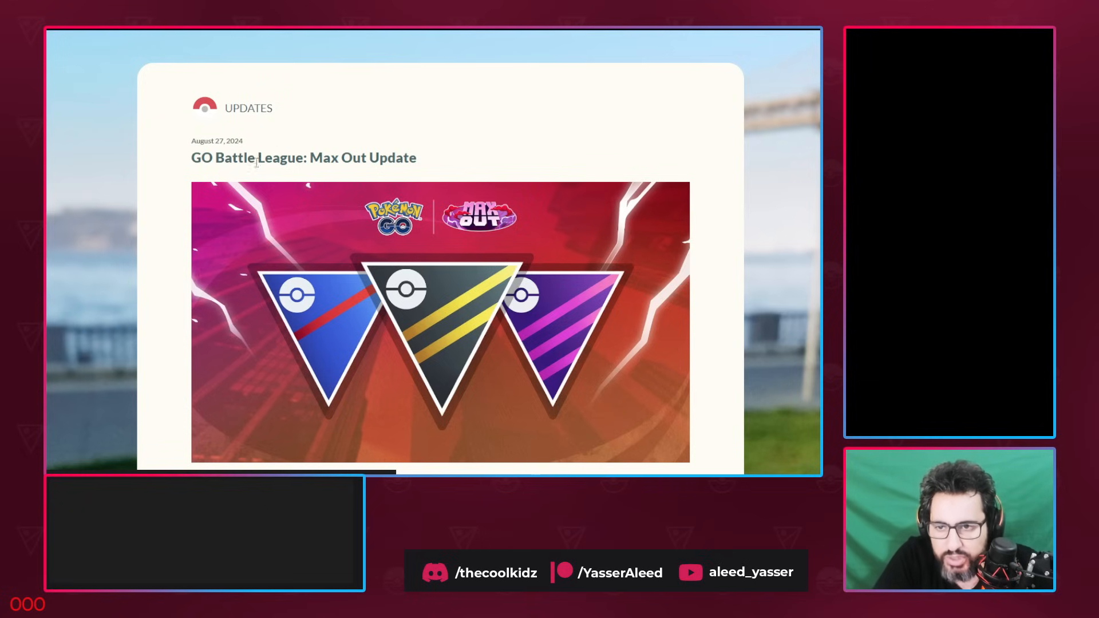
# Scroll past the Max Out Update banner to the season start date and start-of-season changes
pyautogui.scroll(-3)
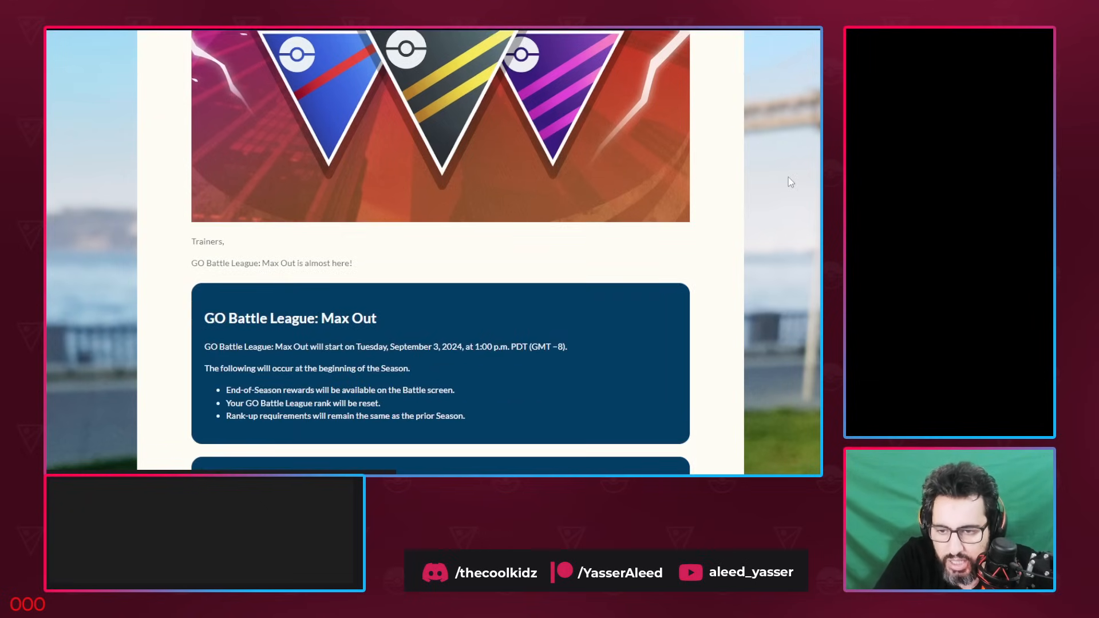
pyautogui.scroll(-3)
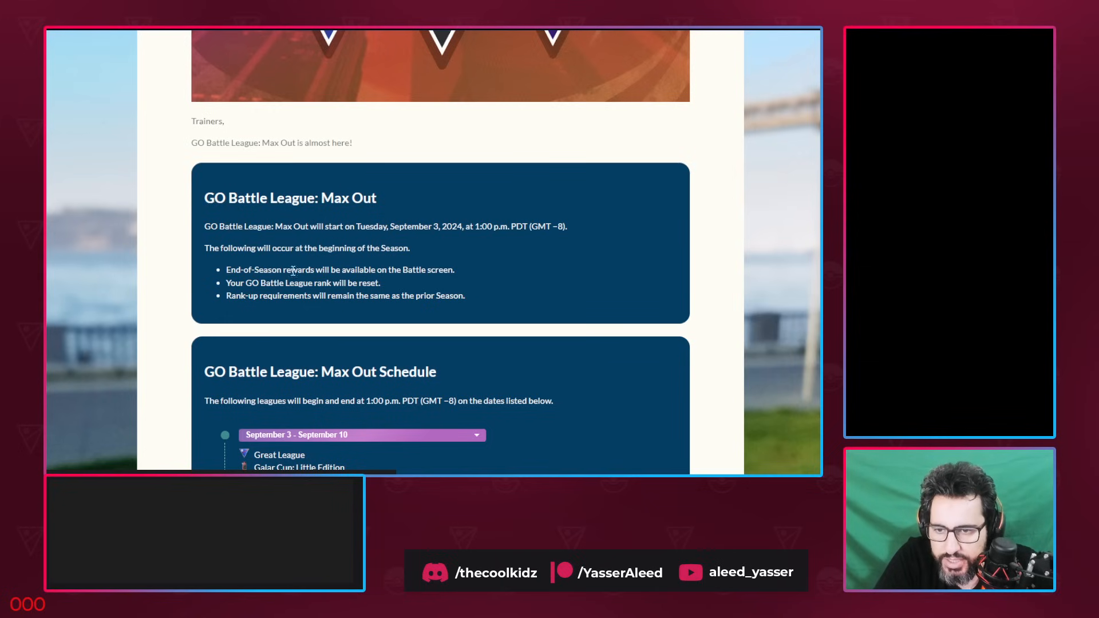
pyautogui.moveTo(462, 274)
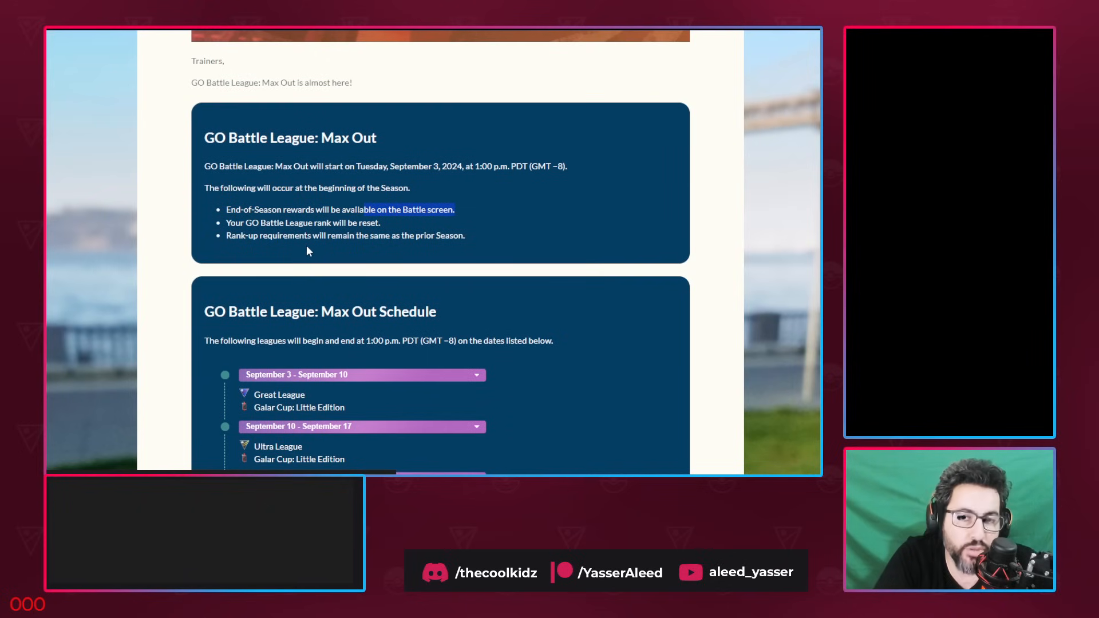
pyautogui.moveTo(297, 247)
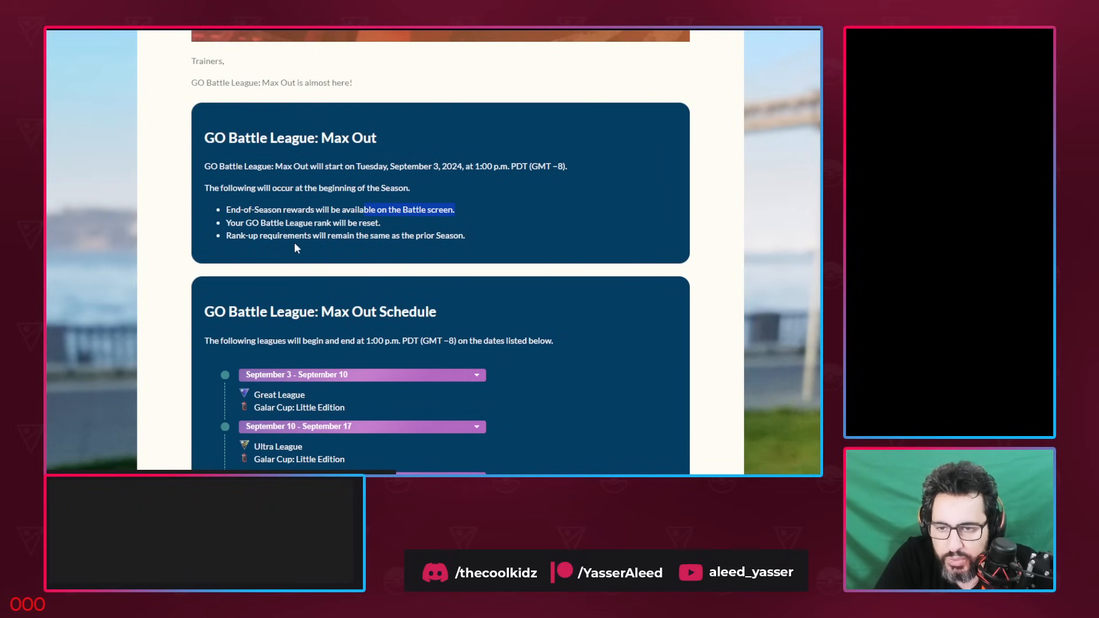
pyautogui.moveTo(509, 271)
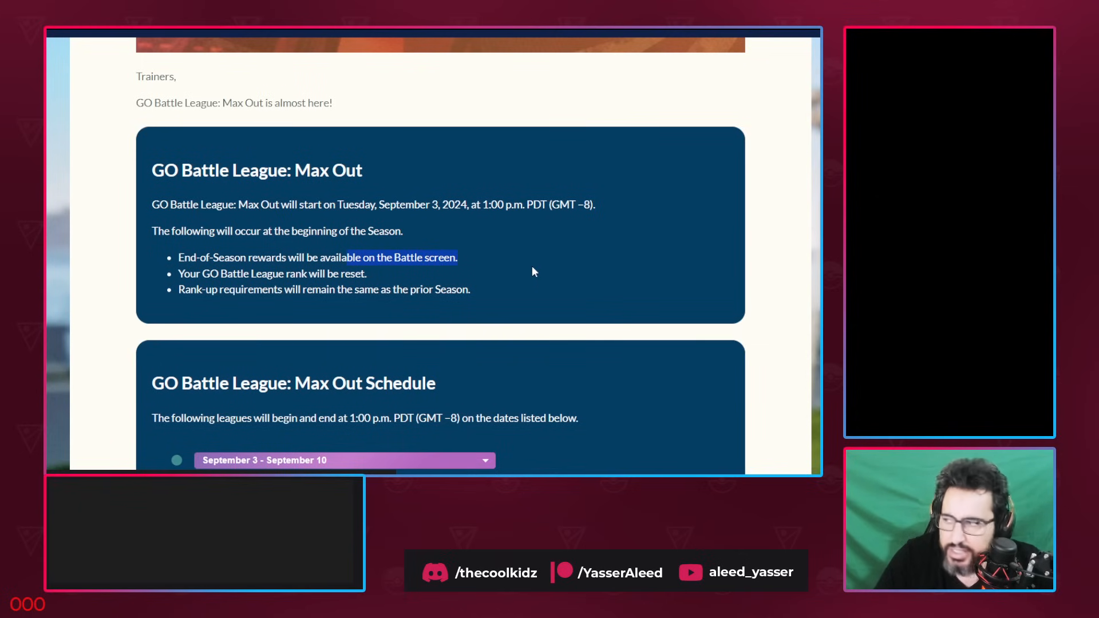
pyautogui.scroll(-3)
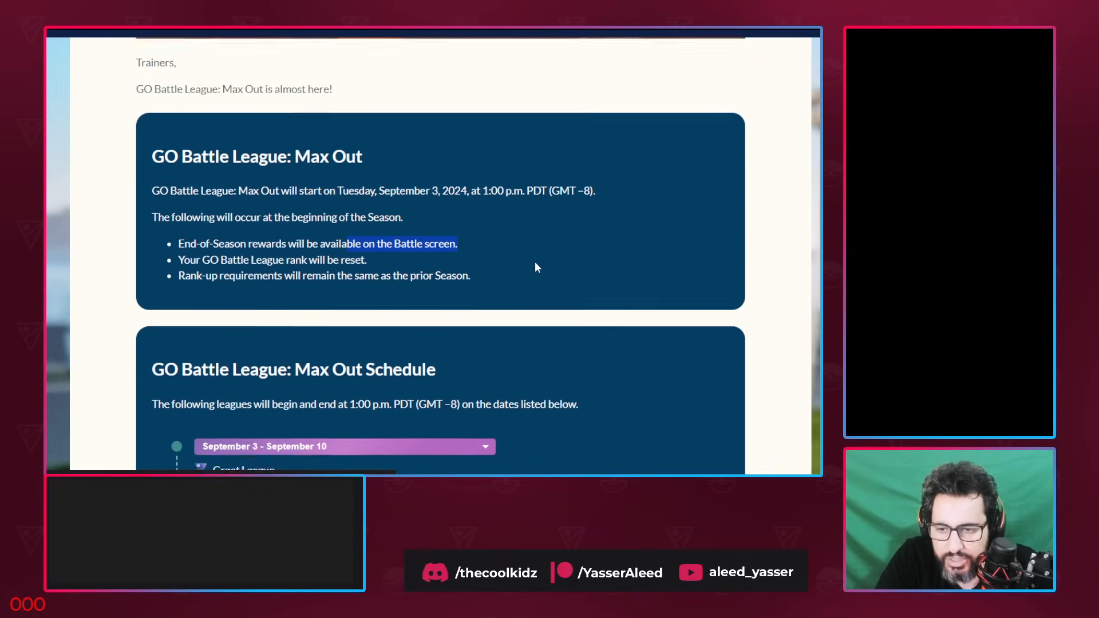
pyautogui.scroll(-3)
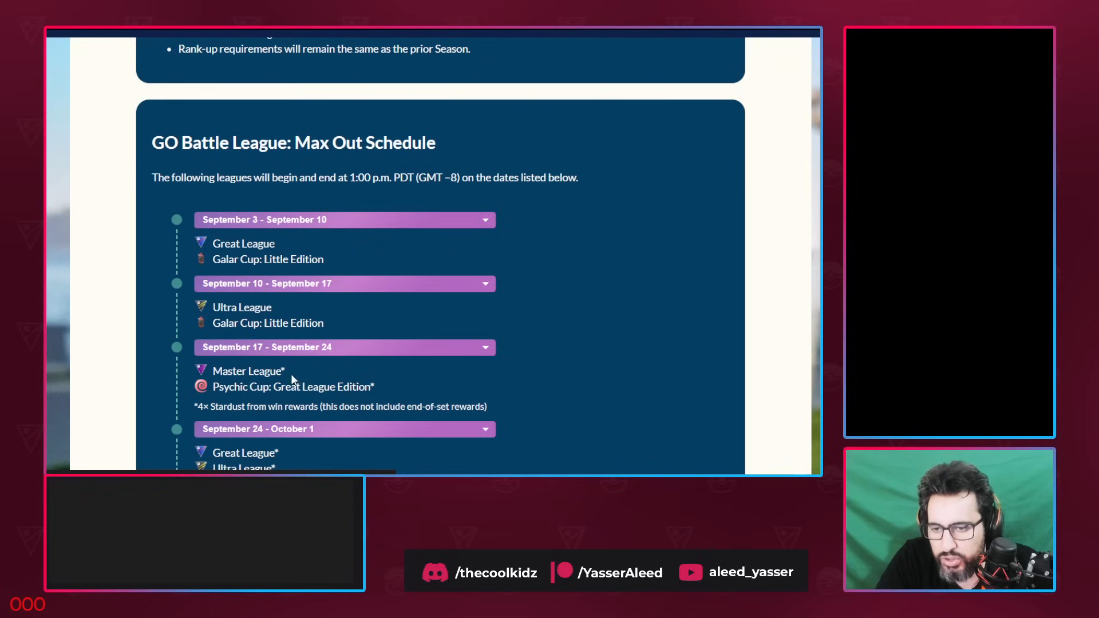
pyautogui.moveTo(321, 177)
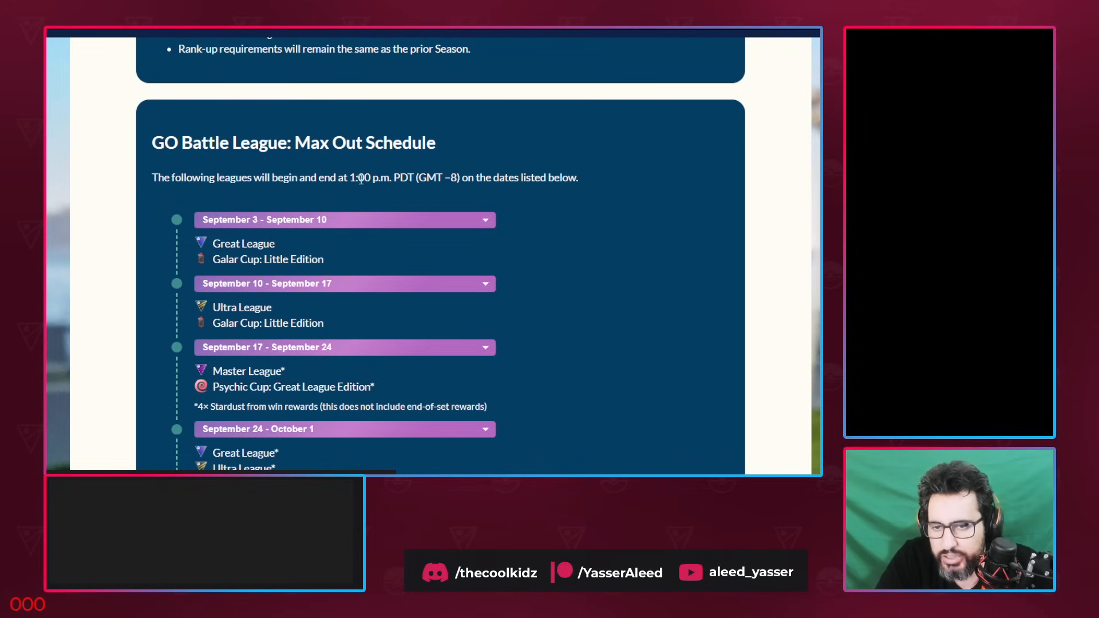
pyautogui.moveTo(528, 197)
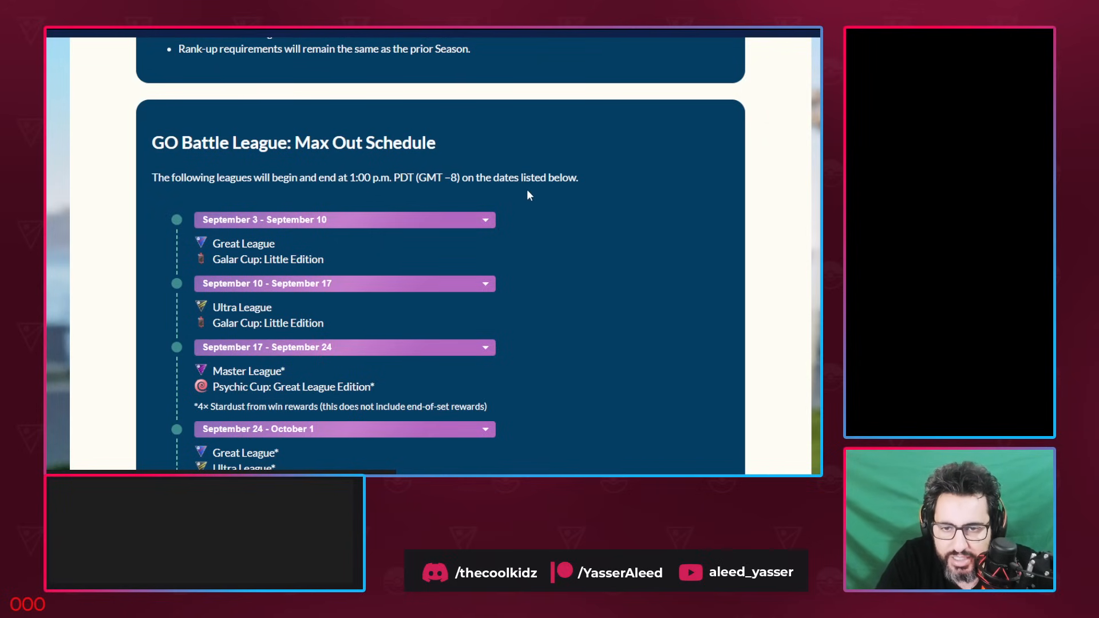
# Scroll down to the Max Out league schedule covering September 3 through October 1
pyautogui.scroll(-3)
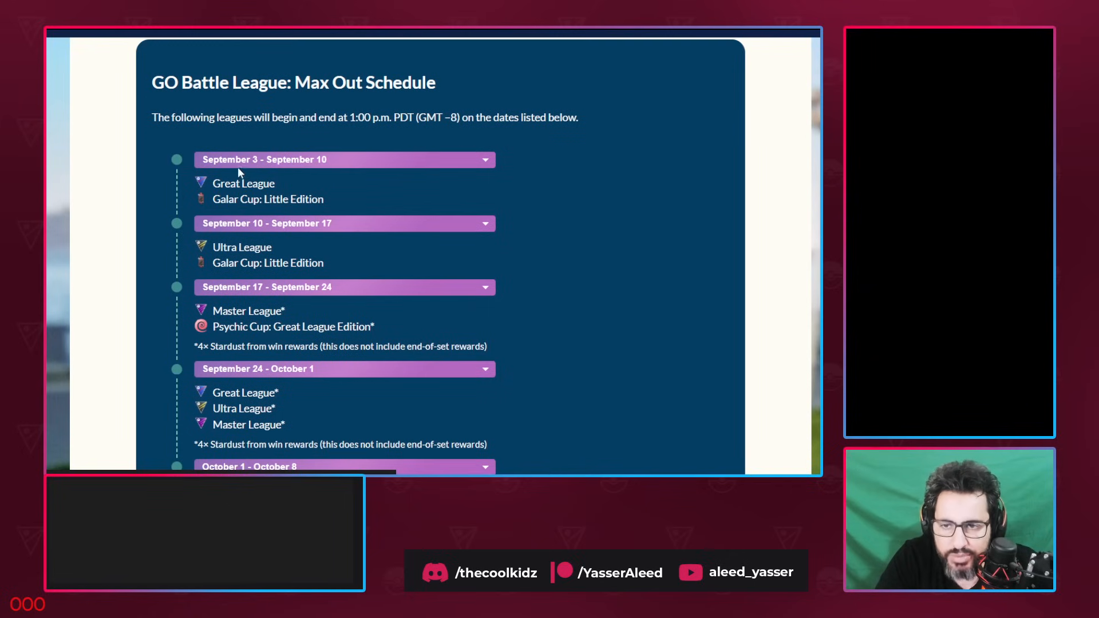
pyautogui.moveTo(282, 169)
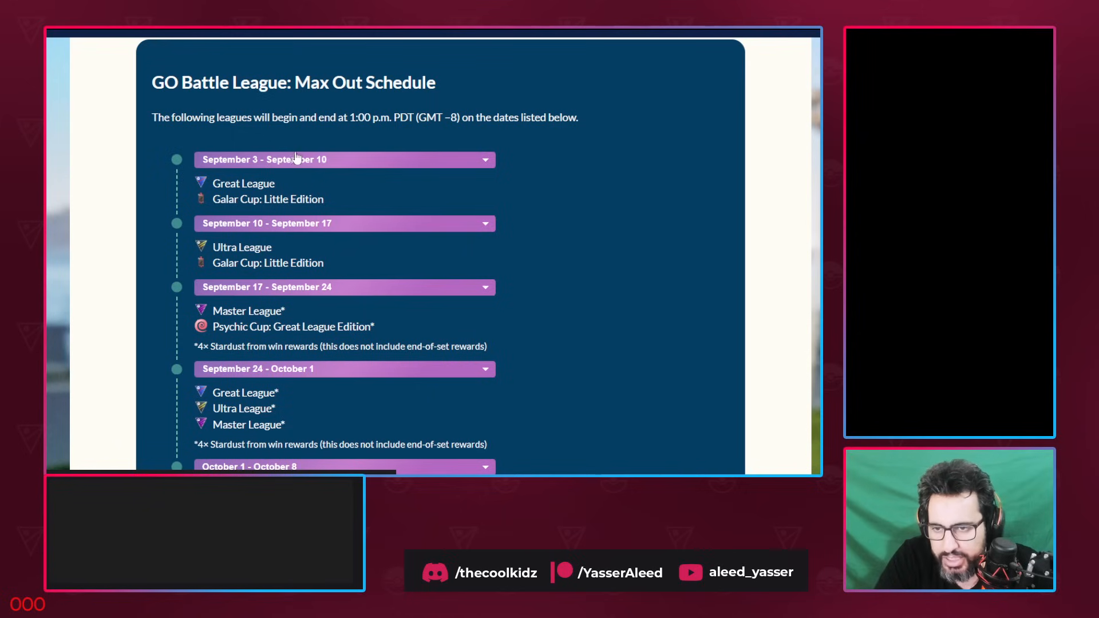
pyautogui.moveTo(291, 148)
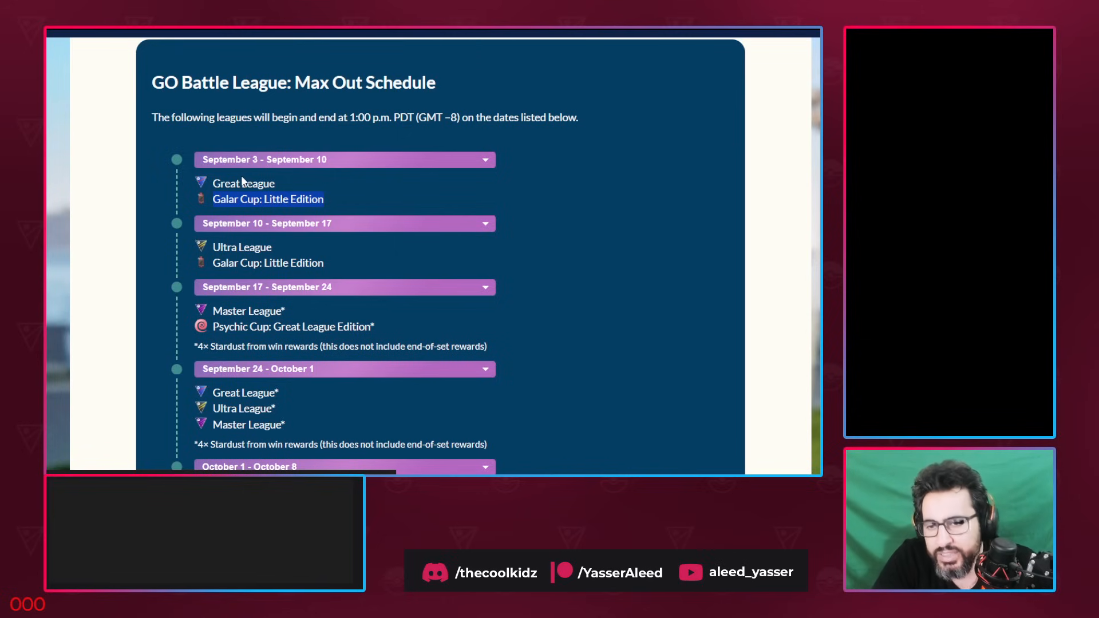
# Scroll the schedule to the October 1 – October 22 weeks, including Sunshine Cup and Halloween Cup: Little Edition
pyautogui.scroll(-3)
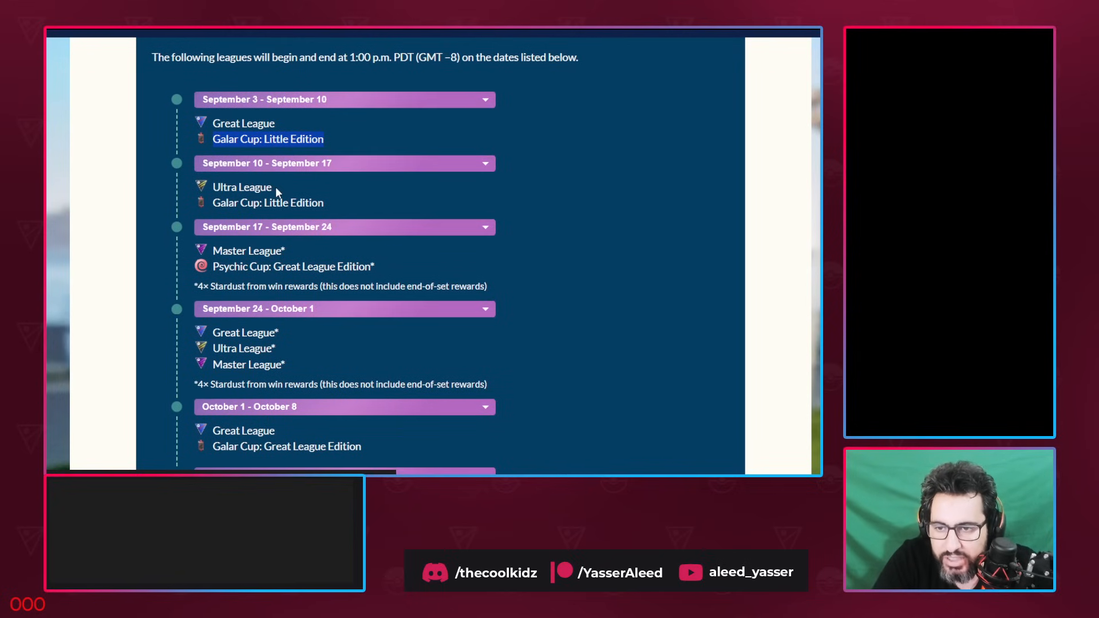
pyautogui.moveTo(237, 203)
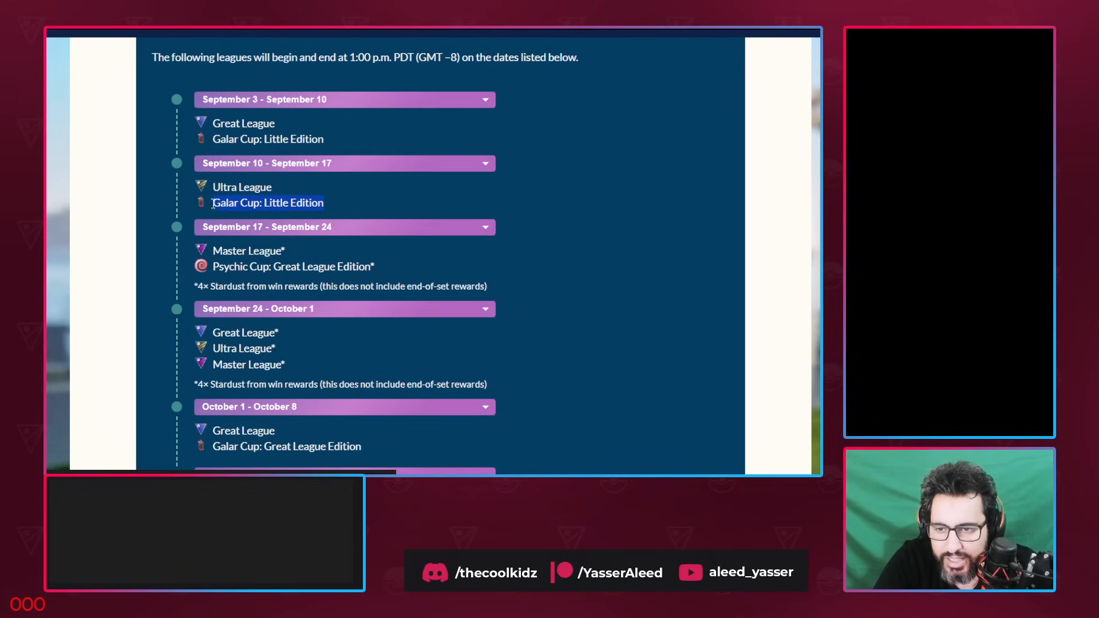
pyautogui.scroll(-3)
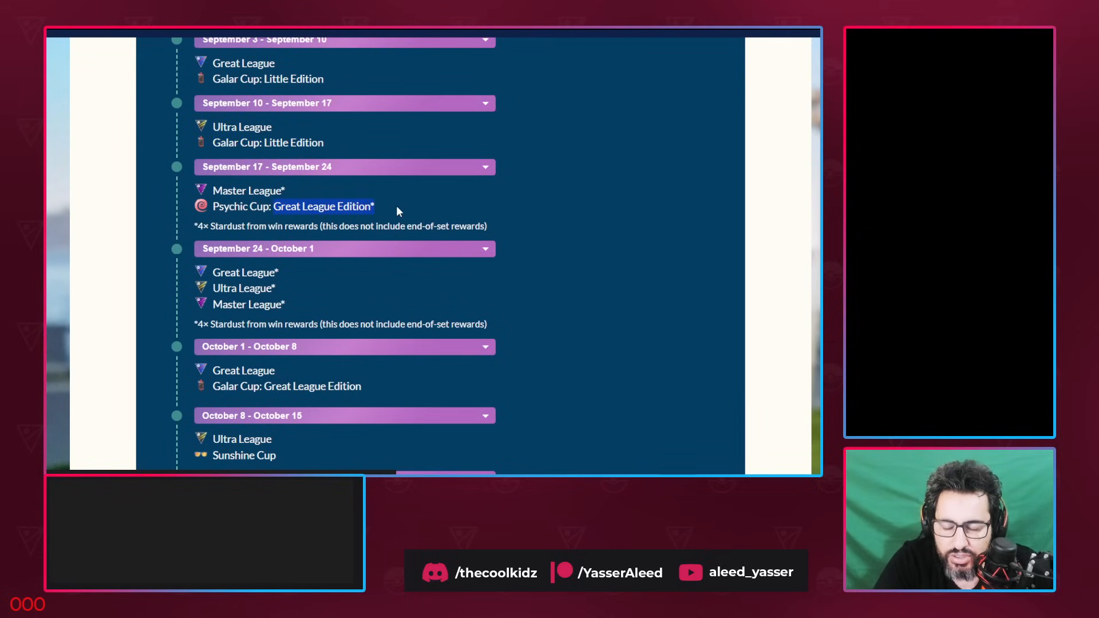
pyautogui.moveTo(385, 212)
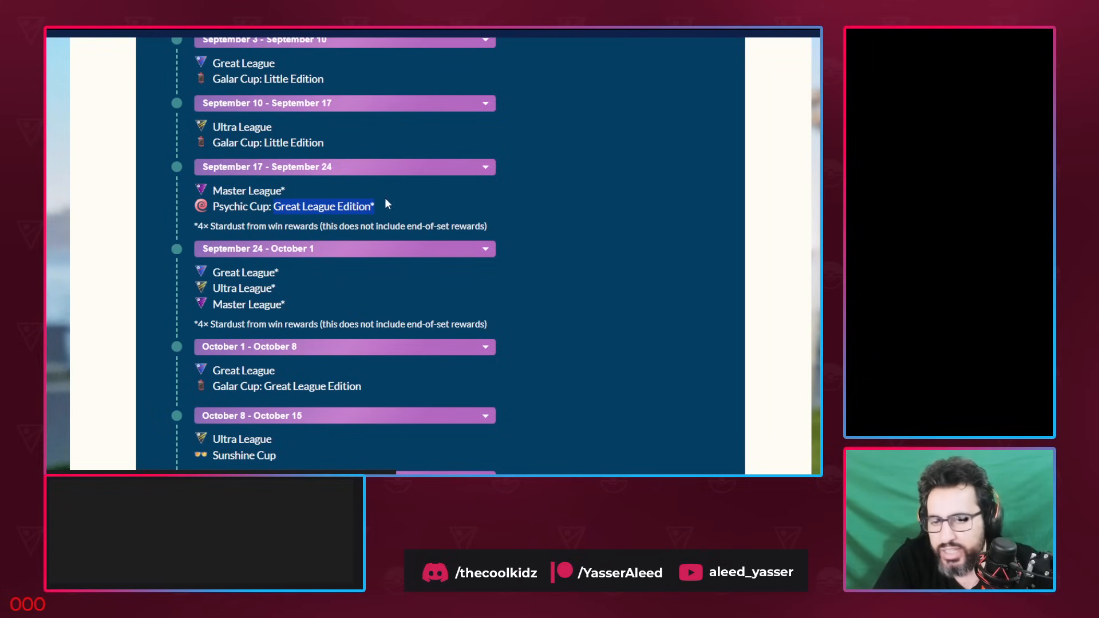
pyautogui.moveTo(350, 202)
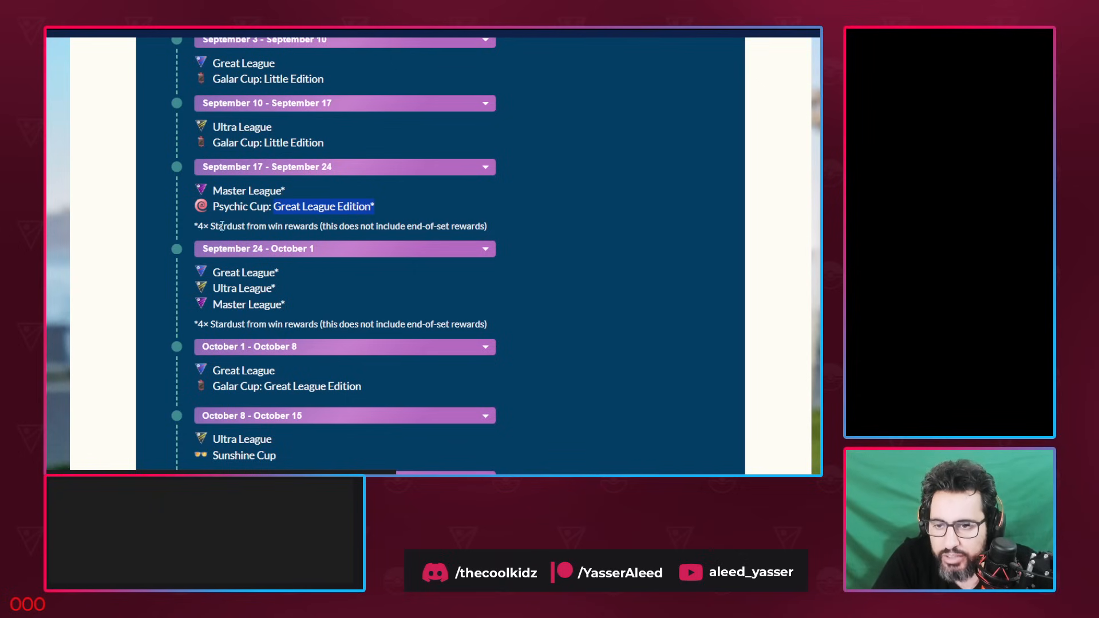
pyautogui.scroll(-3)
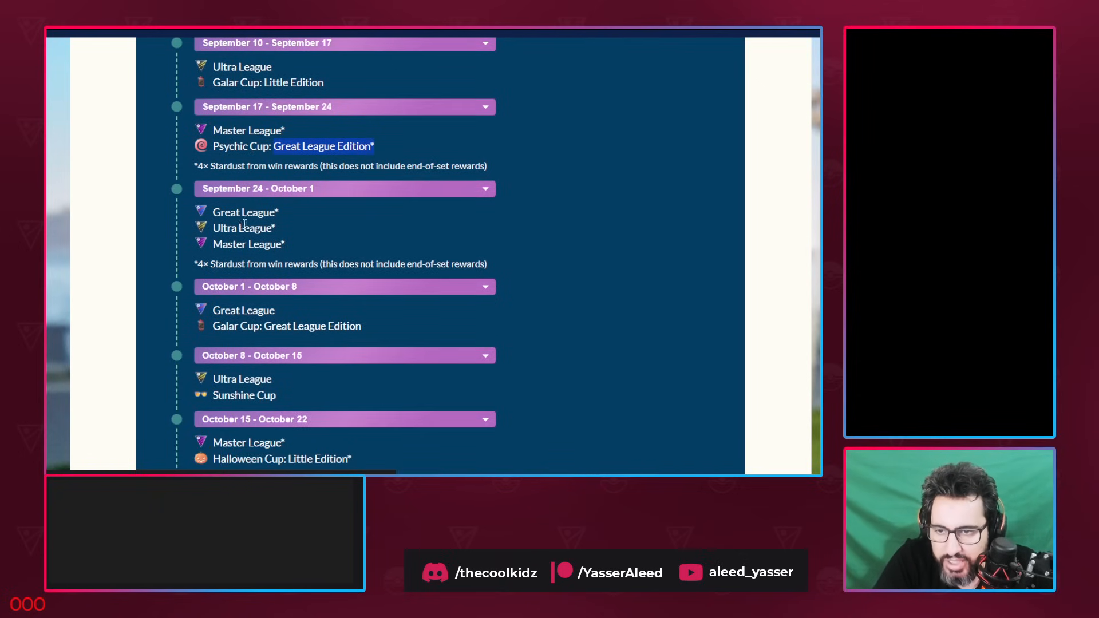
pyautogui.moveTo(245, 240)
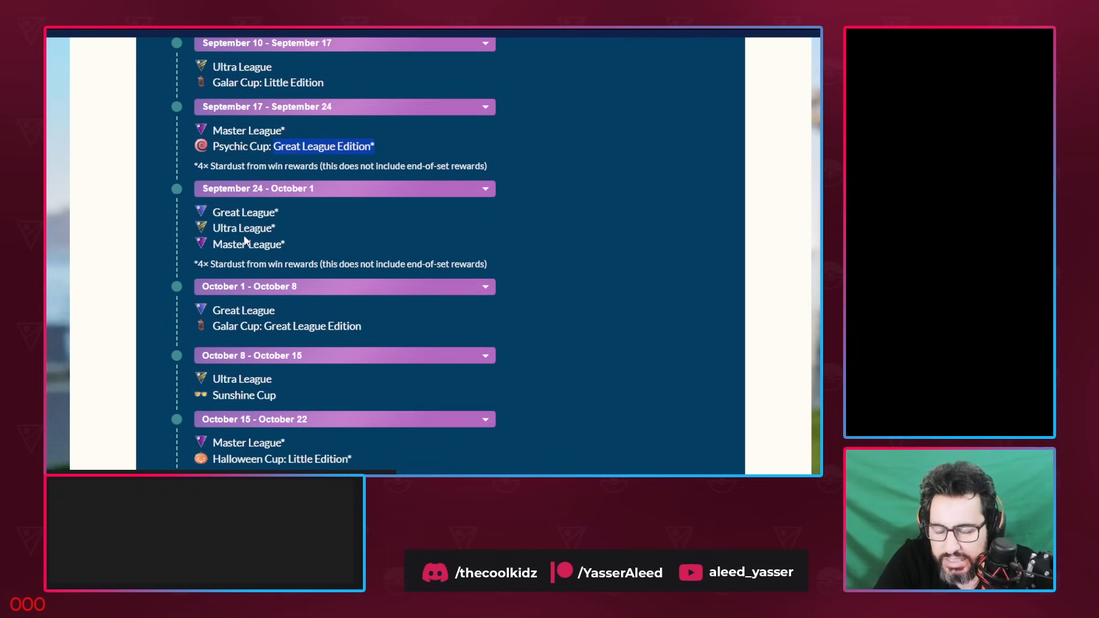
pyautogui.scroll(-3)
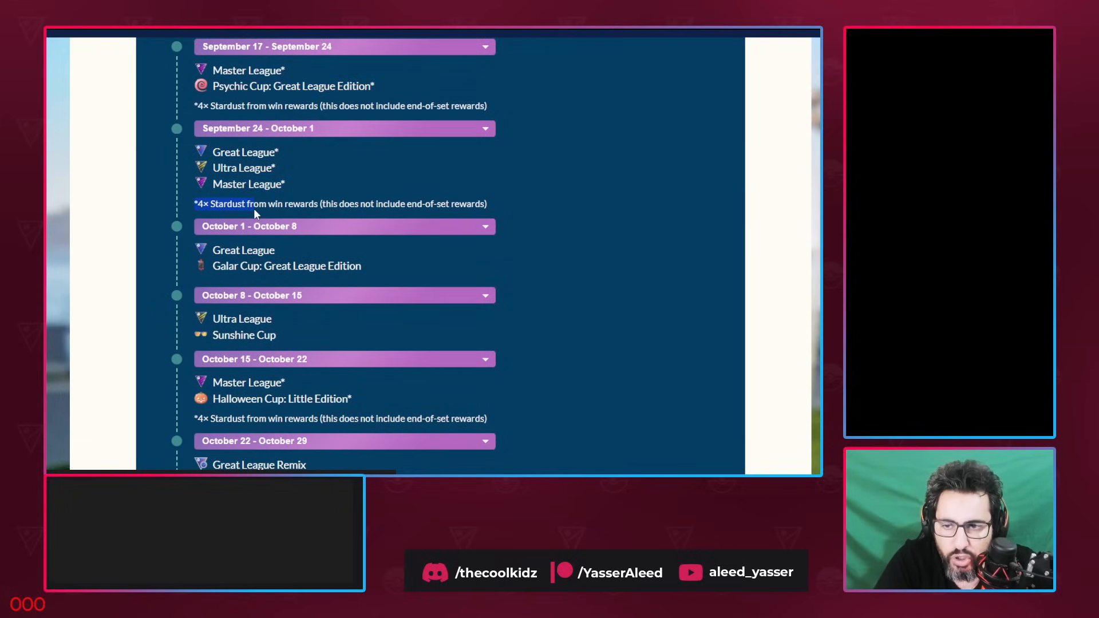
pyautogui.scroll(-3)
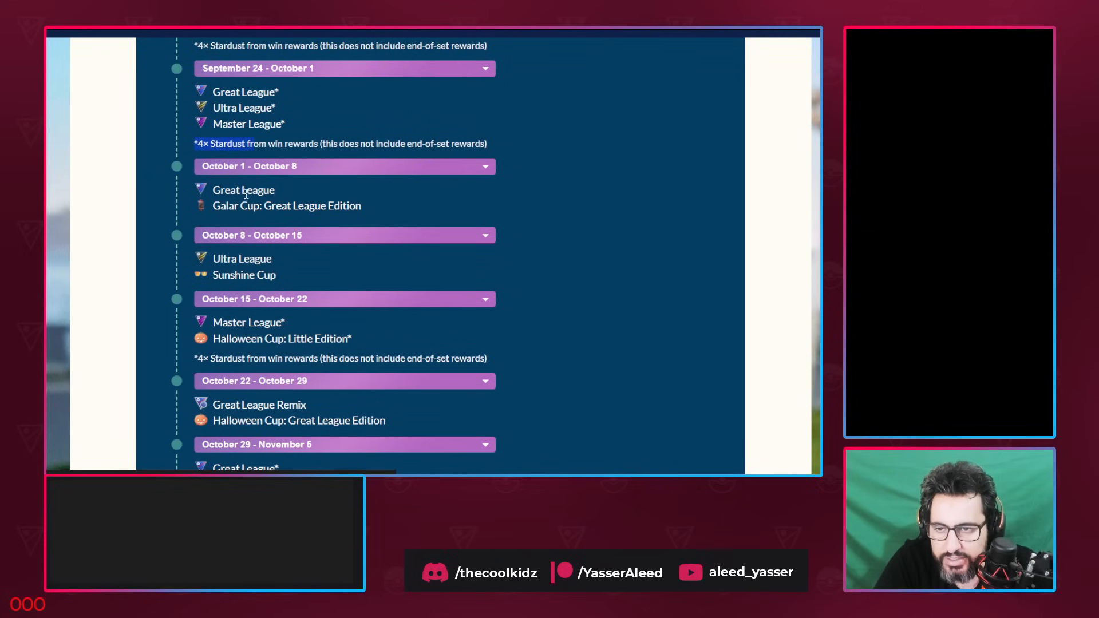
pyautogui.moveTo(234, 218)
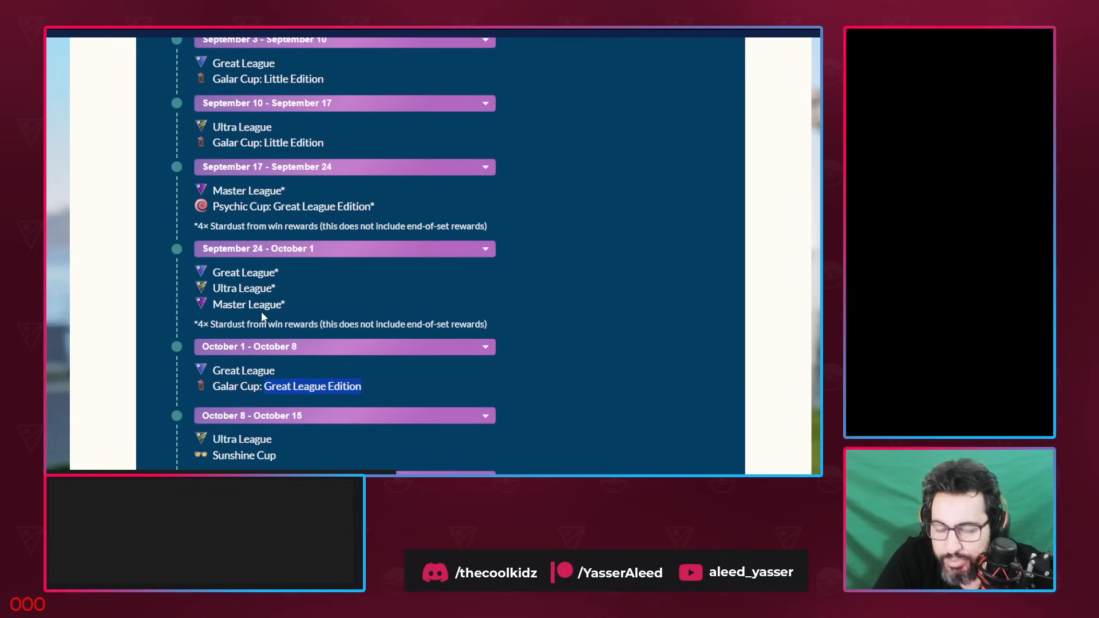
pyautogui.scroll(-3)
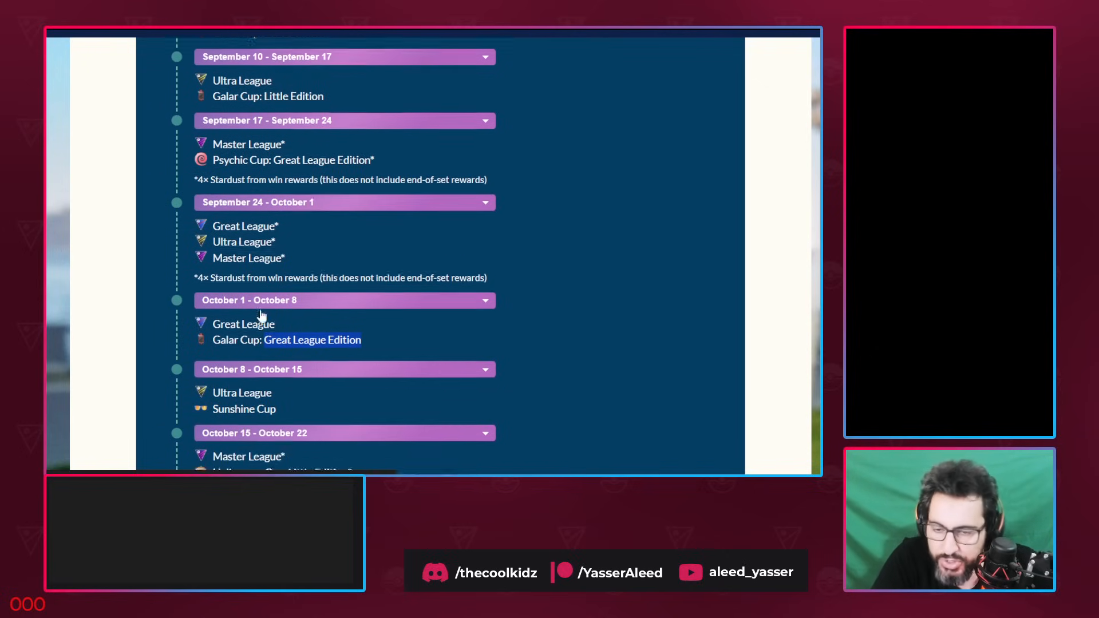
pyautogui.scroll(-3)
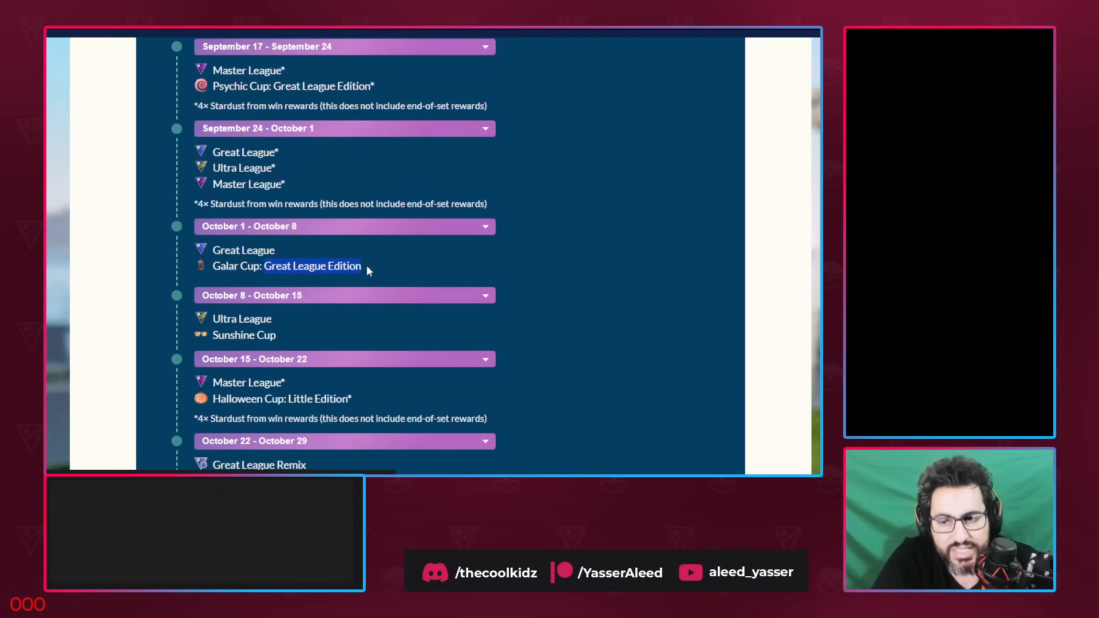
pyautogui.scroll(-3)
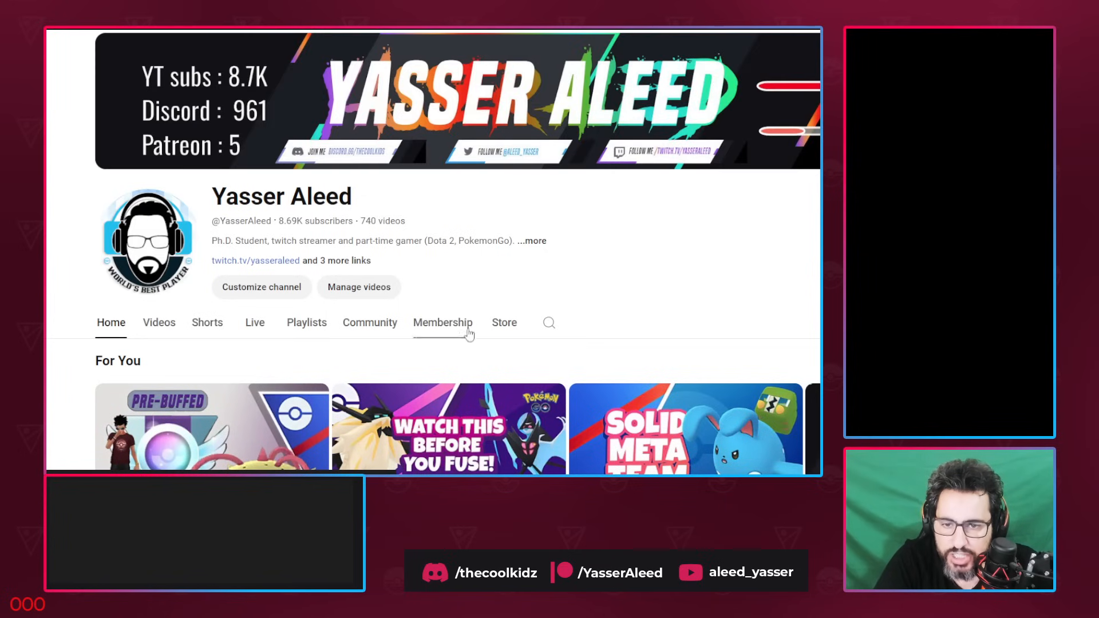
# Search the channel for 'sunshine' and skip a Sunshine Cup stream from 2:14 to about 5:54
pyautogui.write('sunshine')
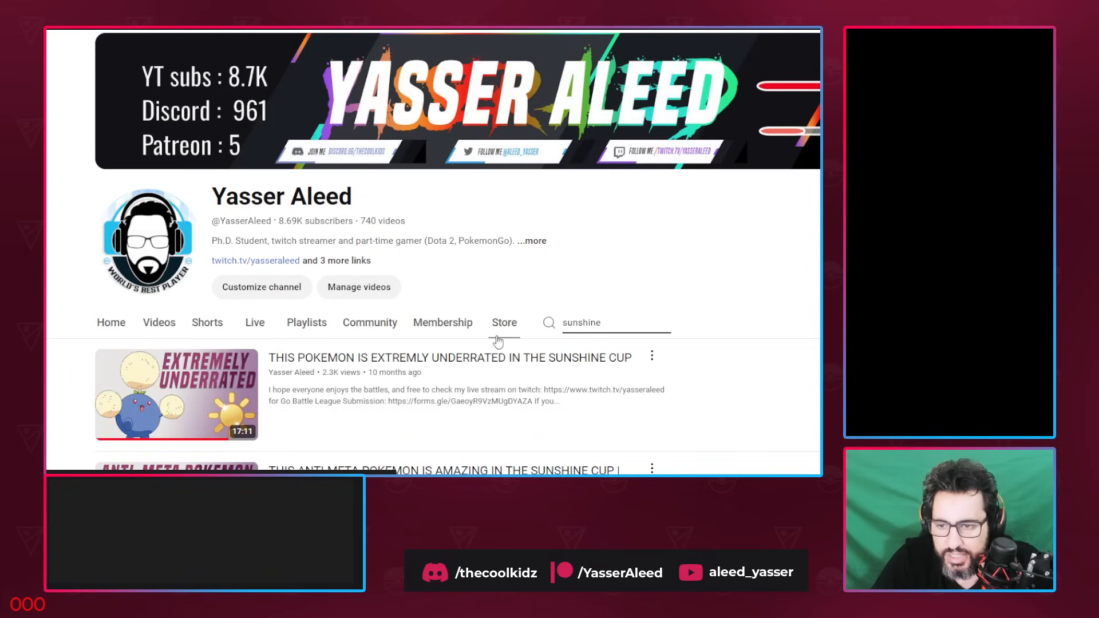
pyautogui.scroll(-3)
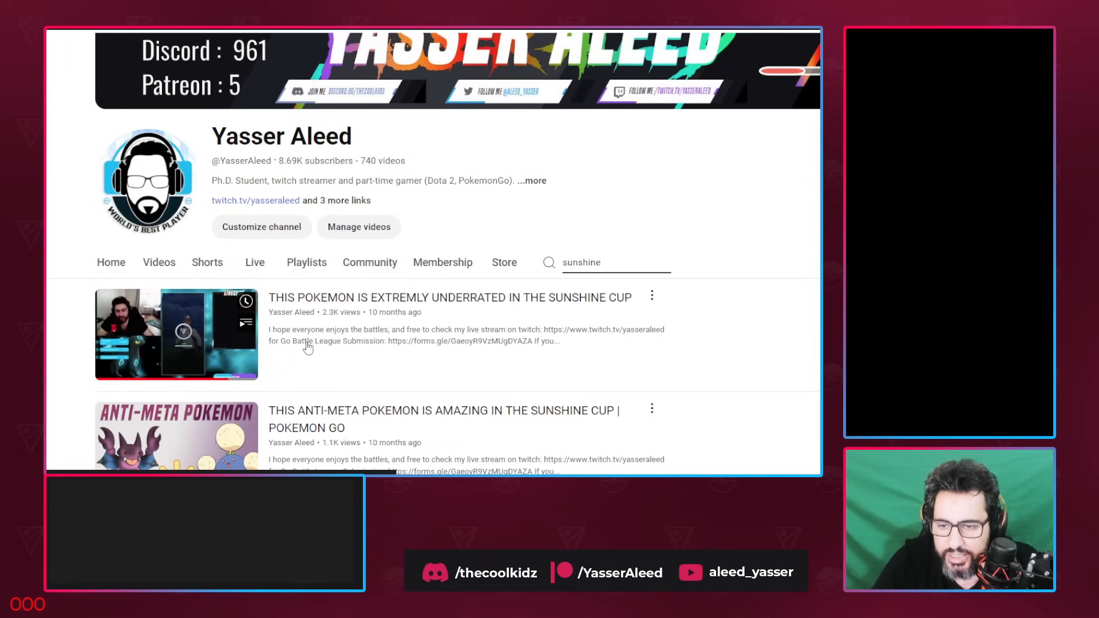
pyautogui.scroll(-3)
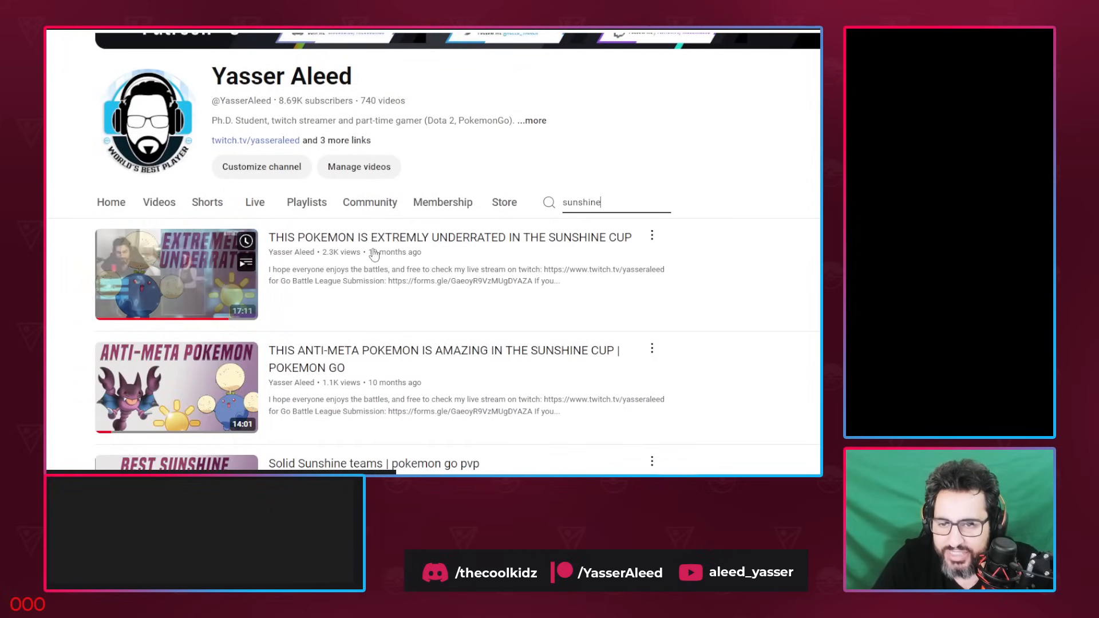
pyautogui.scroll(-3)
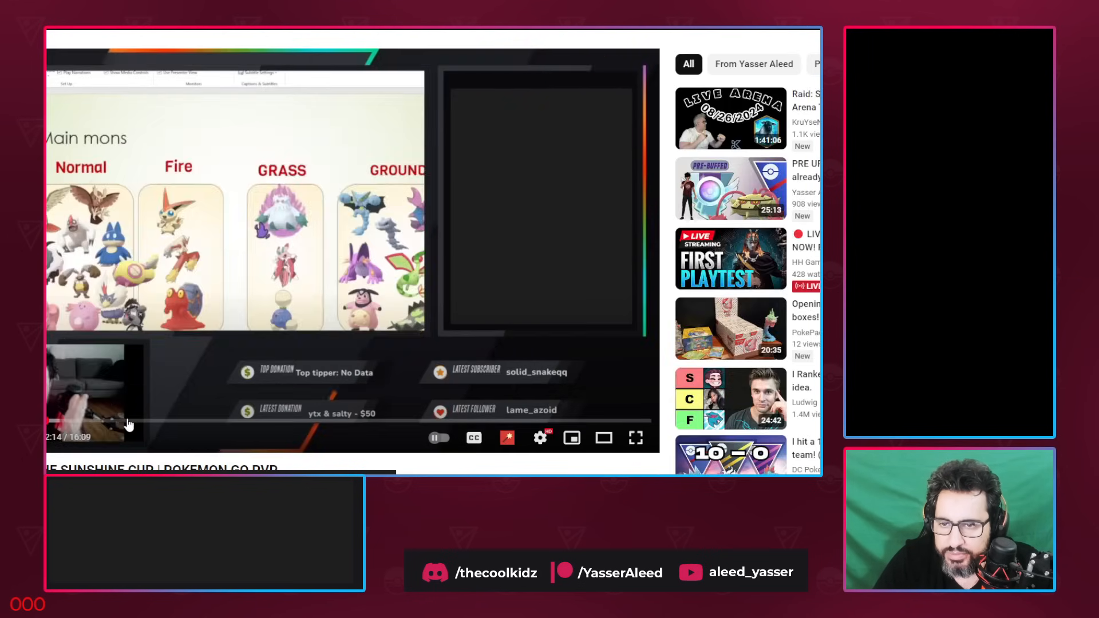
pyautogui.click(126, 421)
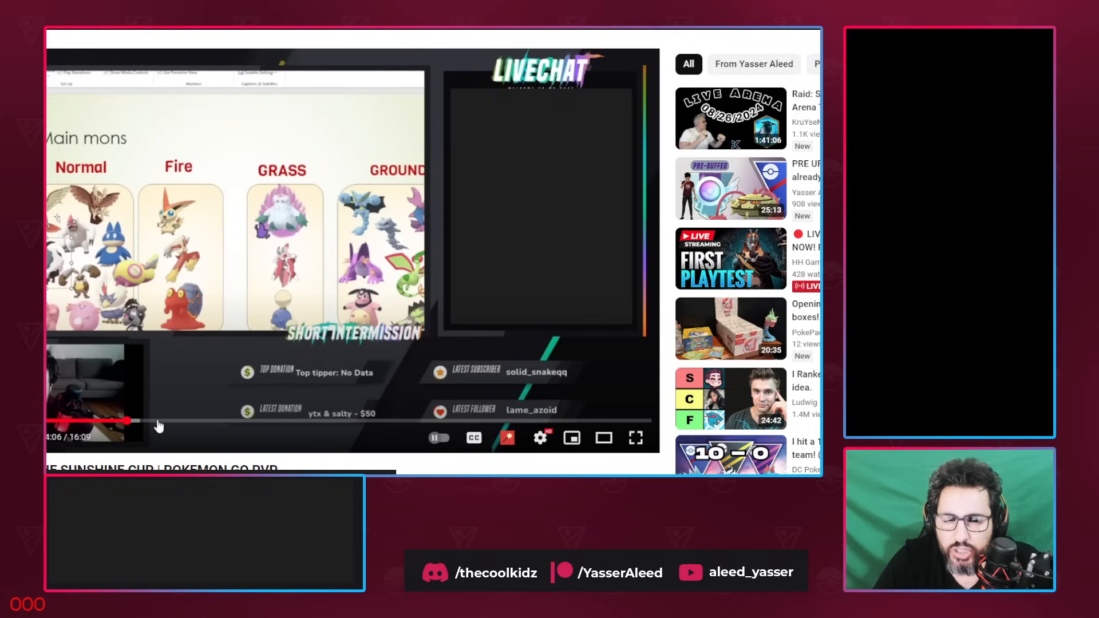
pyautogui.click(197, 422)
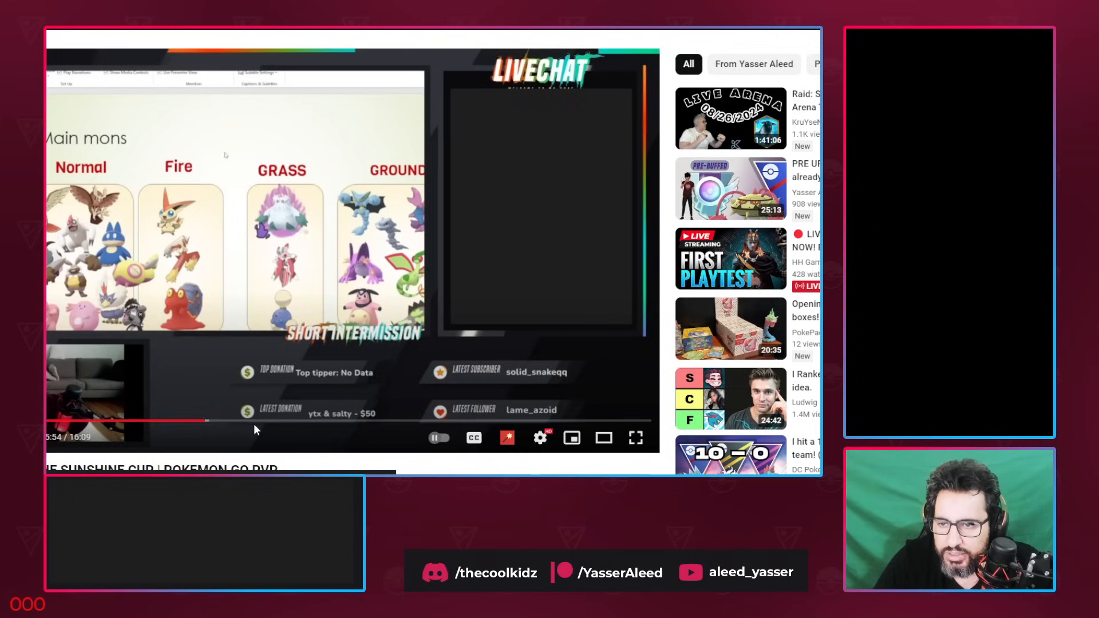
pyautogui.moveTo(413, 421)
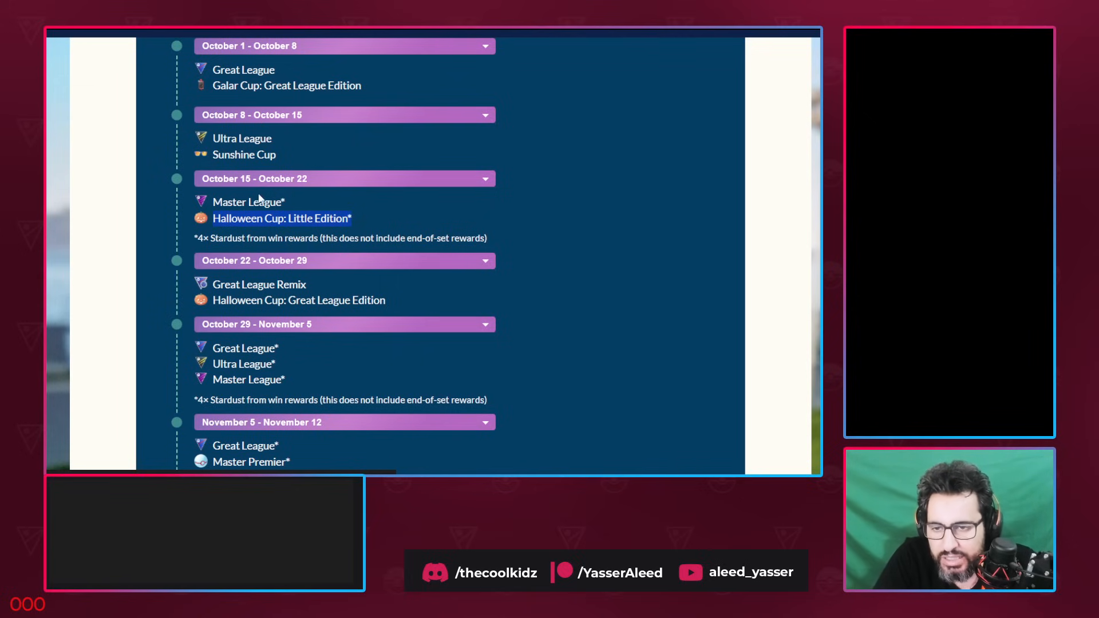
pyautogui.moveTo(308, 211)
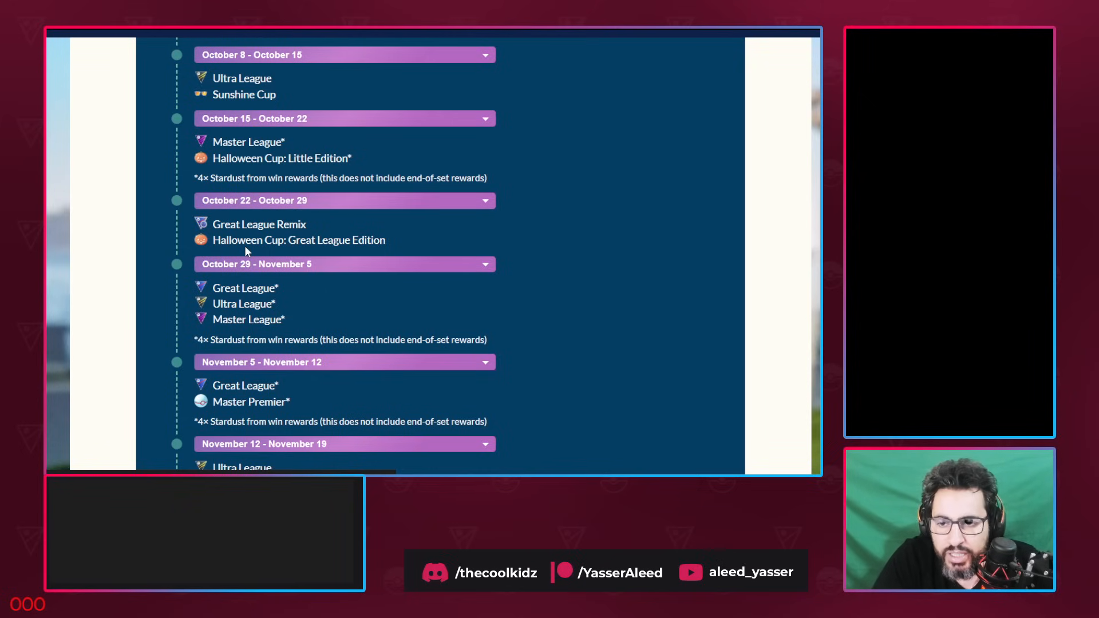
pyautogui.moveTo(240, 251)
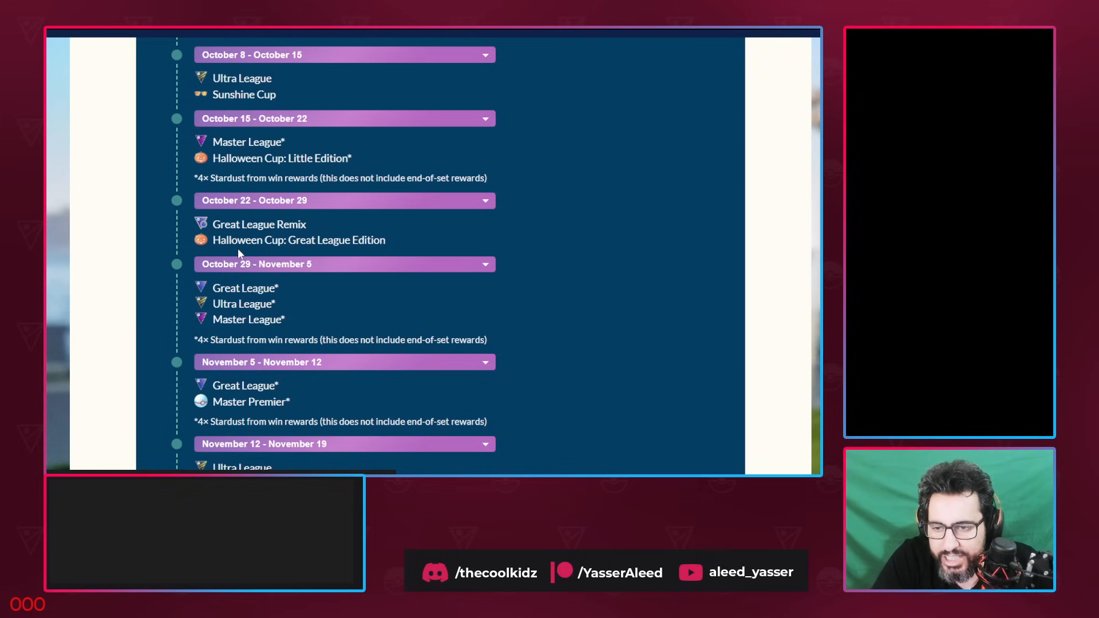
# Scroll the schedule through the November weeks toward November 26 – December 3
pyautogui.scroll(-3)
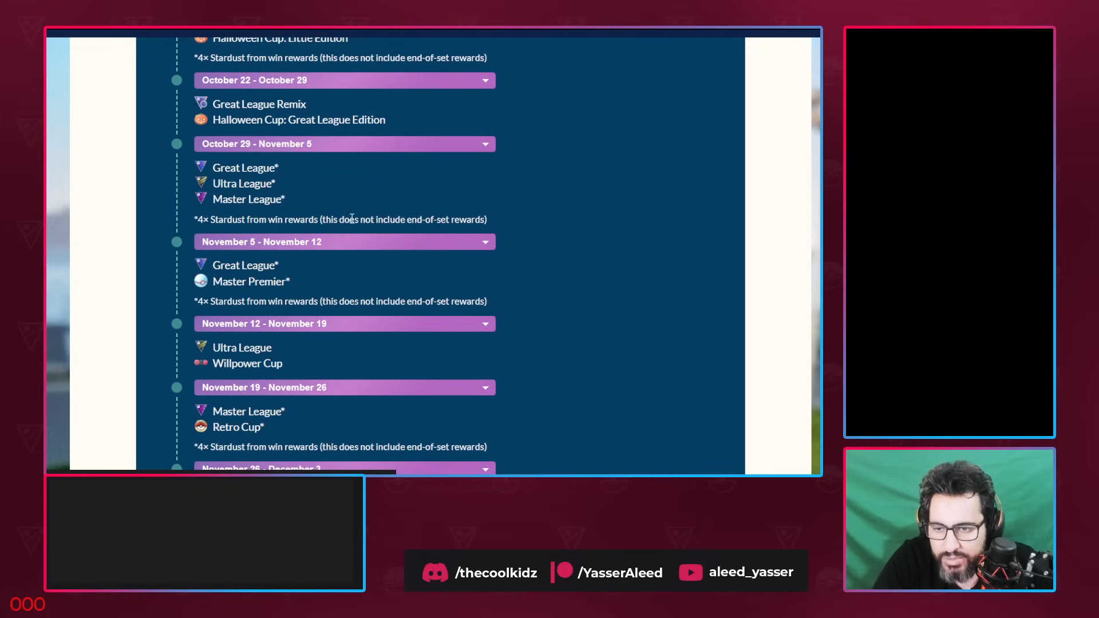
pyautogui.scroll(-3)
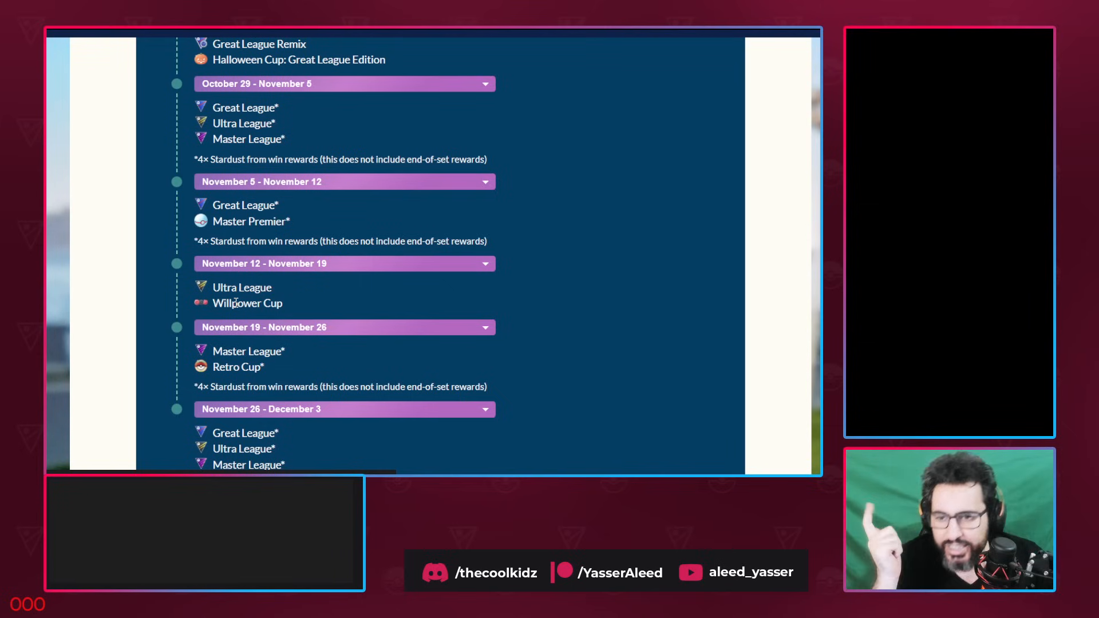
pyautogui.scroll(-3)
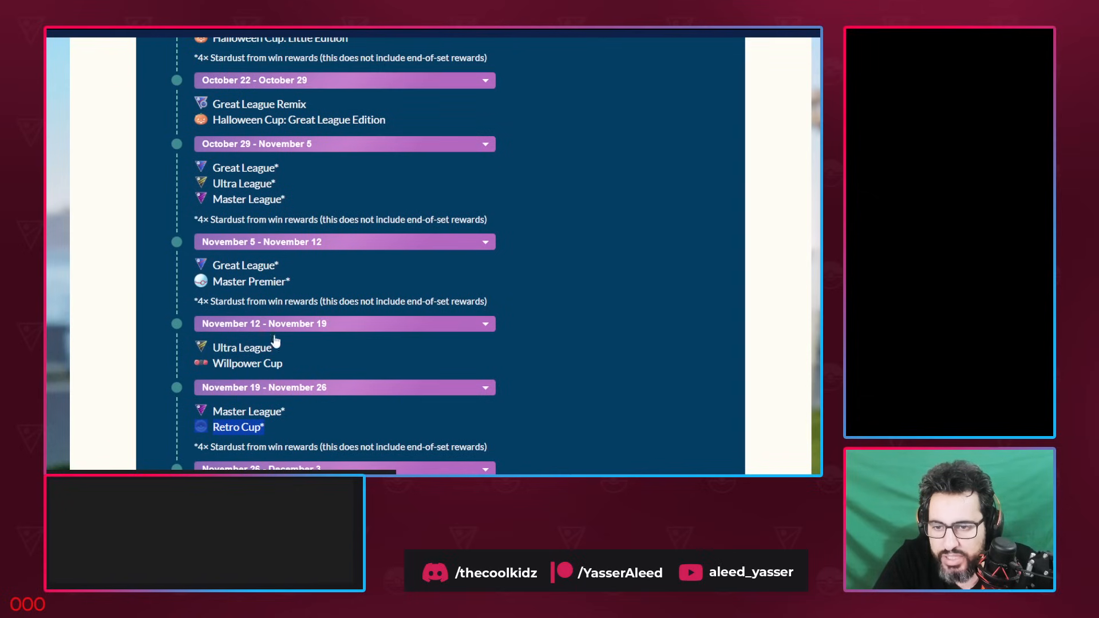
pyautogui.moveTo(223, 360)
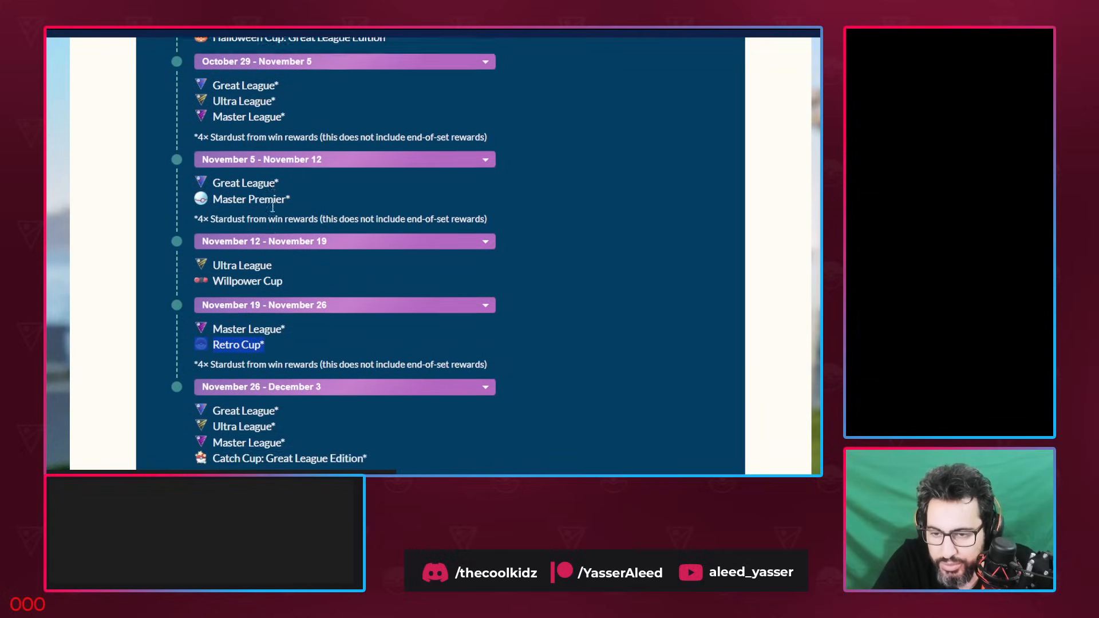
# Read the GO Battle Weekend: Max Out bonuses, highlighting 4× Stardust, down to Rewards
pyautogui.scroll(-3)
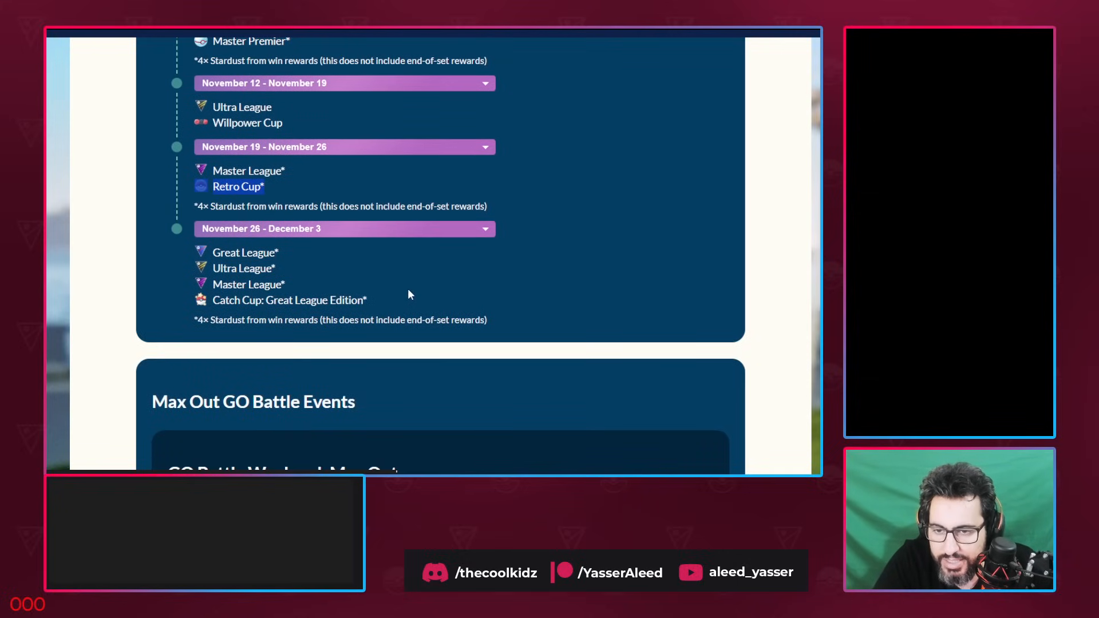
pyautogui.moveTo(374, 301)
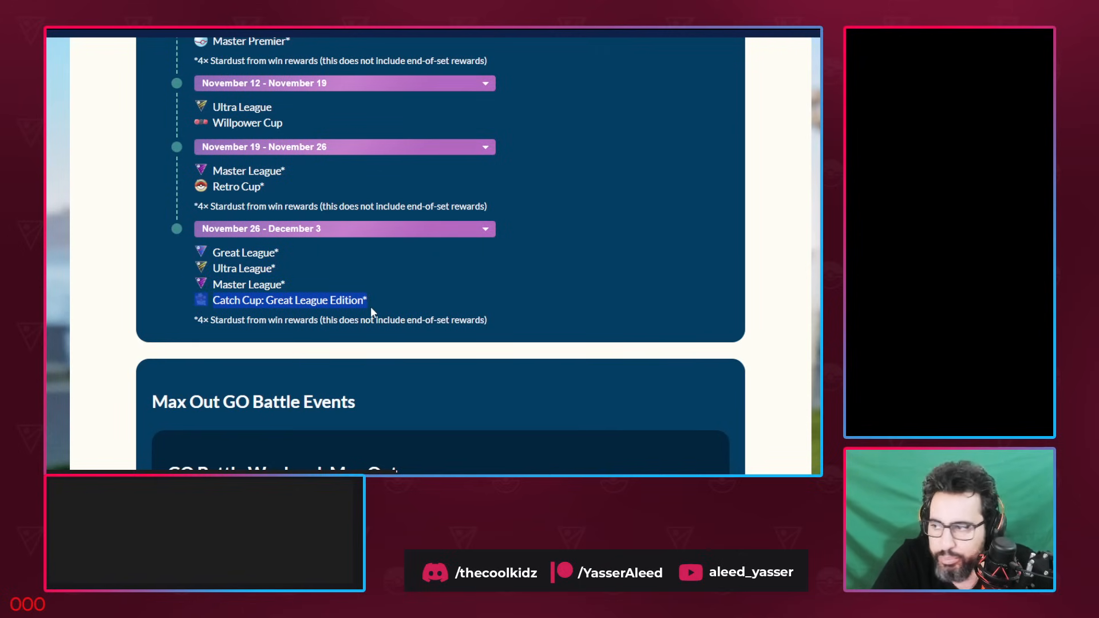
pyautogui.scroll(-3)
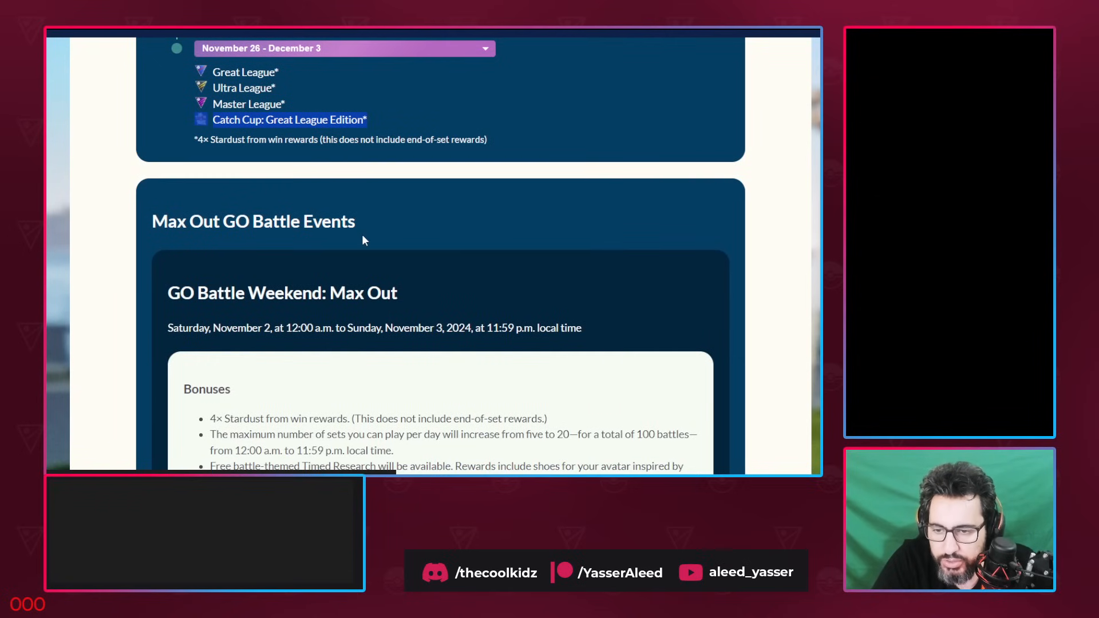
pyautogui.scroll(-3)
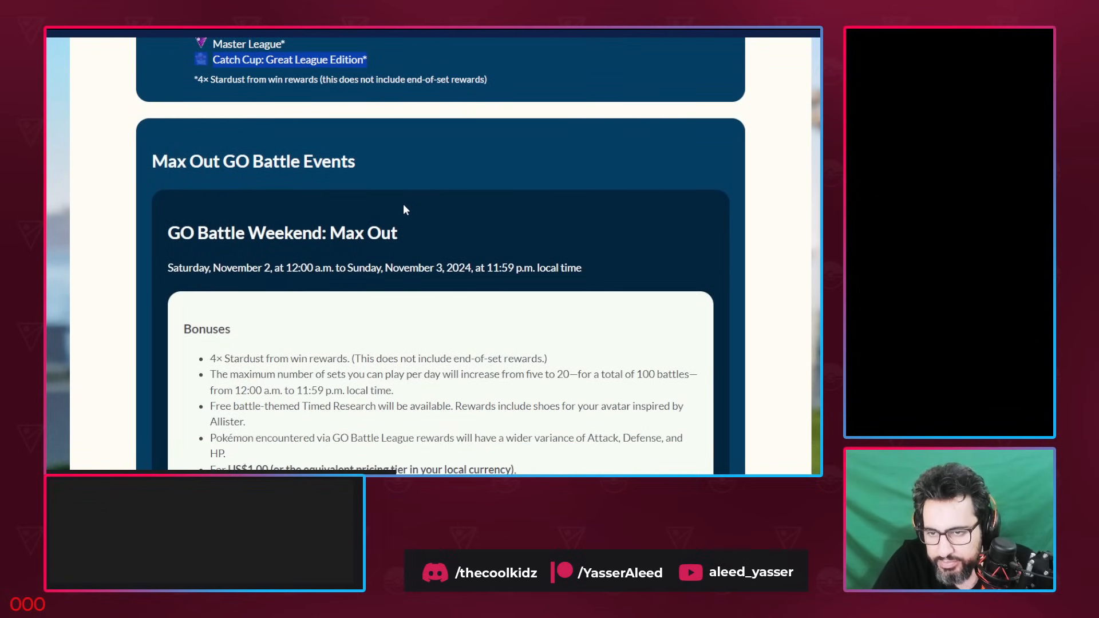
pyautogui.scroll(-3)
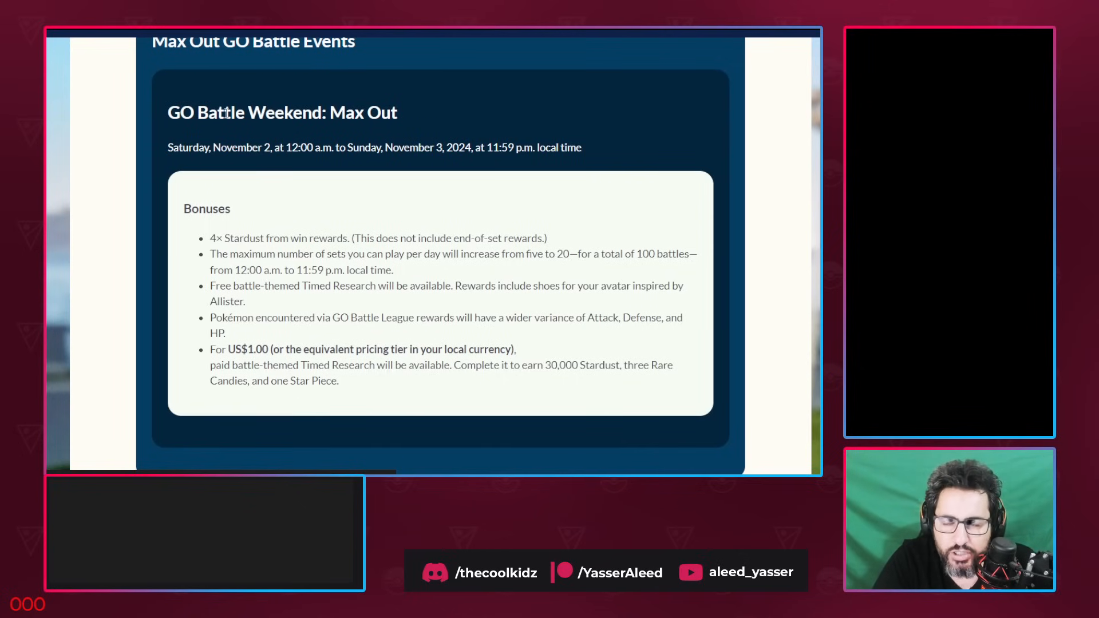
pyautogui.moveTo(209, 237); pyautogui.dragTo(287, 237)
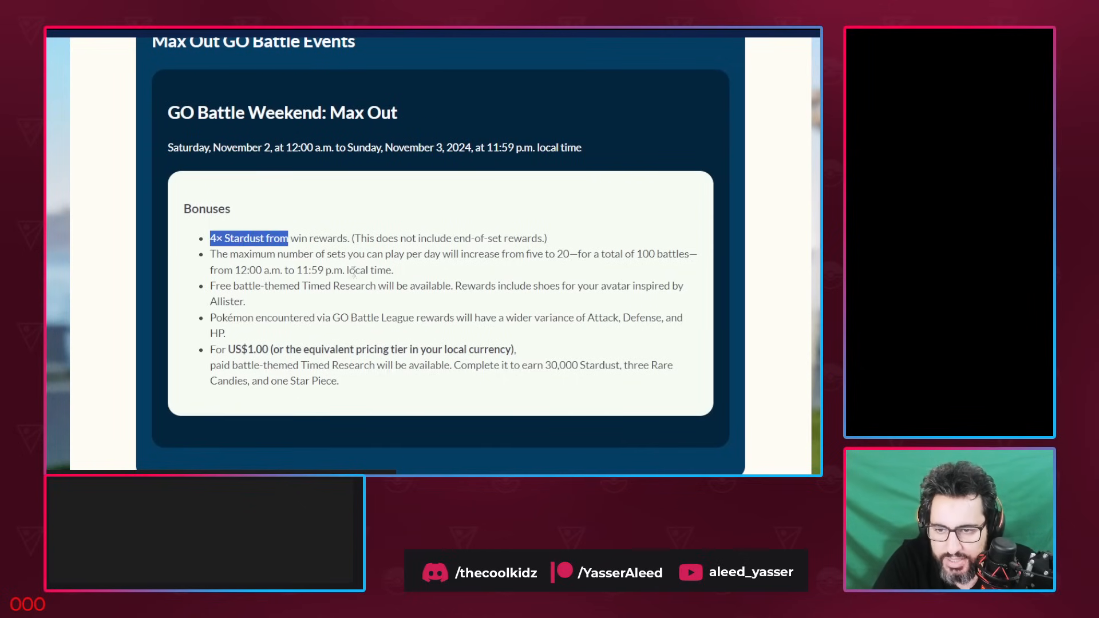
pyautogui.scroll(-3)
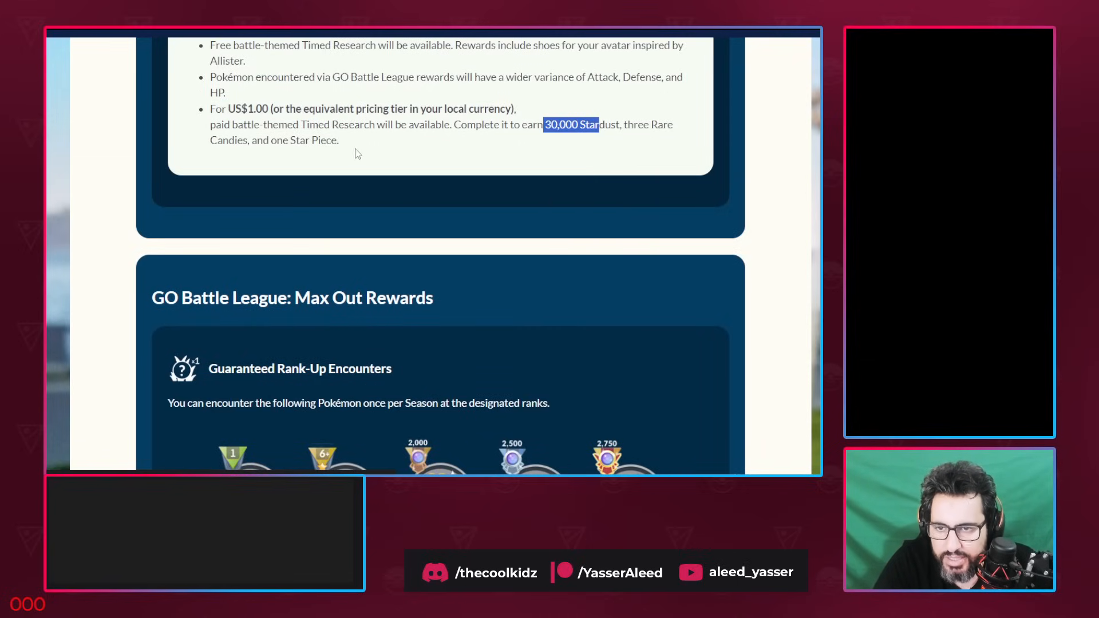
# Scroll through Guaranteed Rank-Up Encounters and reward encounters to the Timed Research Pass
pyautogui.scroll(-3)
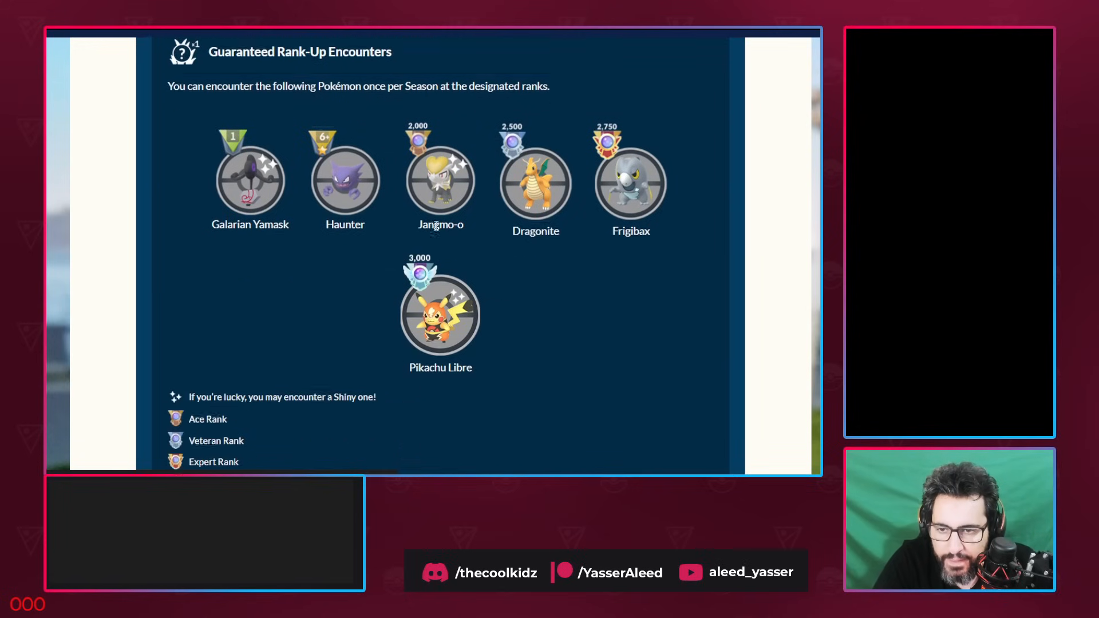
pyautogui.scroll(-3)
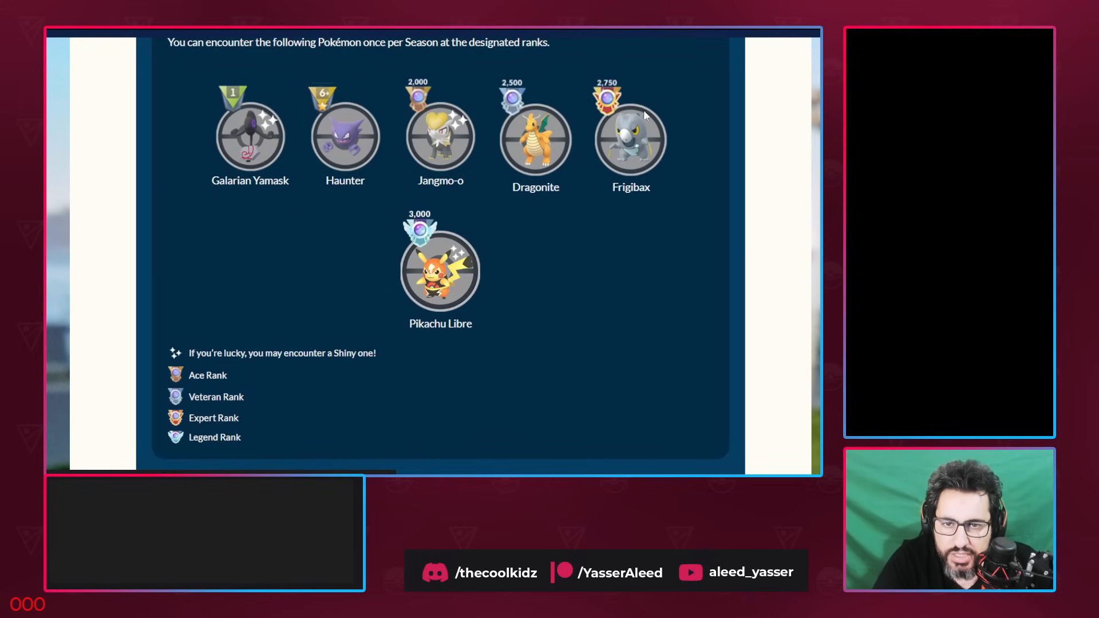
pyautogui.moveTo(575, 63)
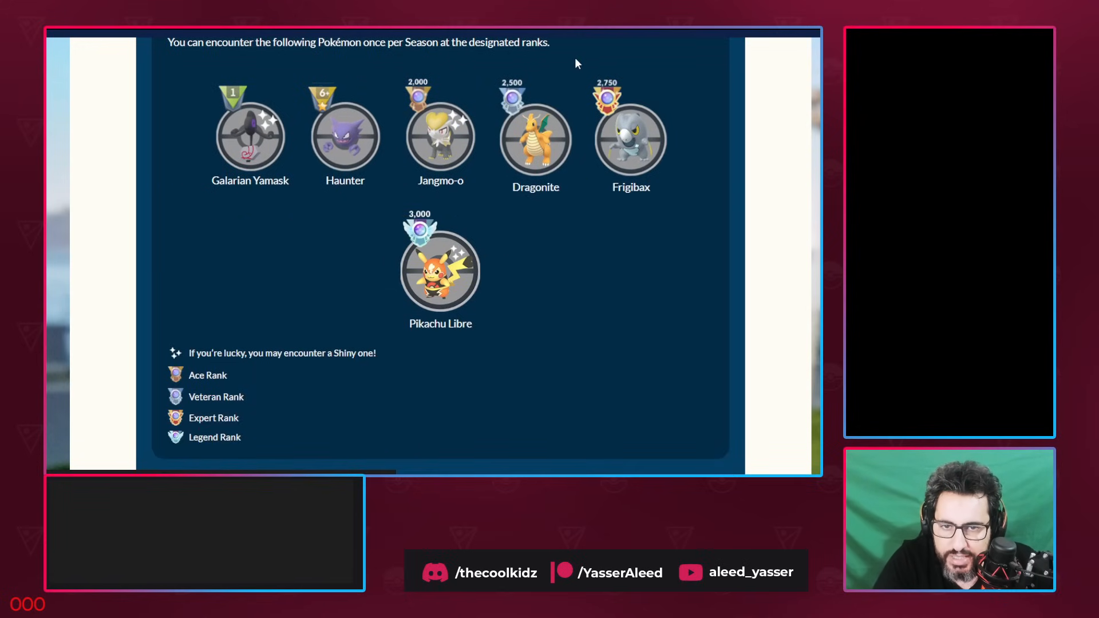
pyautogui.moveTo(449, 96)
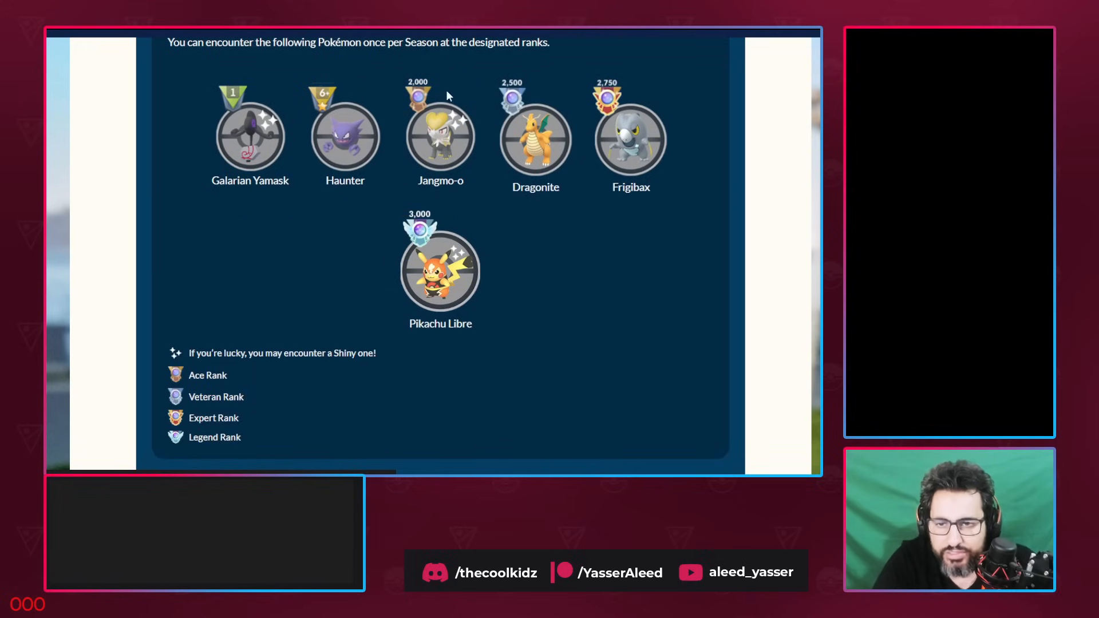
pyautogui.moveTo(278, 76)
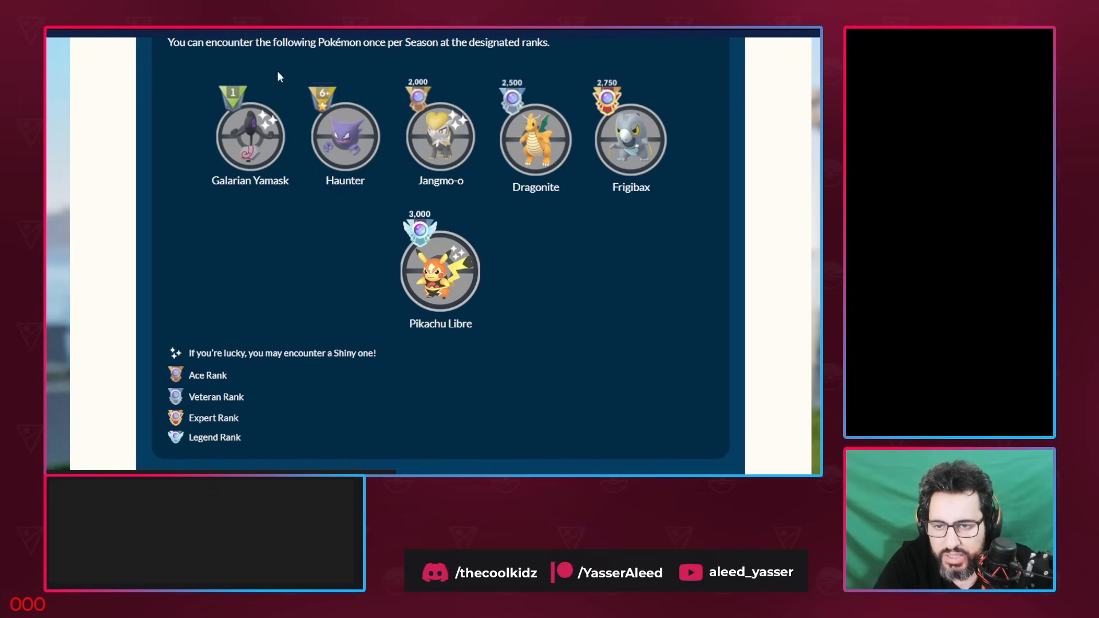
pyautogui.moveTo(202, 158)
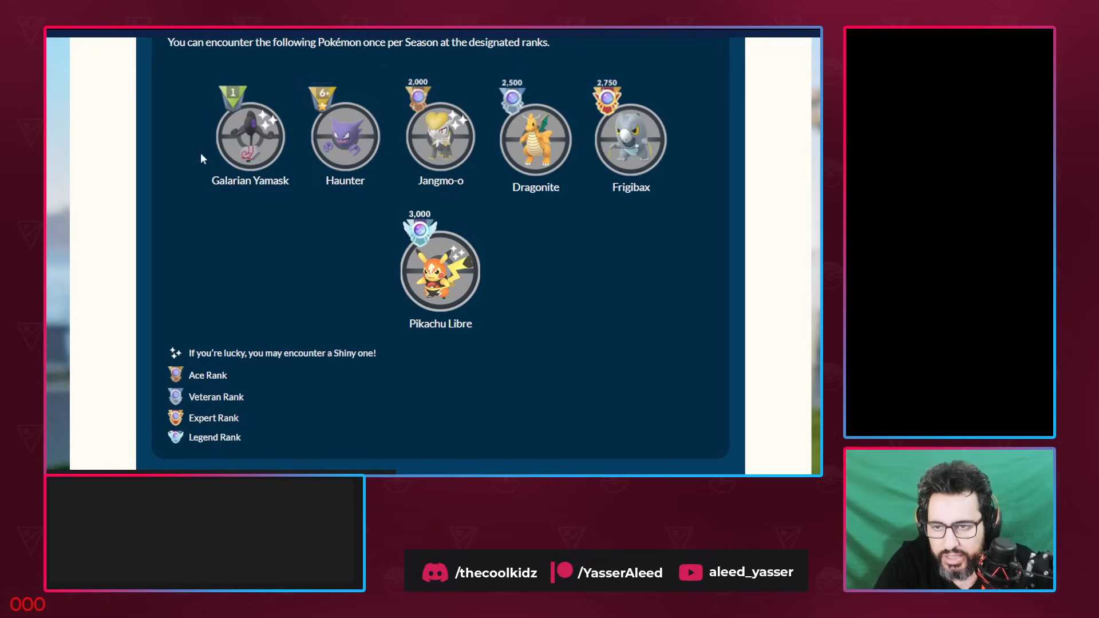
pyautogui.scroll(-3)
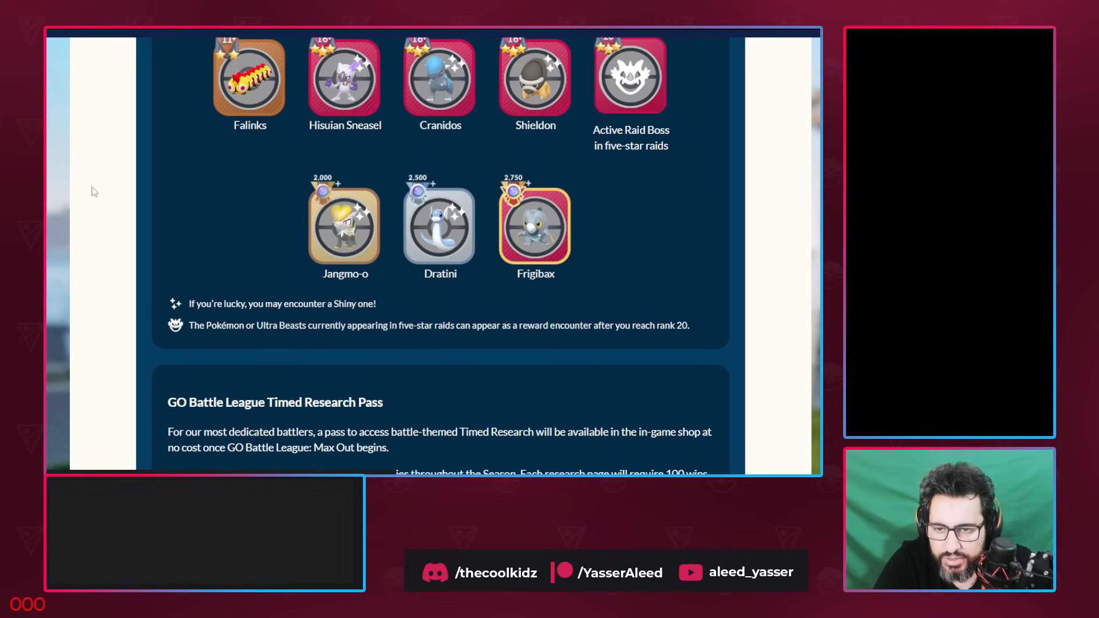
pyautogui.scroll(-3)
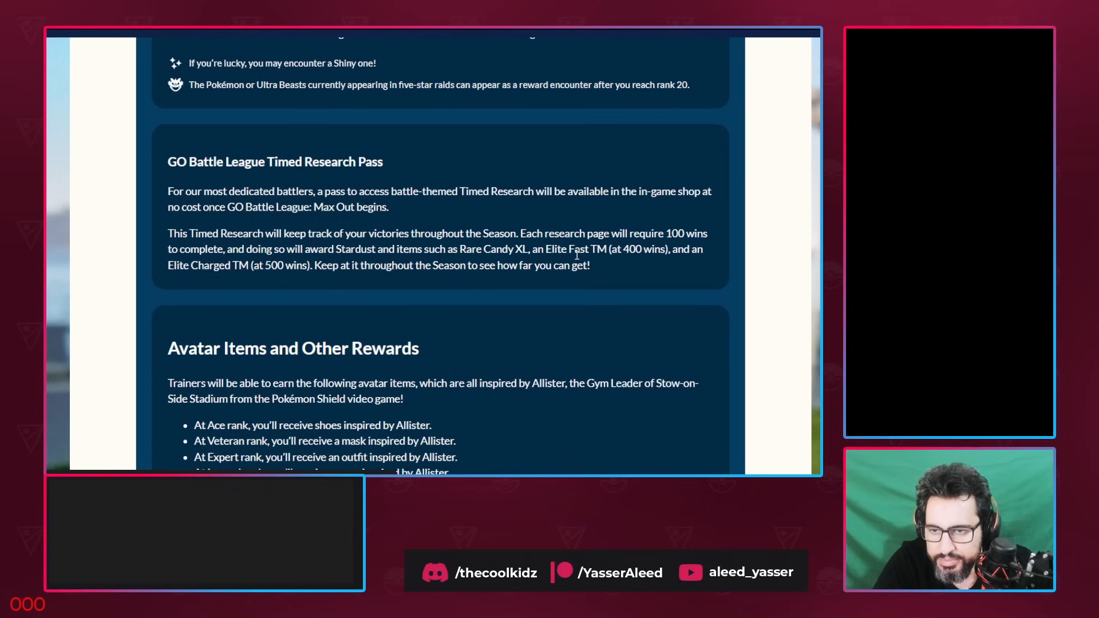
pyautogui.scroll(3)
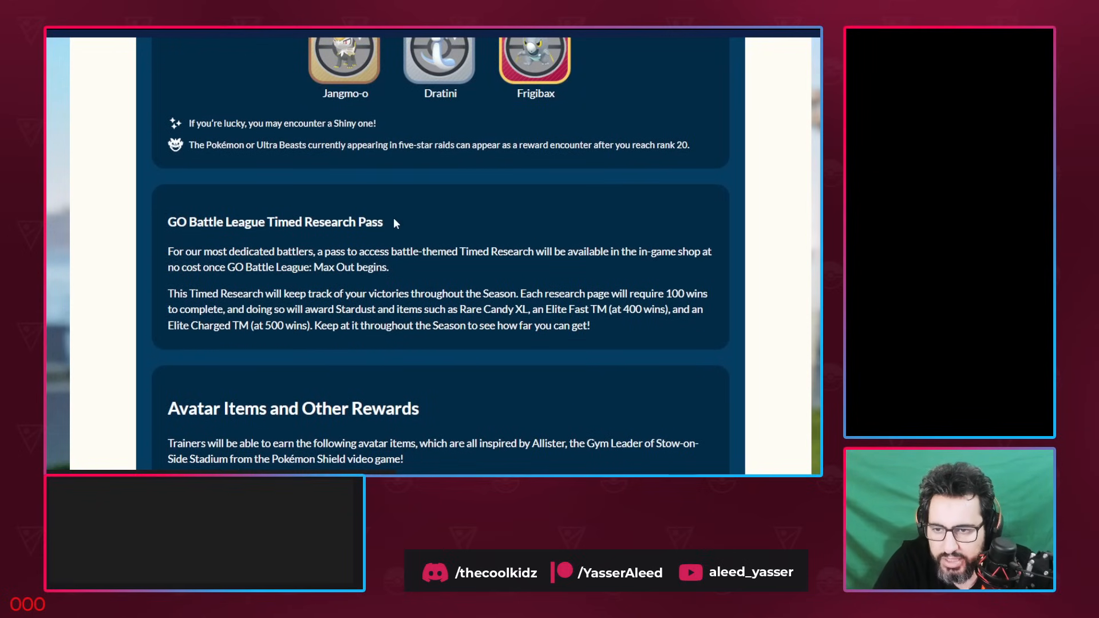
# Scroll to Avatar Items and Other Rewards and view the Allister outfit image
pyautogui.scroll(-3)
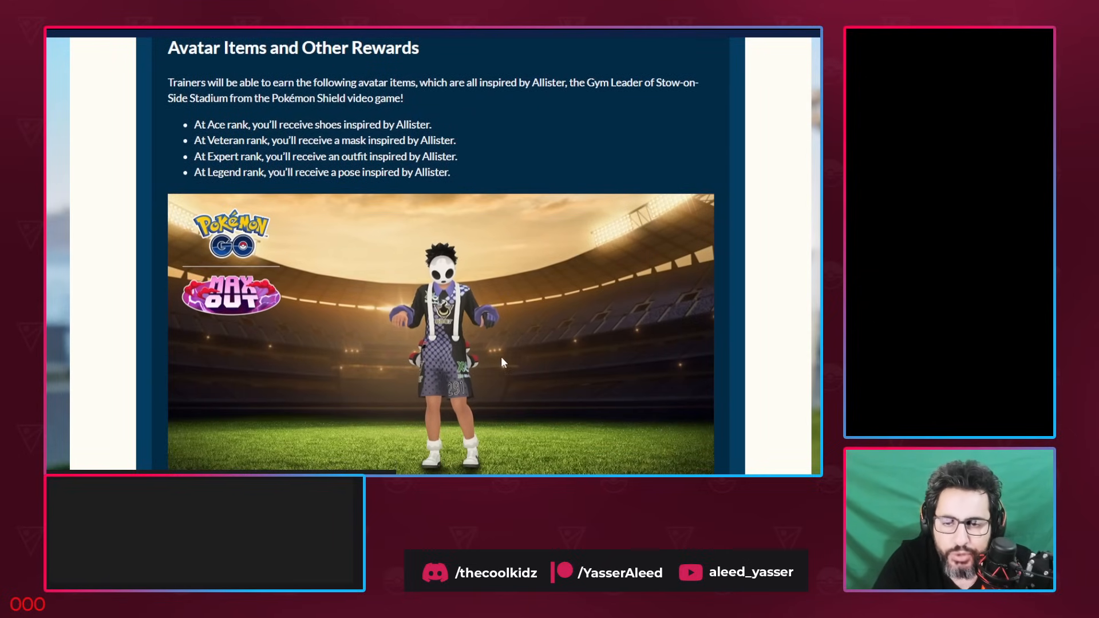
pyautogui.scroll(-3)
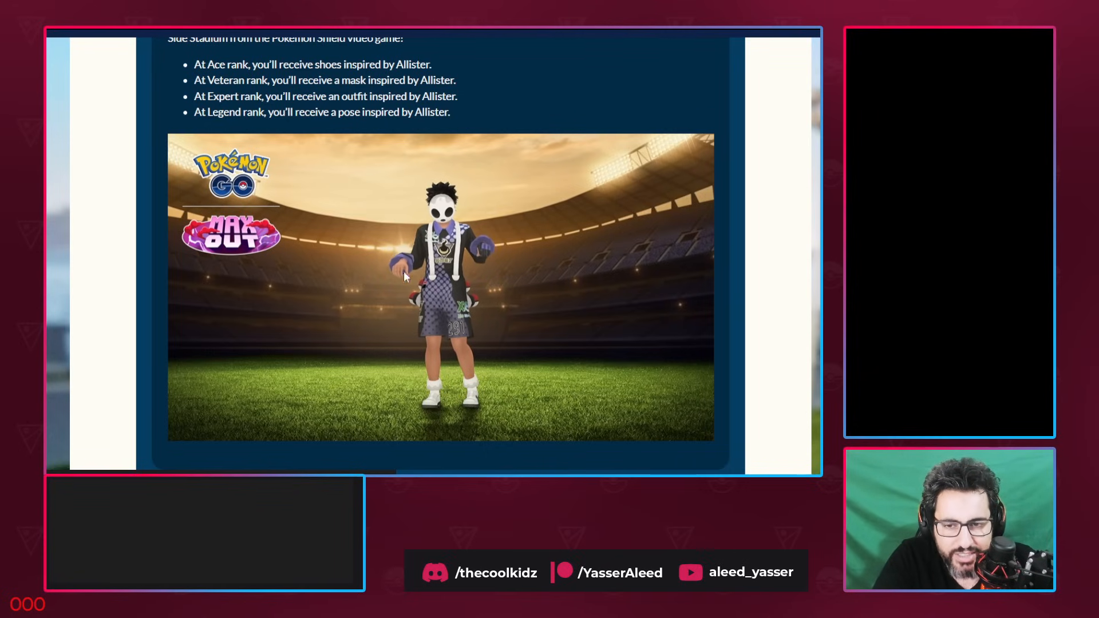
pyautogui.moveTo(499, 222)
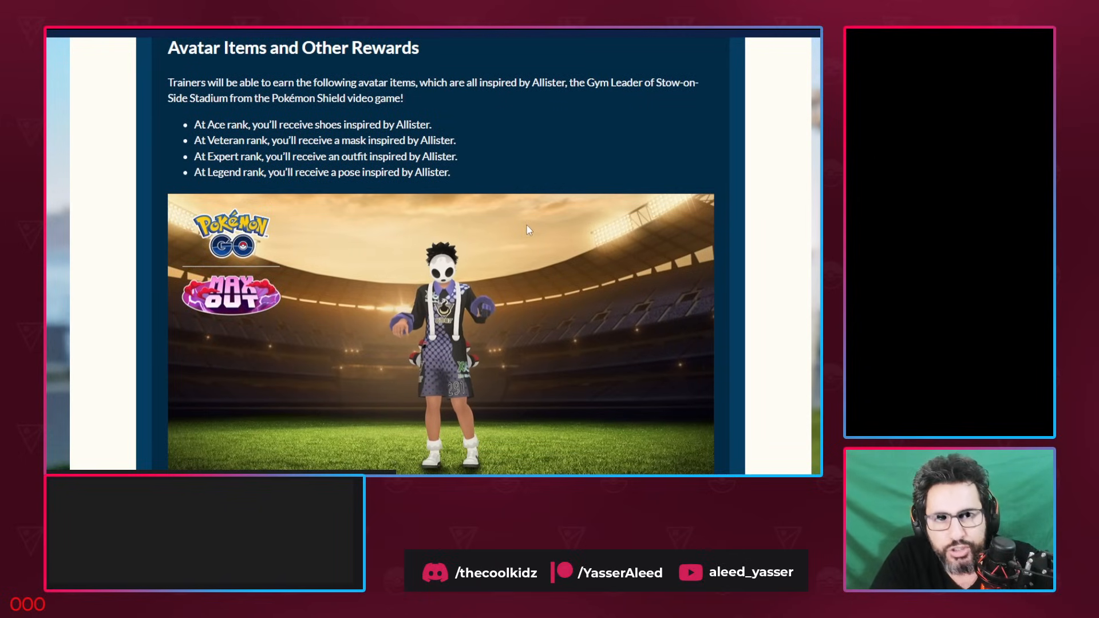
pyautogui.scroll(-3)
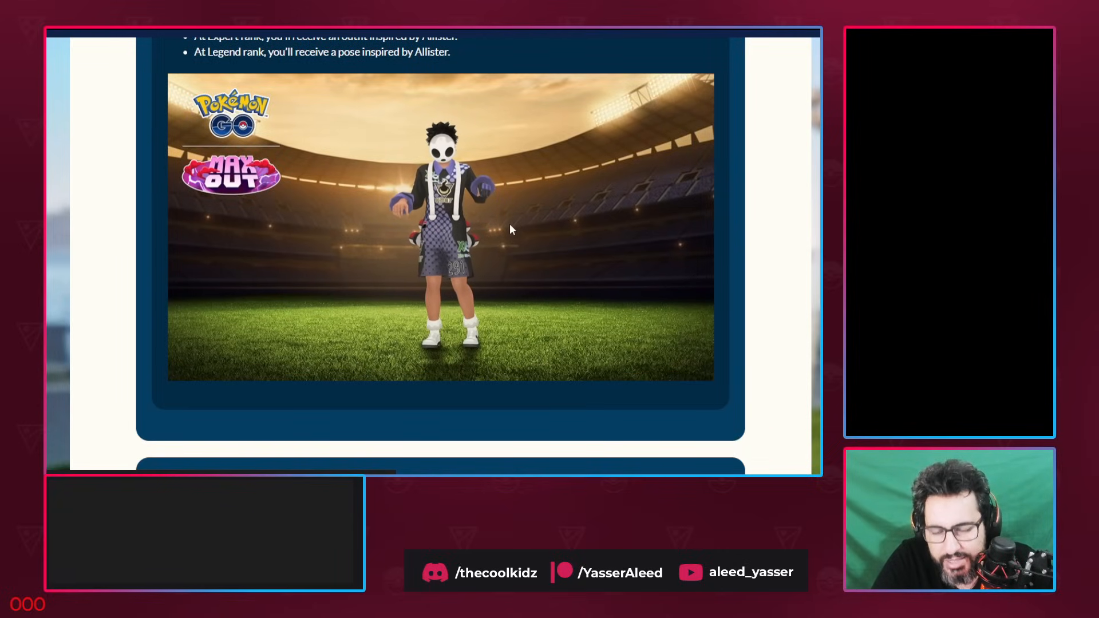
# Read the Galar Cup: Little Edition and Sunshine Cup rules, marking their eligibility criteria
pyautogui.scroll(-3)
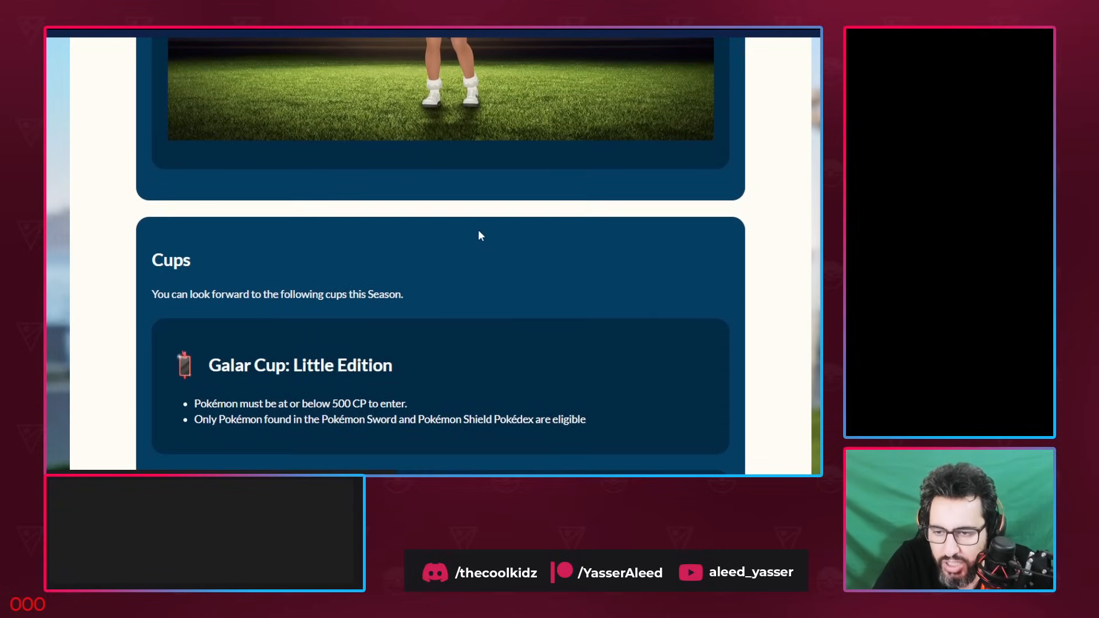
pyautogui.scroll(-3)
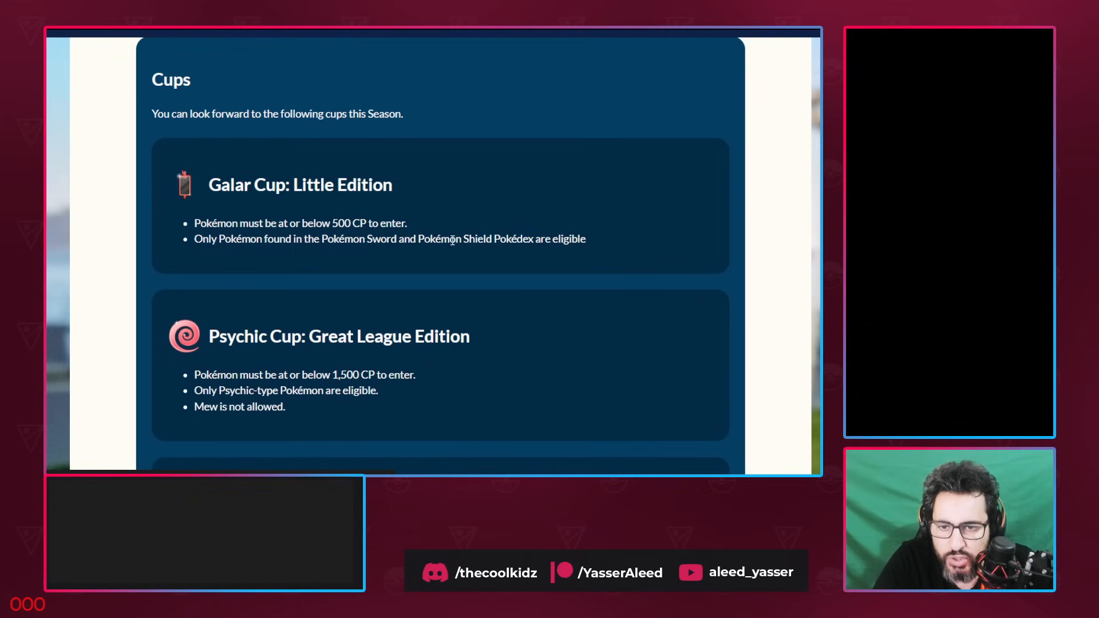
pyautogui.moveTo(194, 238); pyautogui.dragTo(586, 238)
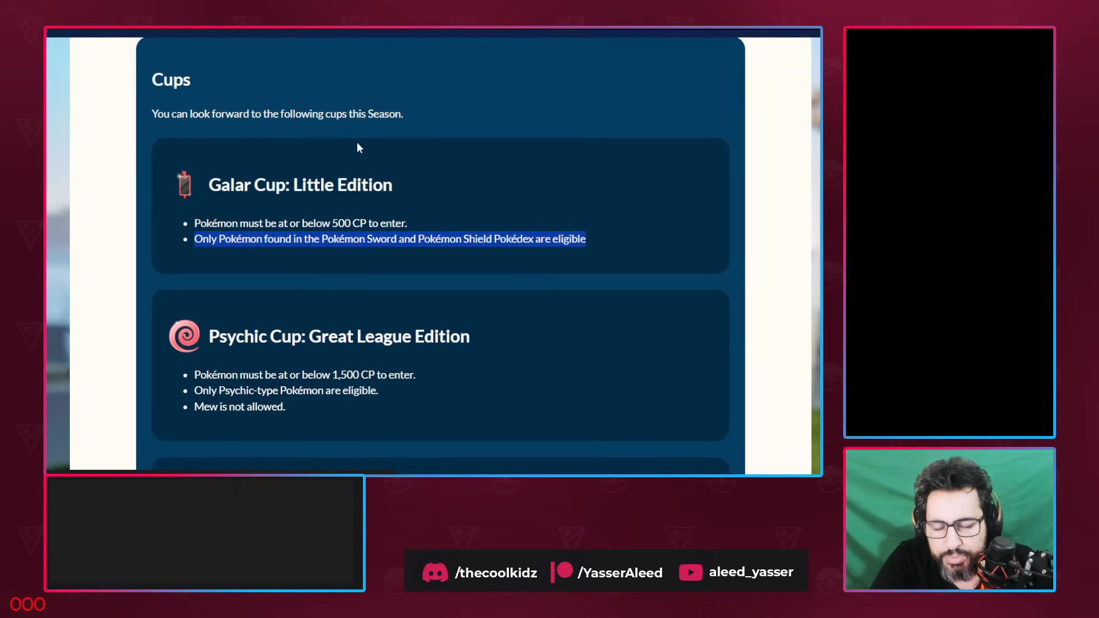
pyautogui.moveTo(369, 218)
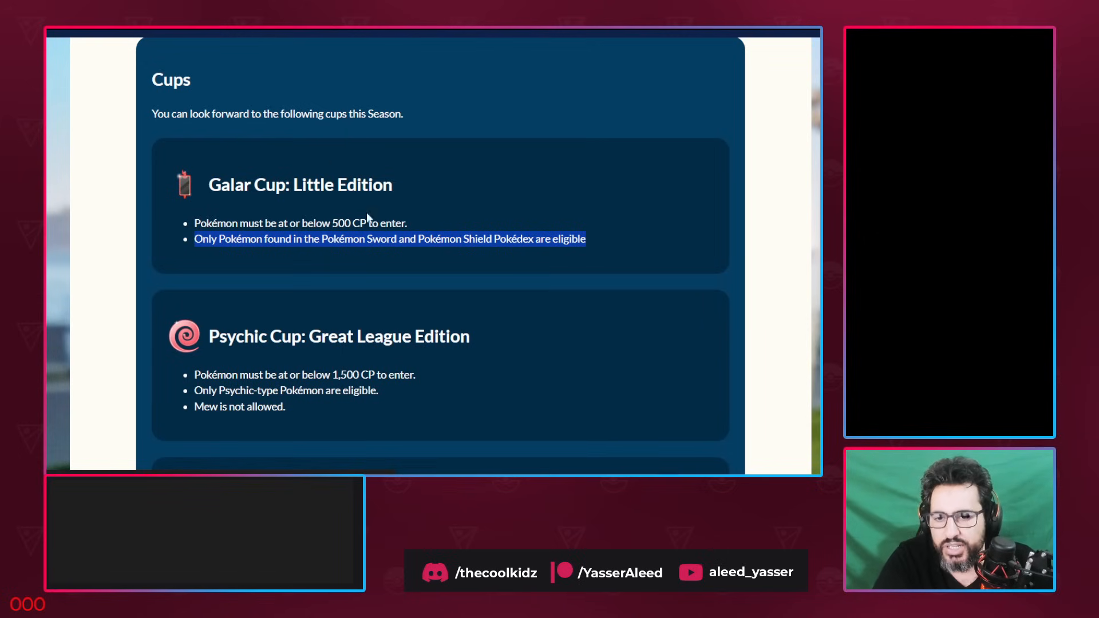
pyautogui.moveTo(461, 213)
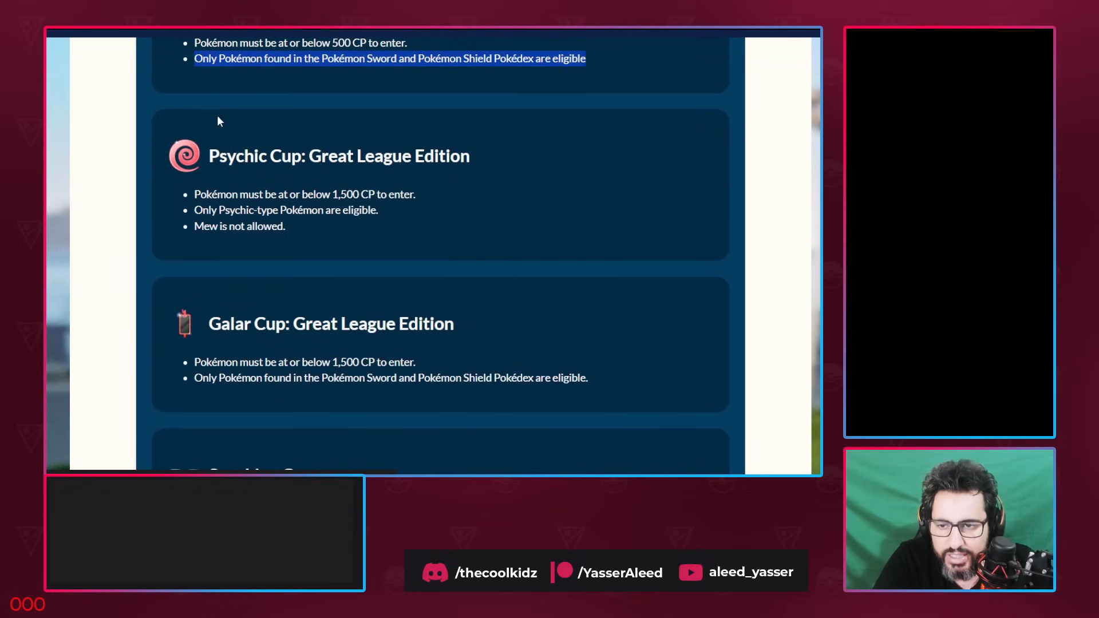
pyautogui.moveTo(179, 283)
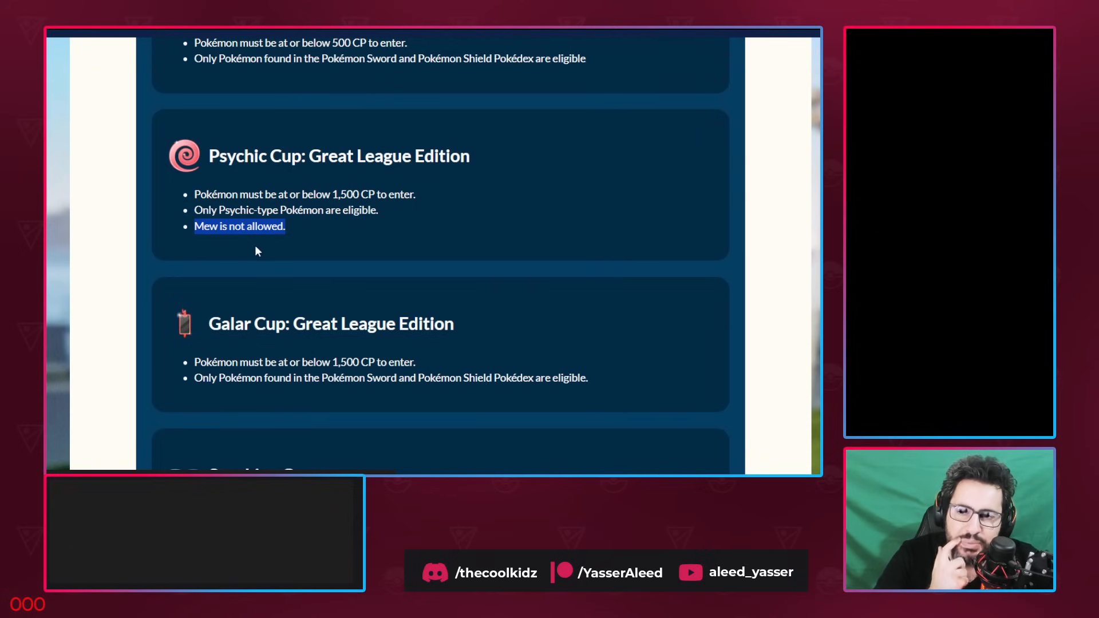
pyautogui.moveTo(232, 243)
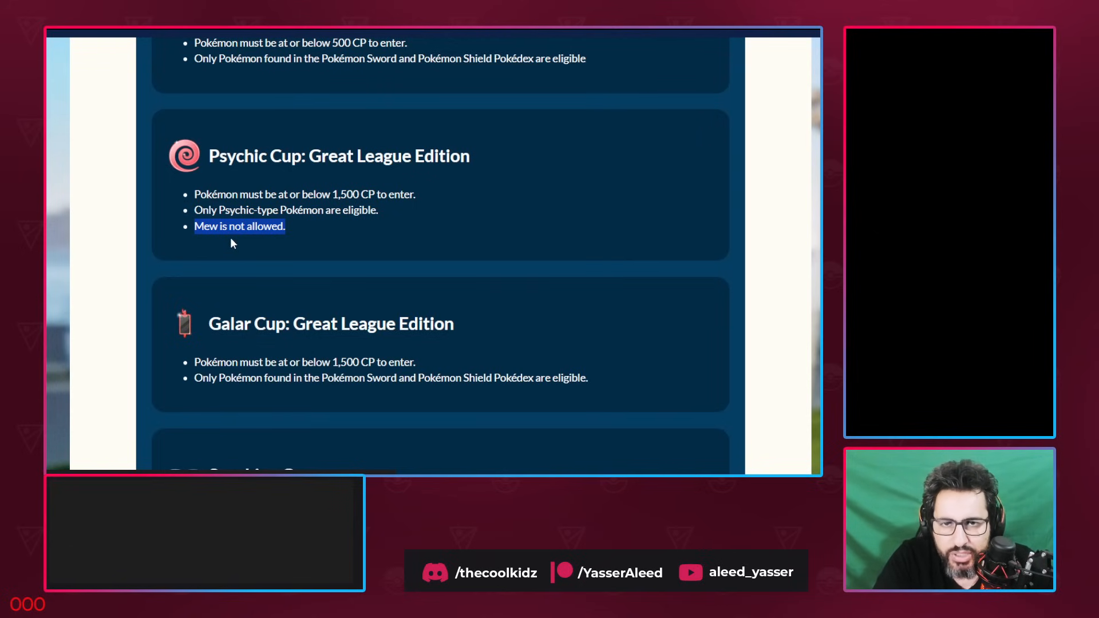
pyautogui.scroll(-3)
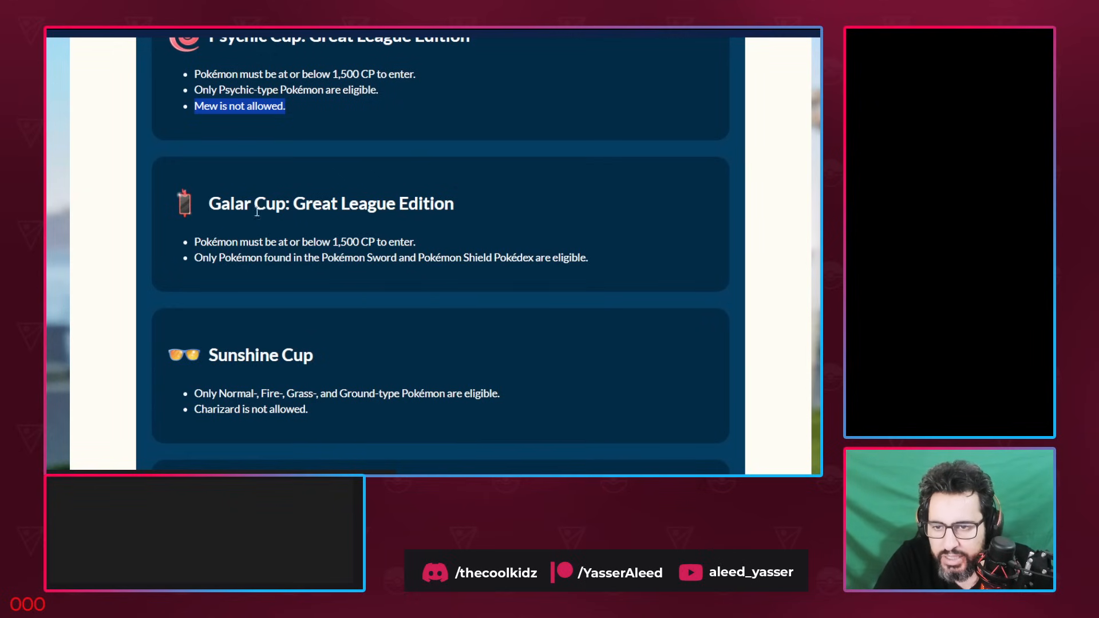
pyautogui.moveTo(256, 290)
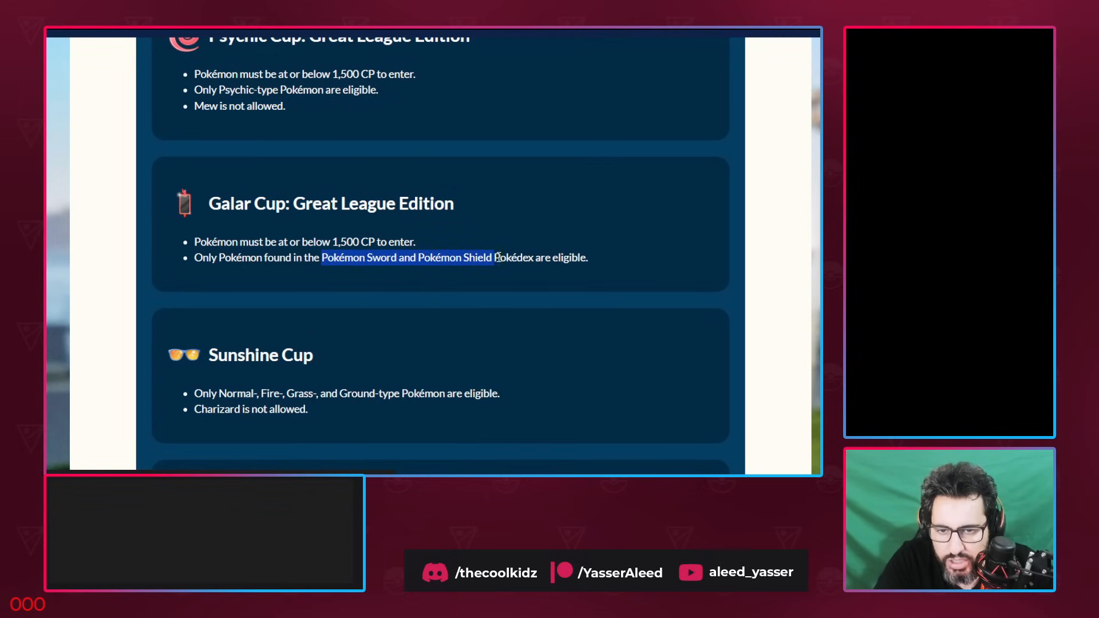
pyautogui.scroll(-3)
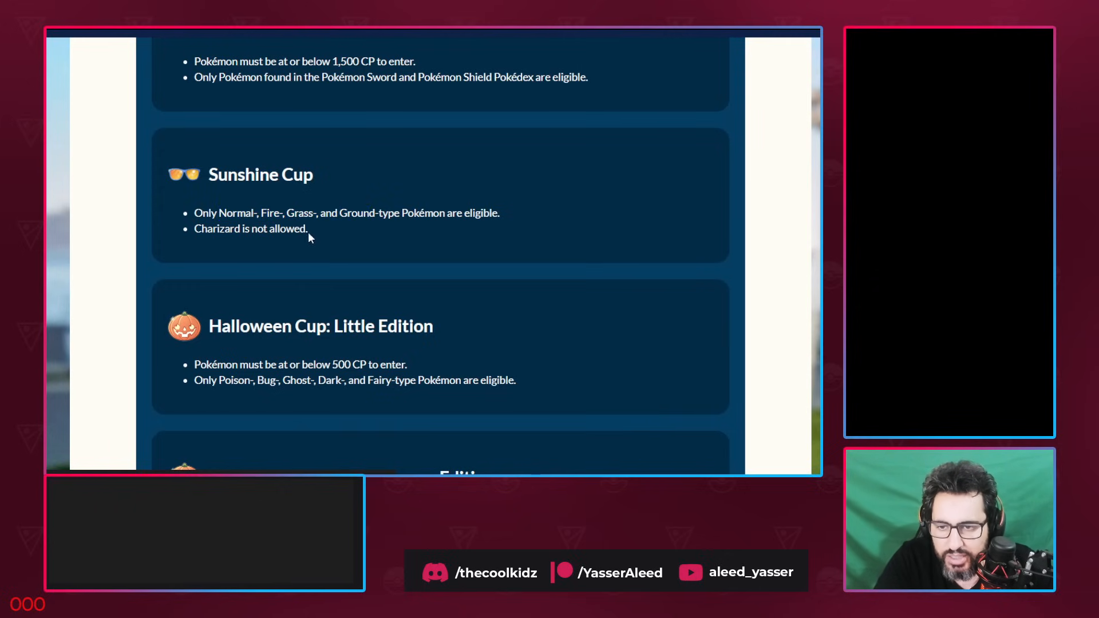
pyautogui.moveTo(195, 213); pyautogui.dragTo(308, 228)
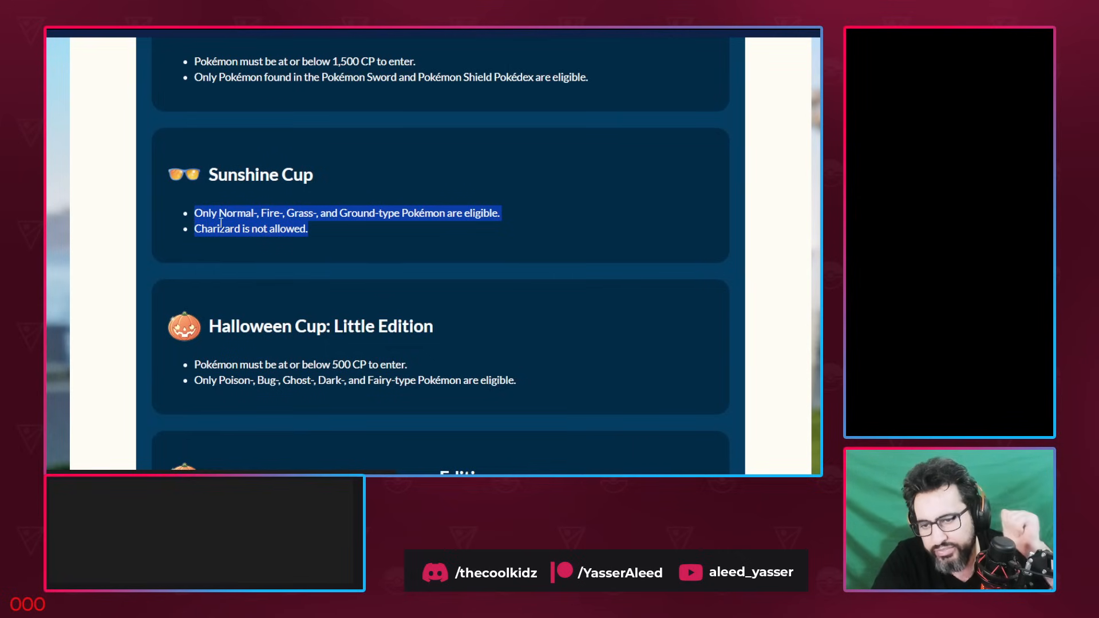
# Read both Halloween Cup editions, picking out the 500 CP limit and Bug, Ghost, Dark, Fairy types
pyautogui.scroll(-3)
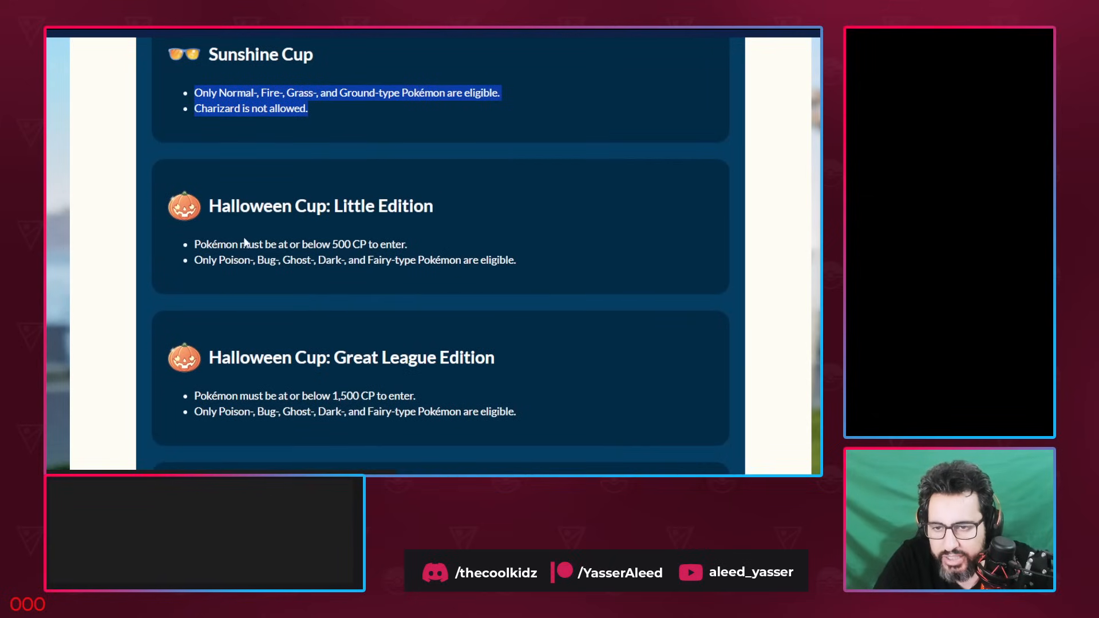
pyautogui.moveTo(339, 244)
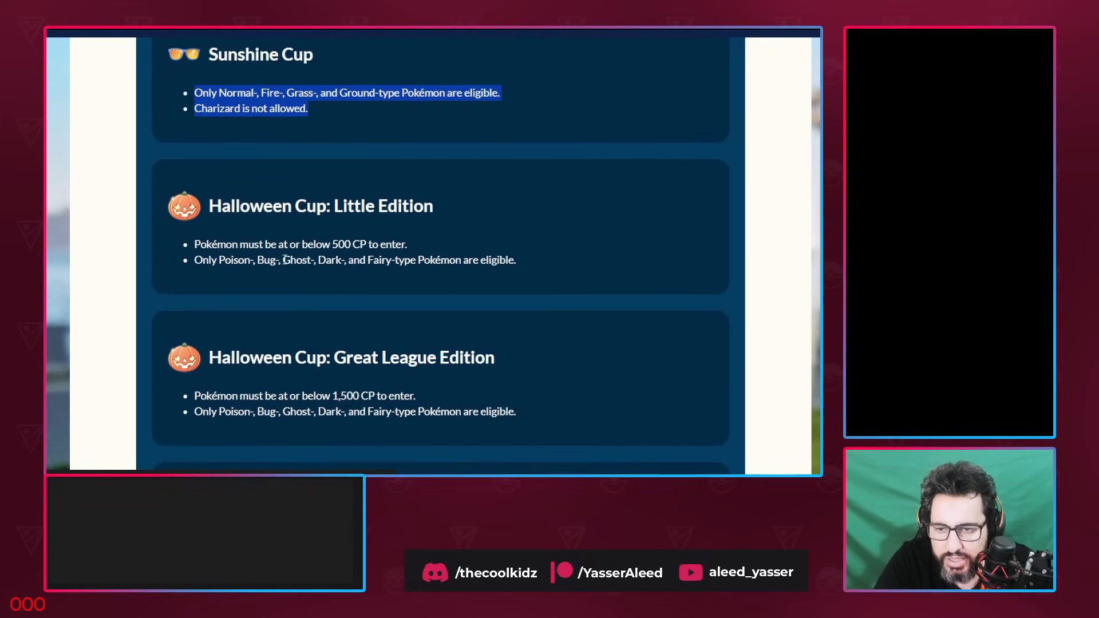
pyautogui.scroll(-3)
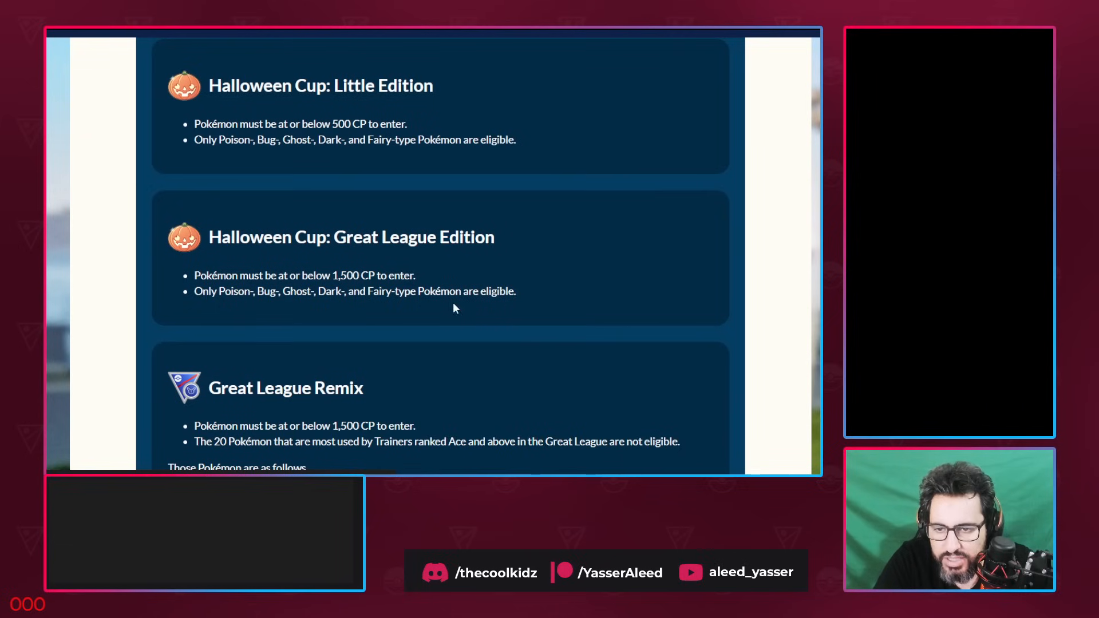
pyautogui.doubleClick(343, 124)
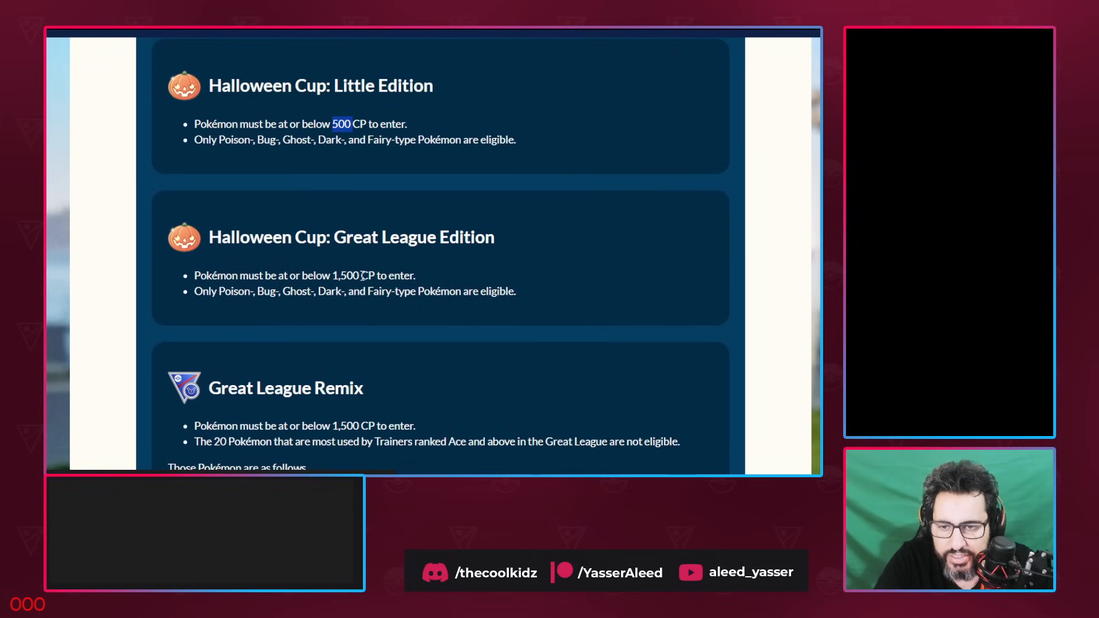
pyautogui.moveTo(256, 291); pyautogui.dragTo(307, 290)
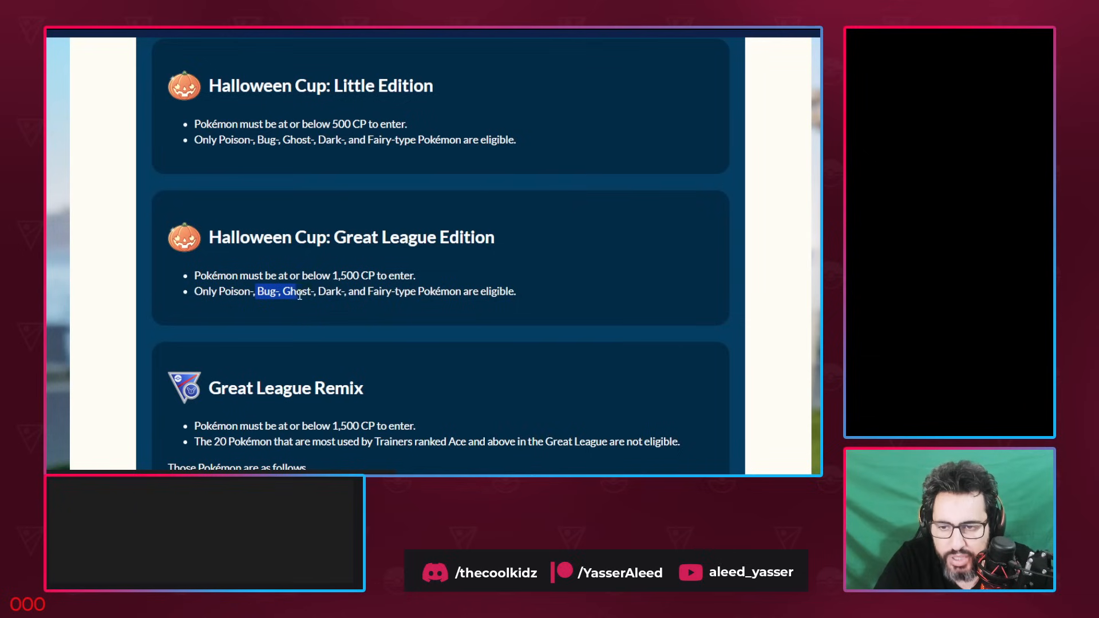
pyautogui.moveTo(287, 291); pyautogui.dragTo(413, 291)
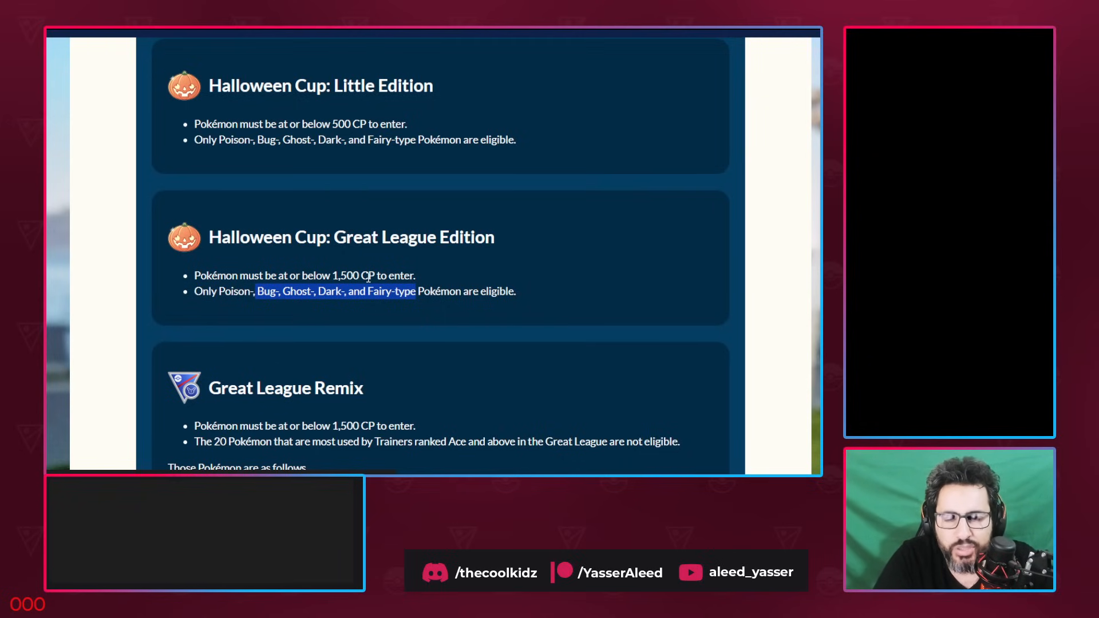
# Scroll the Great League Remix banned grid from Alolan Sandslash down to Annihilape
pyautogui.scroll(-3)
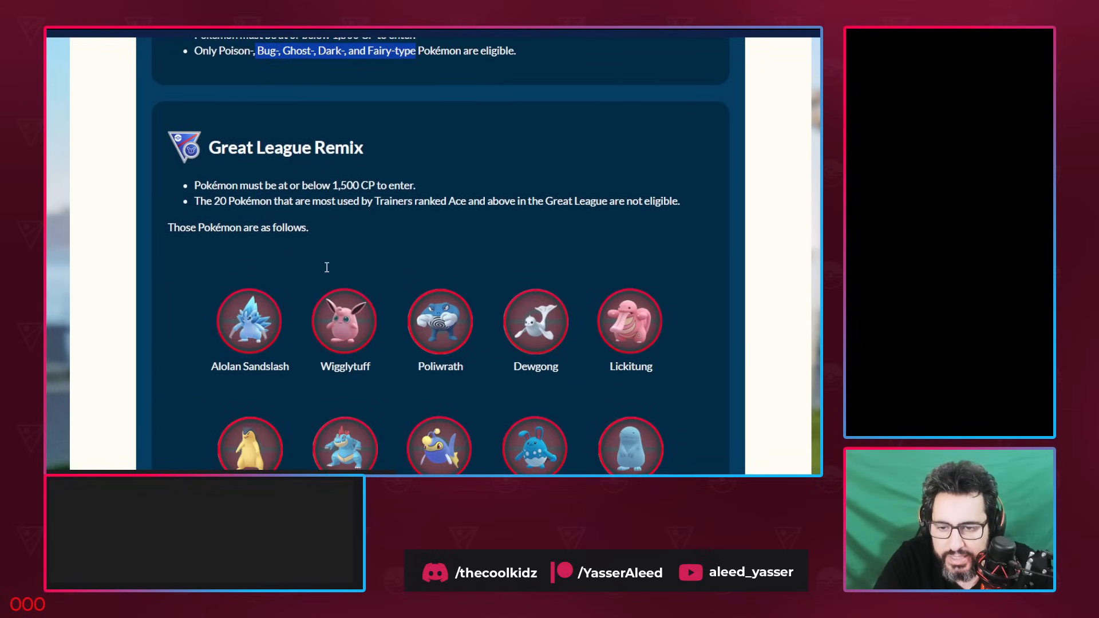
pyautogui.scroll(-3)
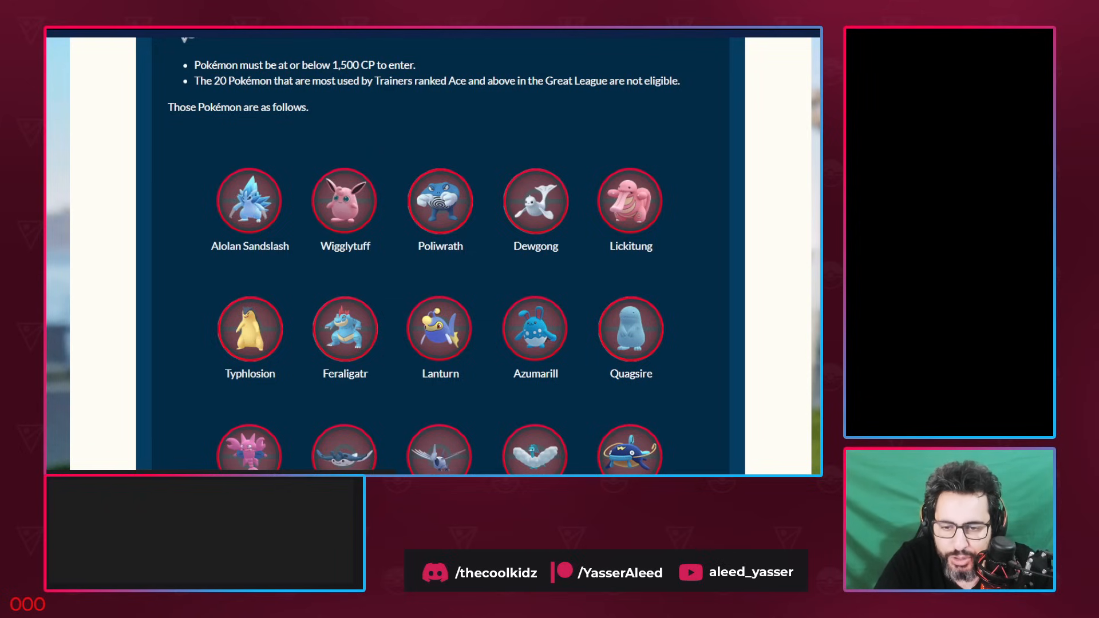
pyautogui.scroll(-3)
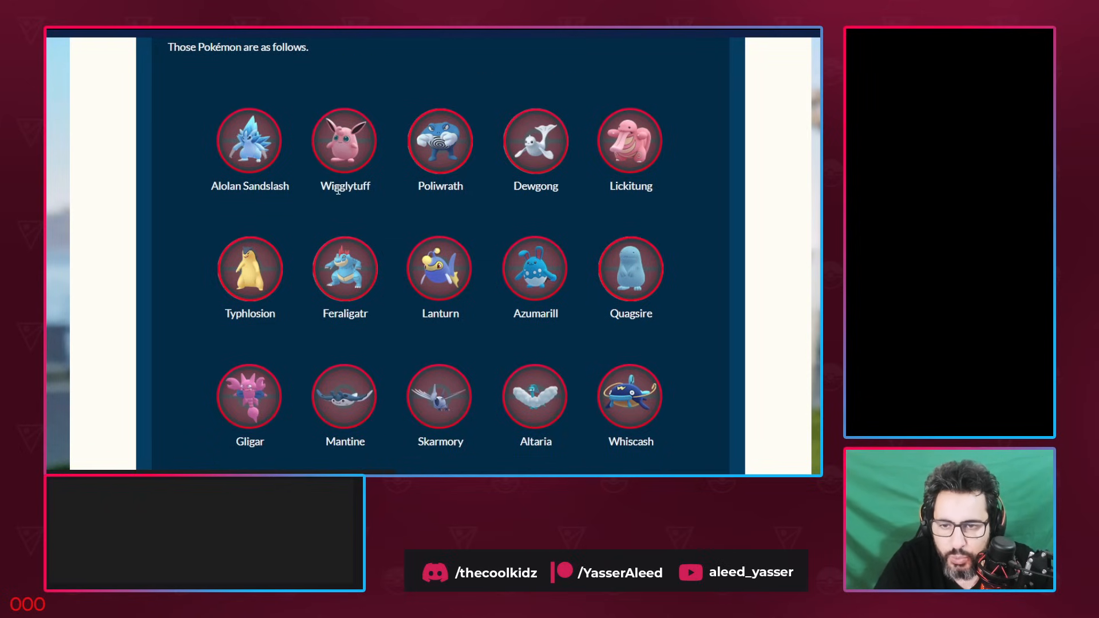
pyautogui.scroll(-3)
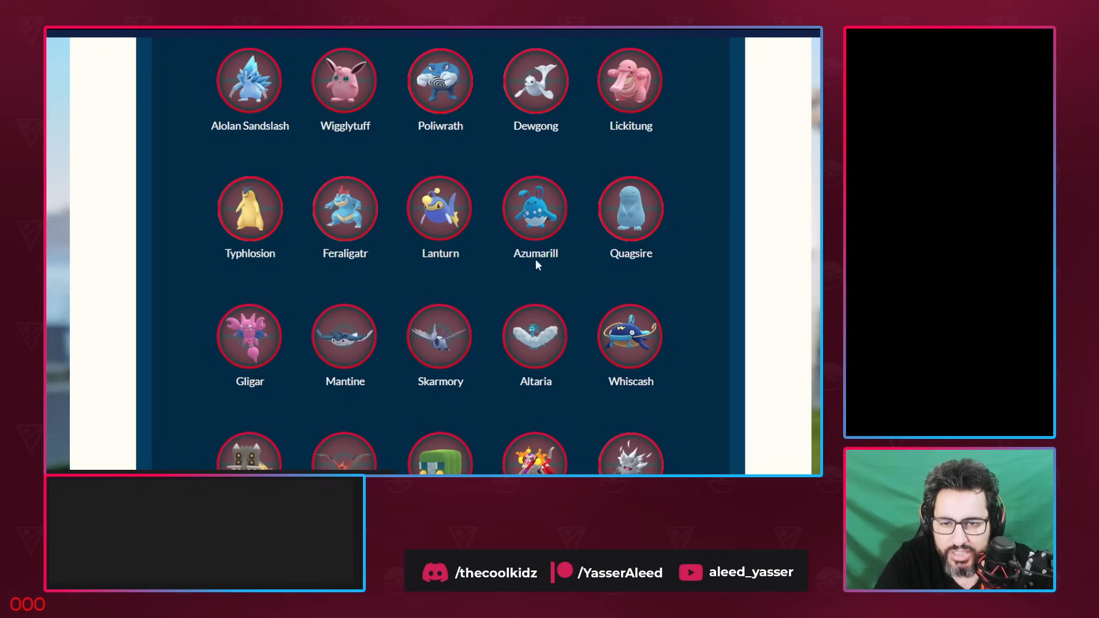
pyautogui.moveTo(512, 163)
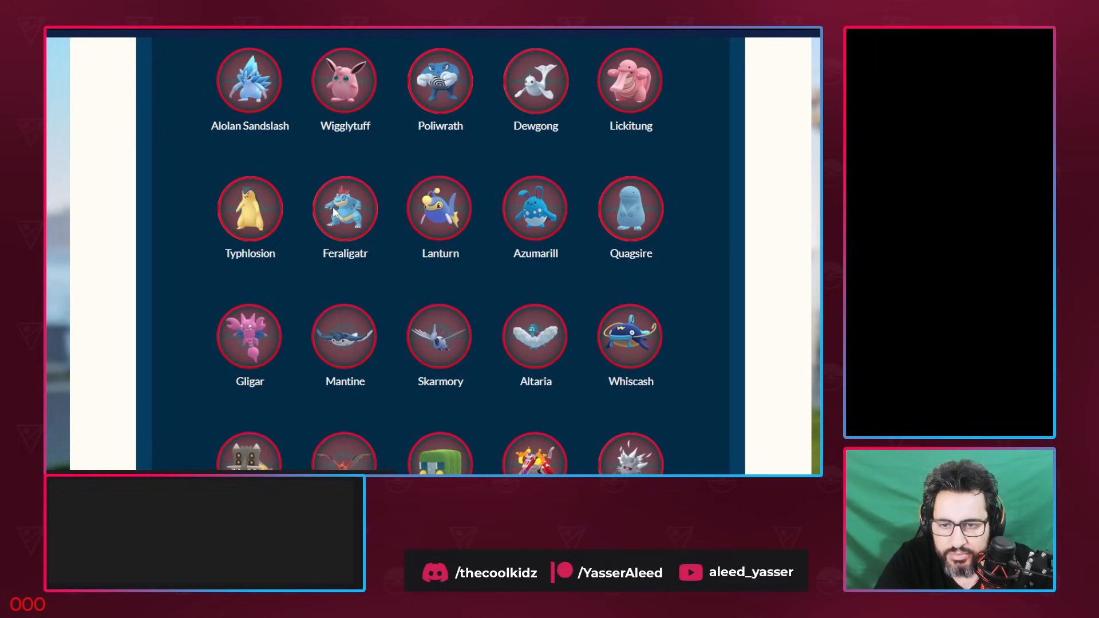
pyautogui.moveTo(466, 343)
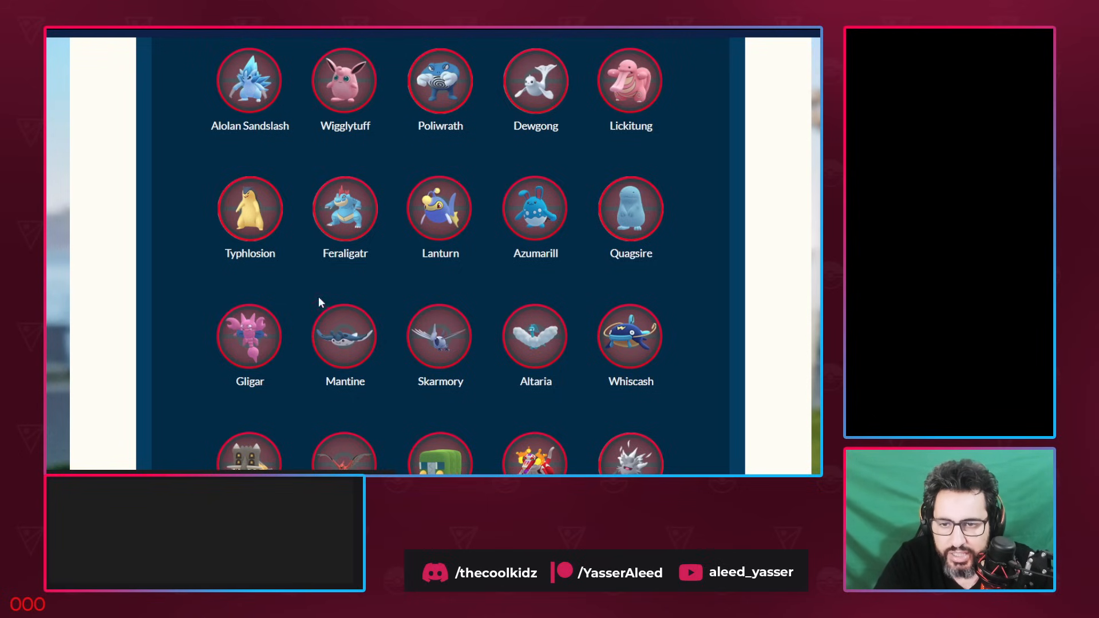
pyautogui.moveTo(645, 345)
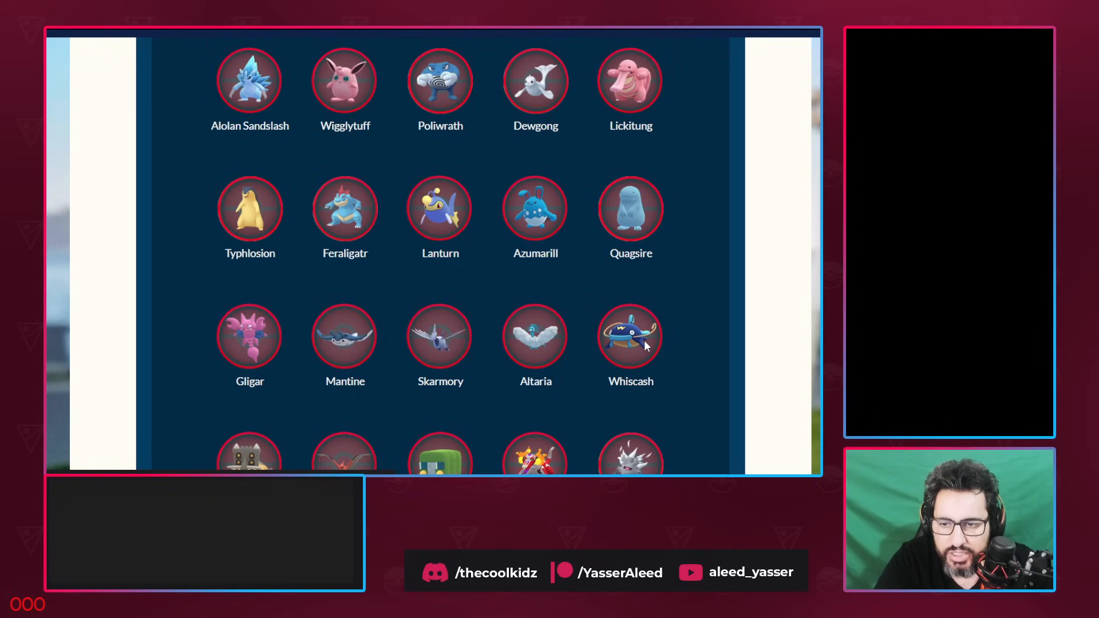
pyautogui.scroll(-3)
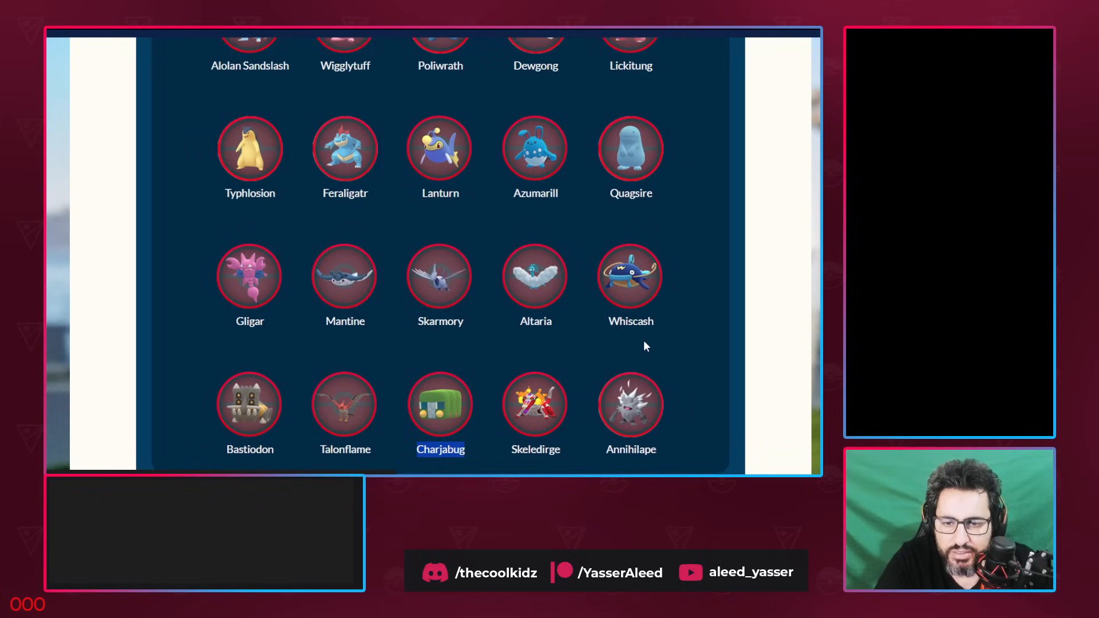
pyautogui.moveTo(642, 343)
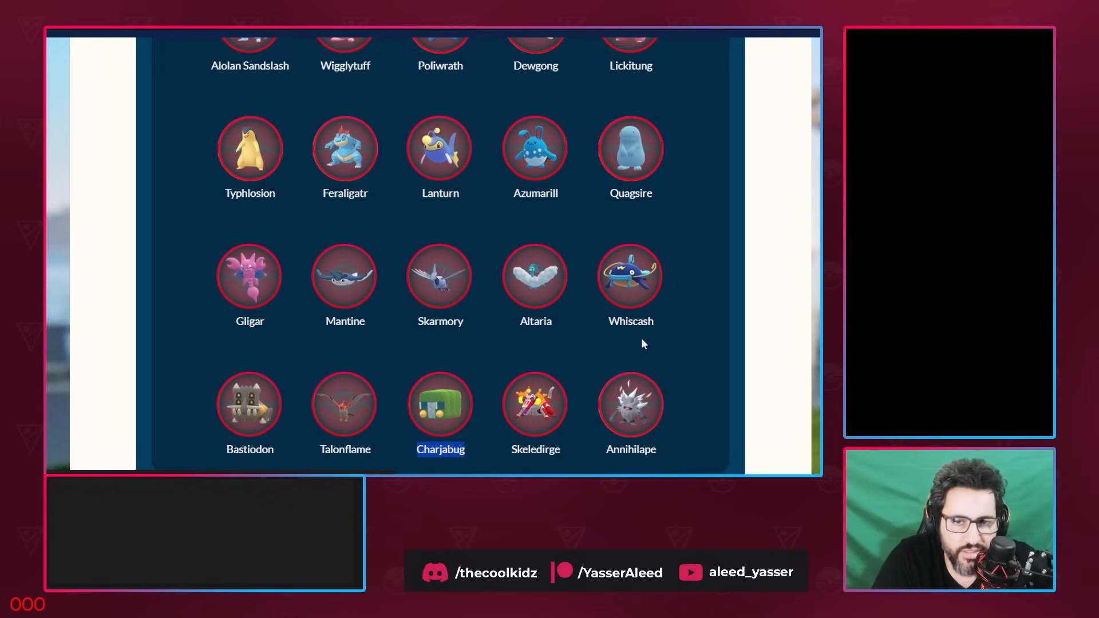
# Highlight Master Premier's Legendary/Mythical exclusions and the Willpower Cup's eligible Pokémon types
pyautogui.scroll(-3)
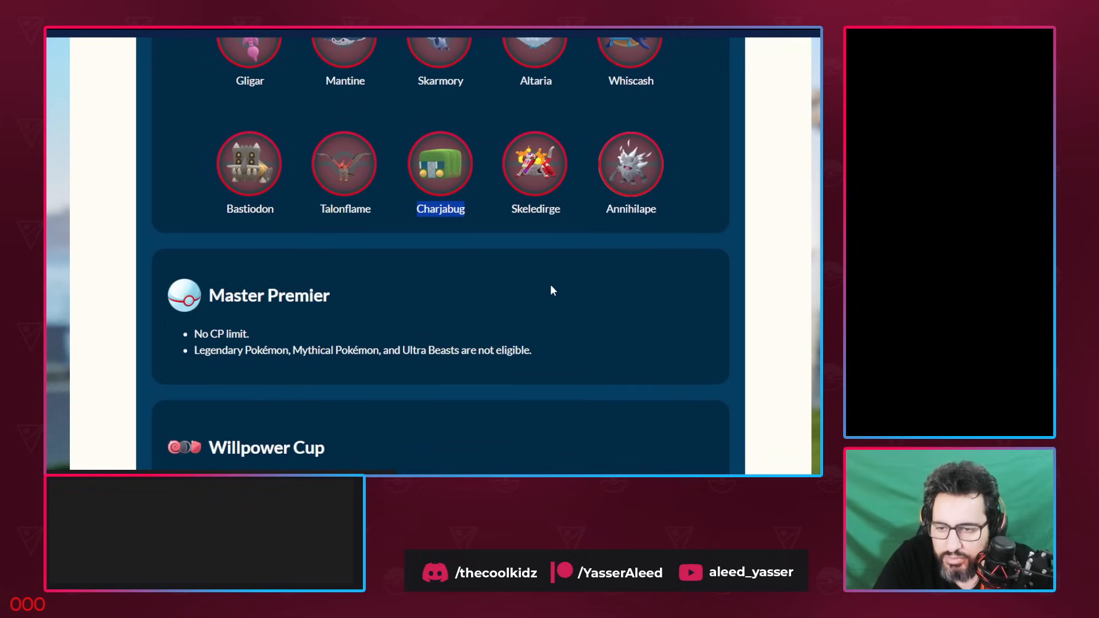
pyautogui.scroll(-3)
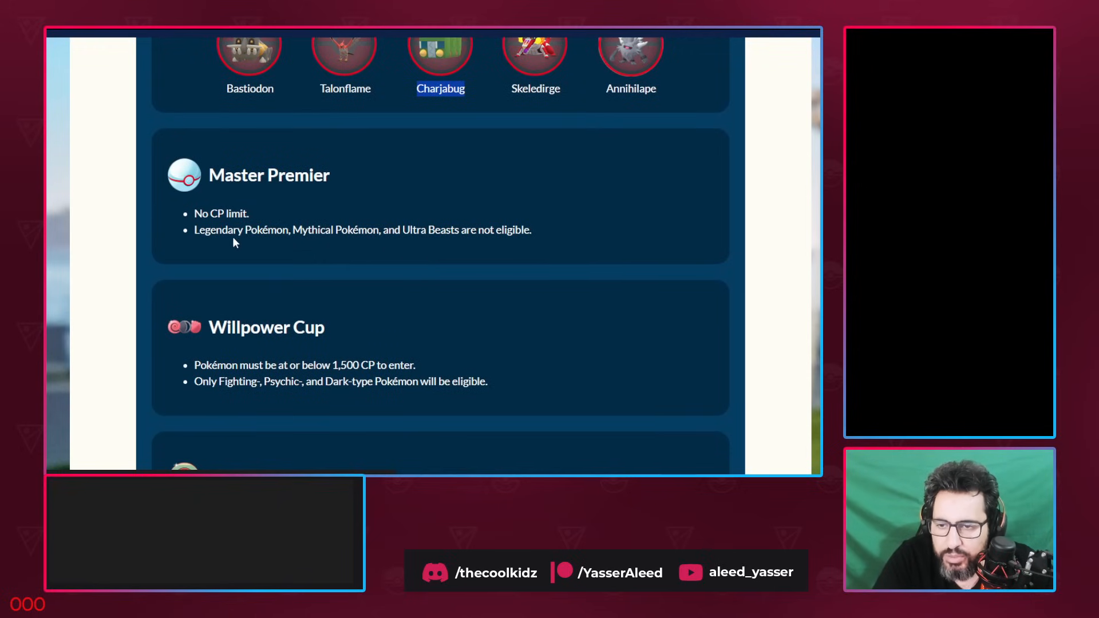
pyautogui.moveTo(210, 229); pyautogui.dragTo(354, 230)
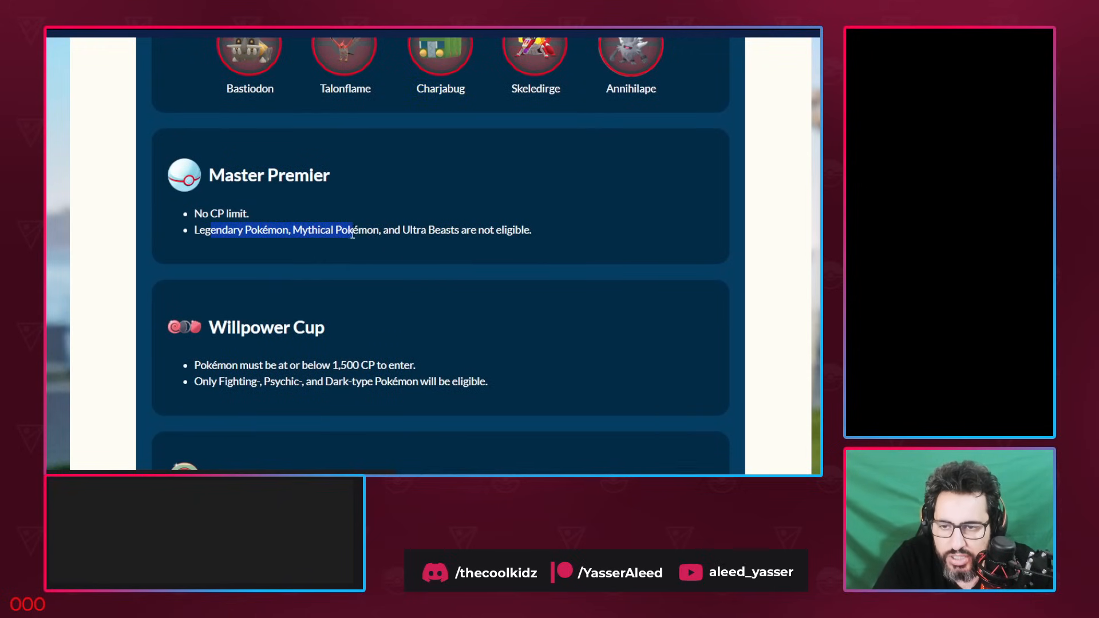
pyautogui.moveTo(284, 213)
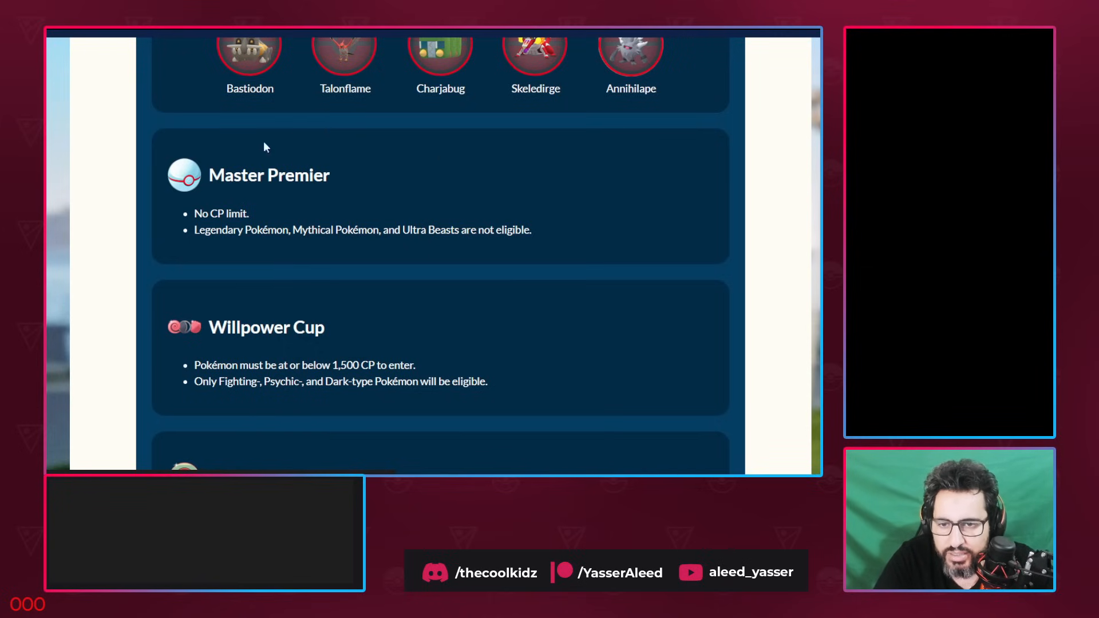
pyautogui.moveTo(128, 133)
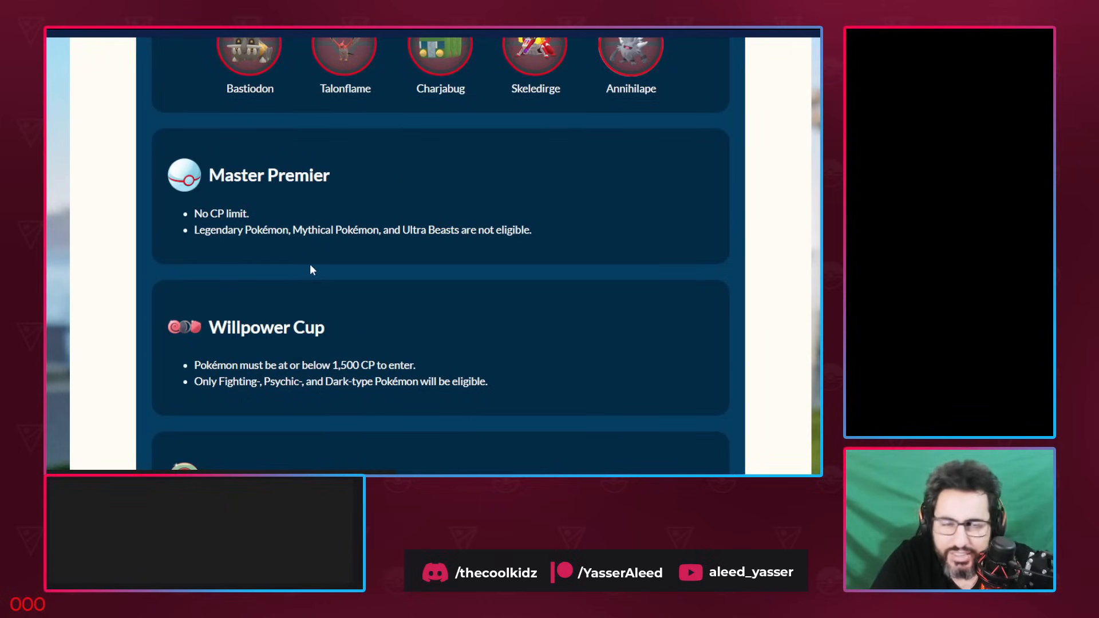
pyautogui.moveTo(331, 244)
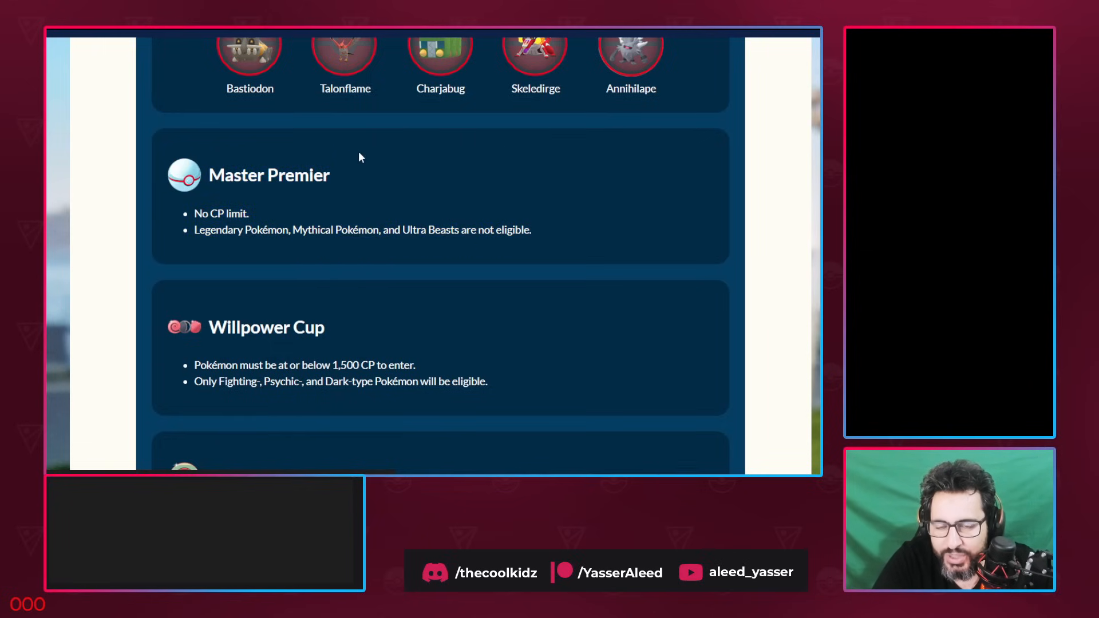
pyautogui.moveTo(164, 132)
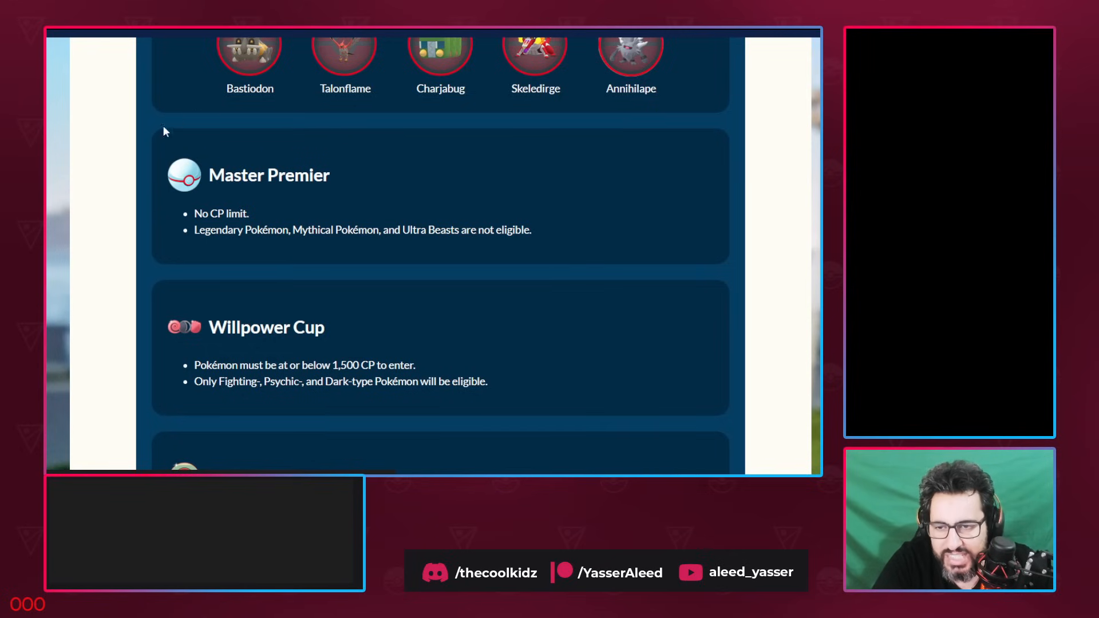
pyautogui.moveTo(266, 207)
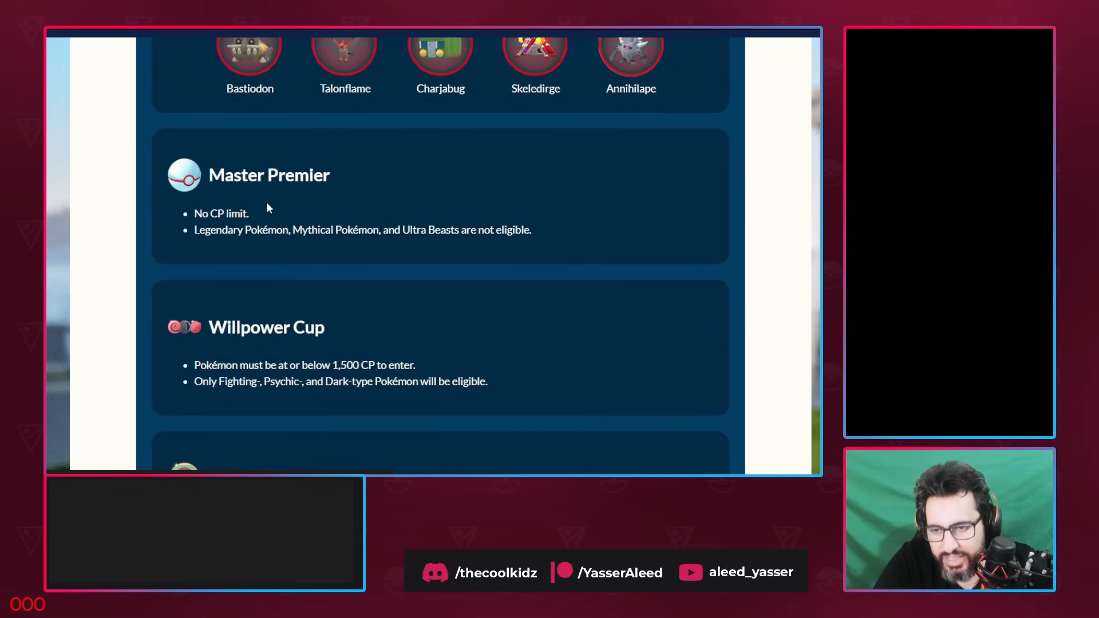
pyautogui.moveTo(548, 193)
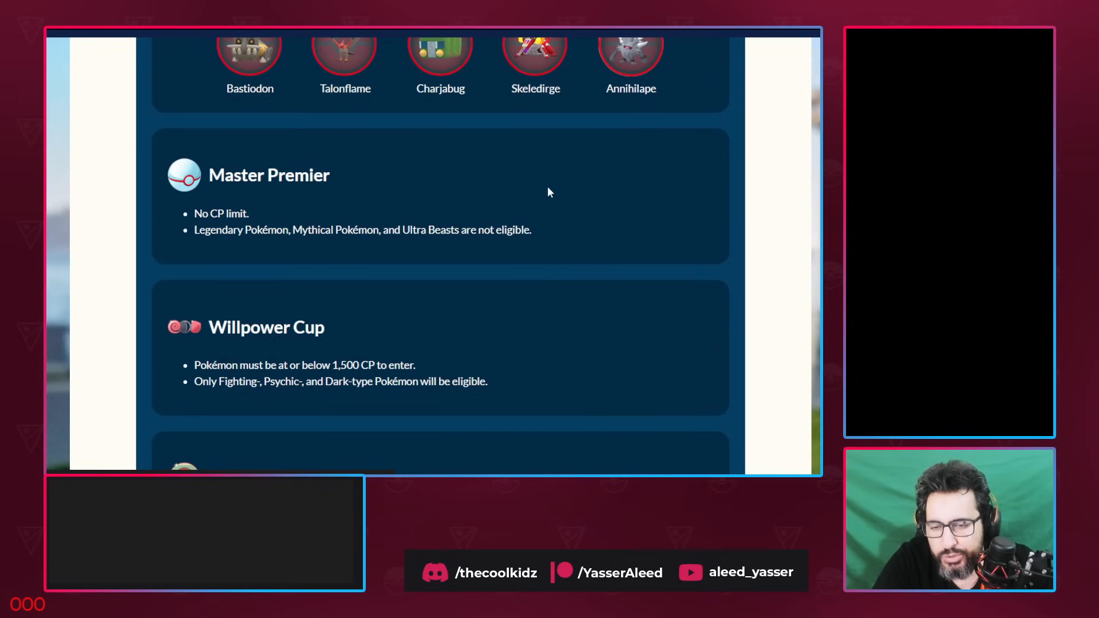
pyautogui.scroll(-3)
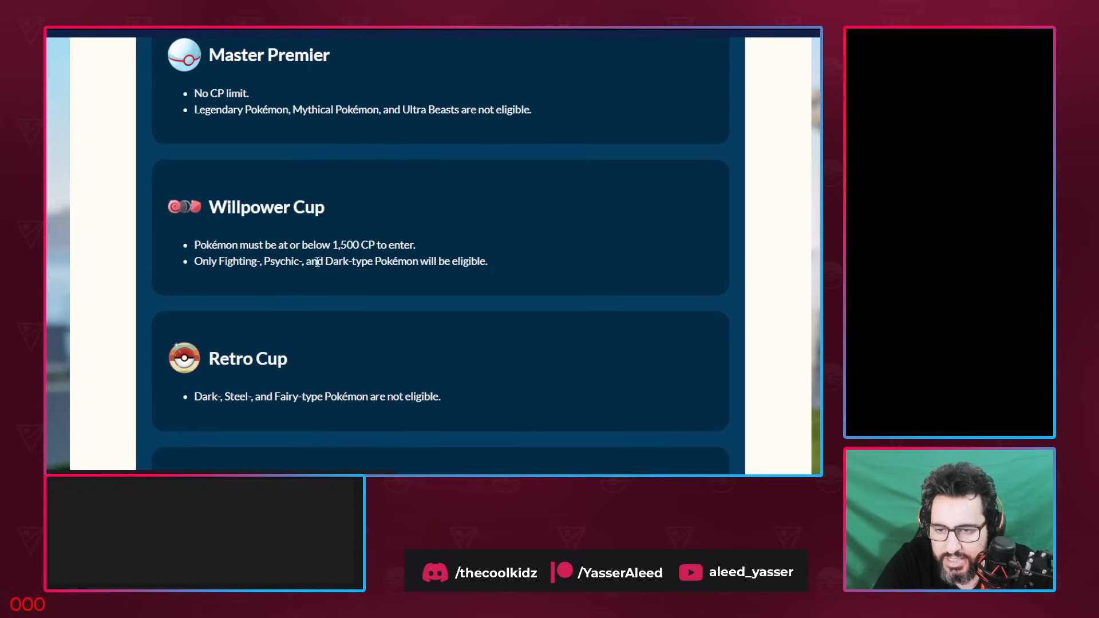
pyautogui.moveTo(218, 261); pyautogui.dragTo(348, 261)
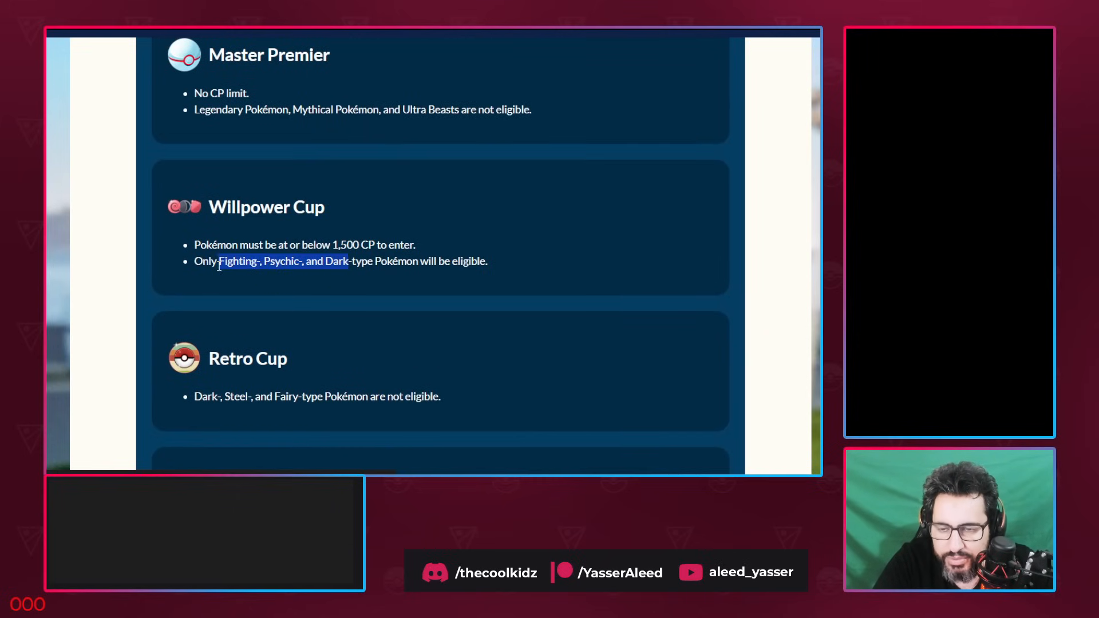
pyautogui.moveTo(528, 278)
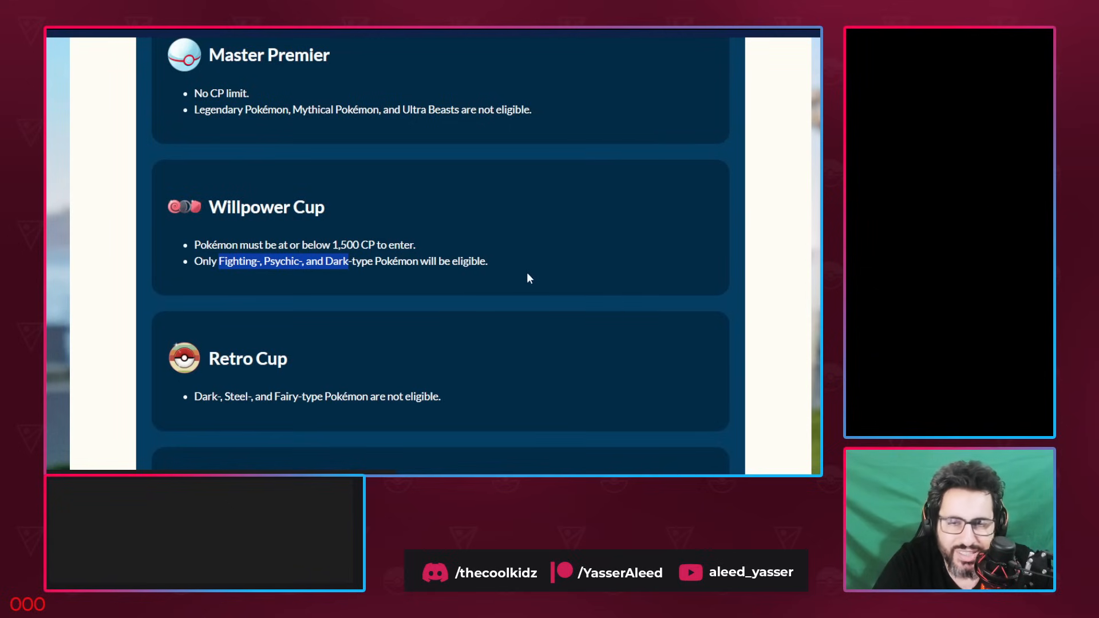
pyautogui.moveTo(513, 281)
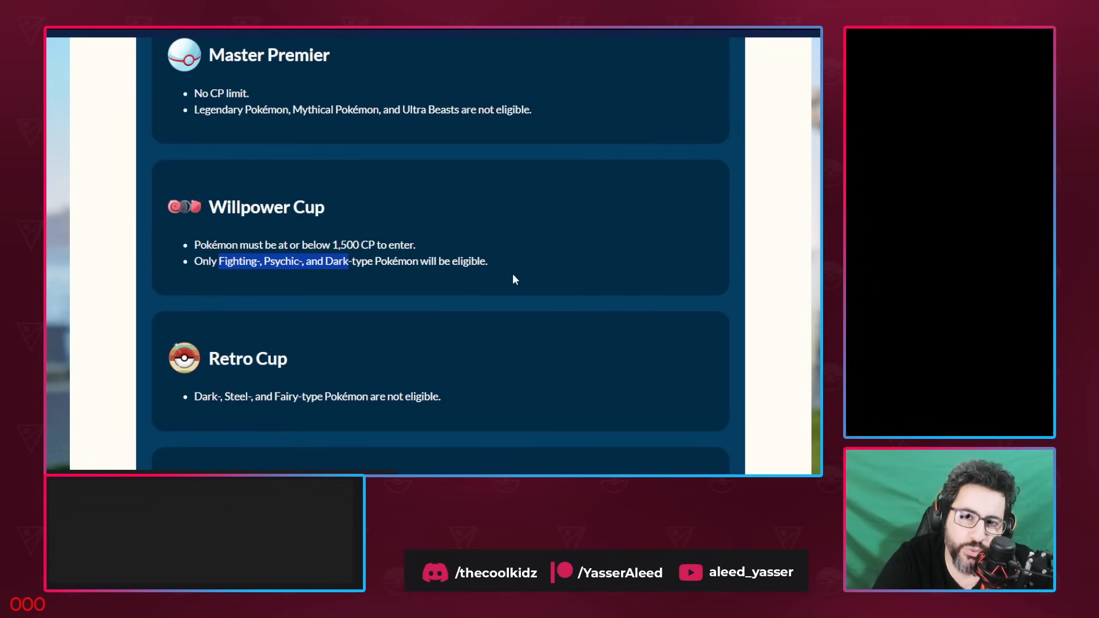
pyautogui.moveTo(506, 277)
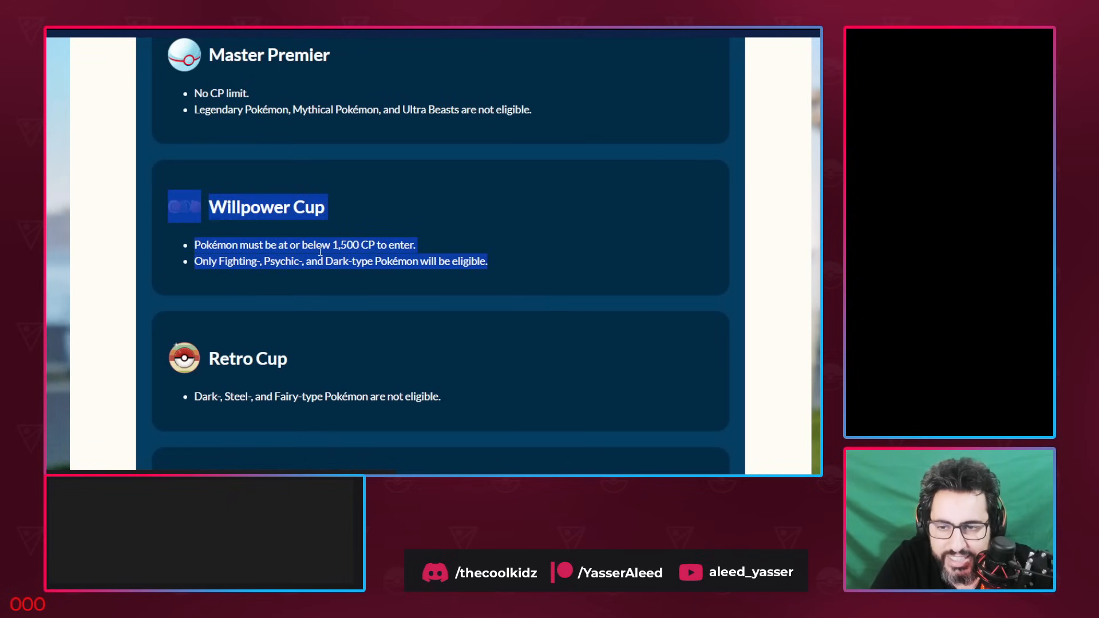
# Highlight the Retro Cup's excluded types, then read past Catch Cup to the combat updates
pyautogui.scroll(-3)
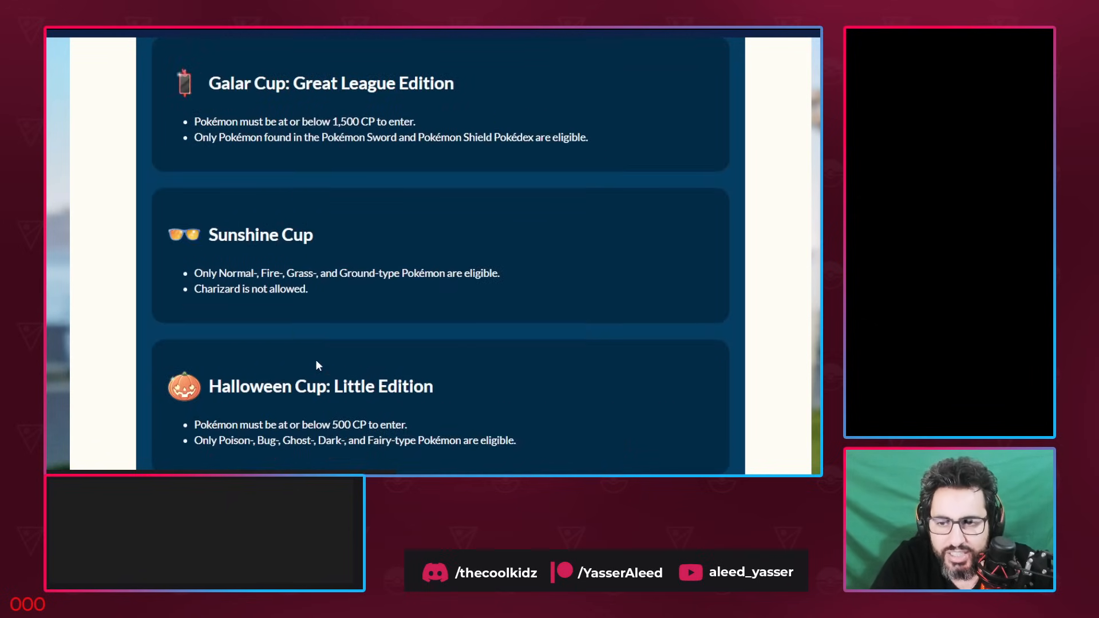
pyautogui.scroll(-3)
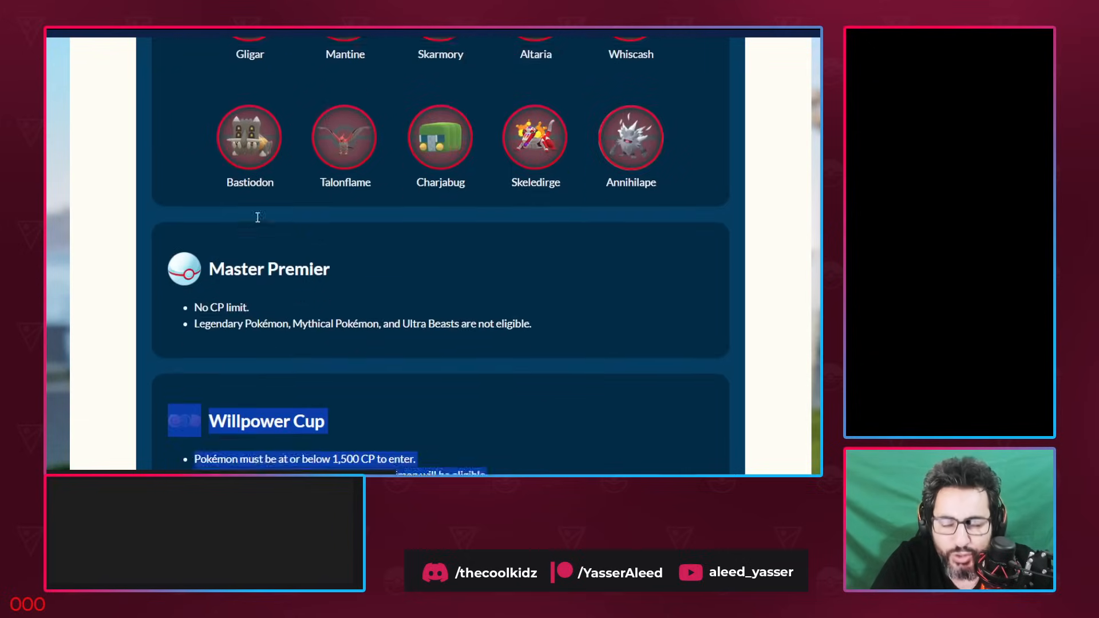
pyautogui.scroll(-3)
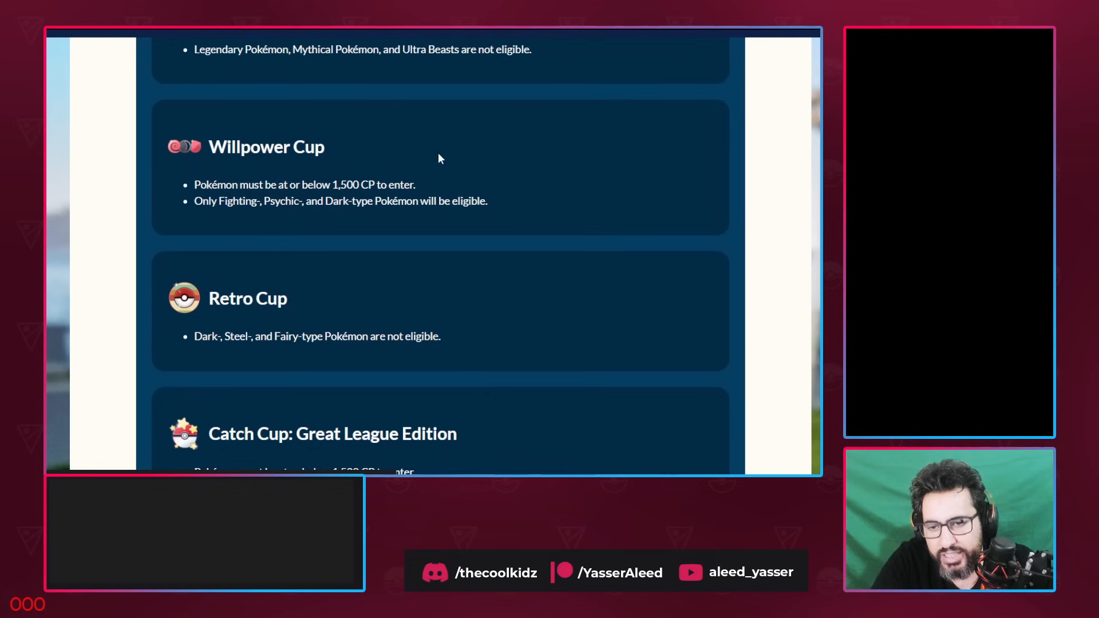
pyautogui.scroll(-3)
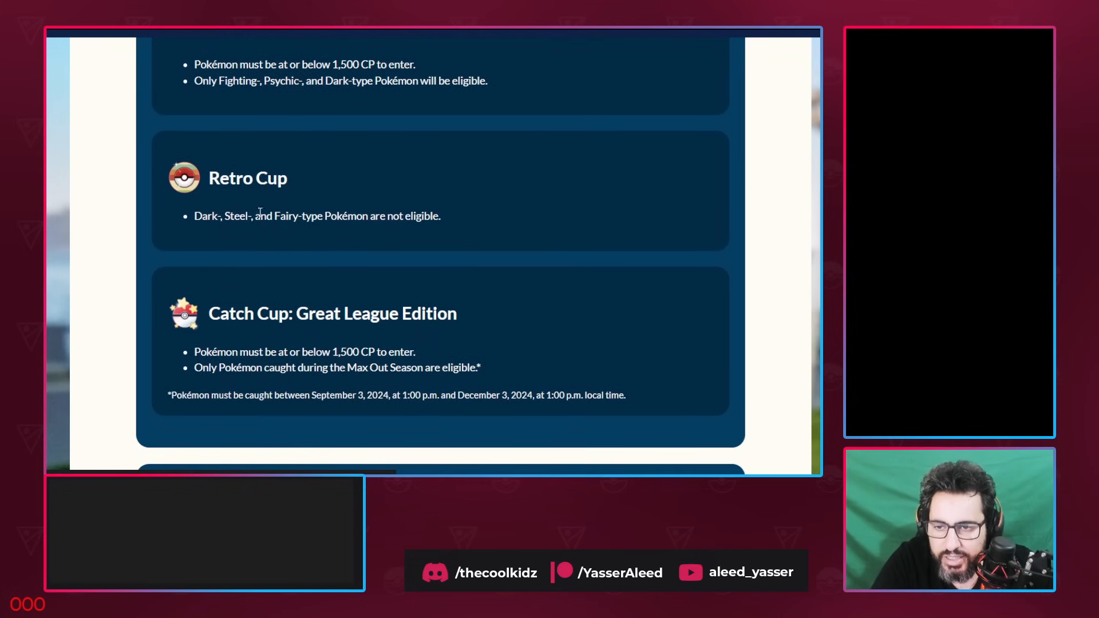
pyautogui.doubleClick(293, 216)
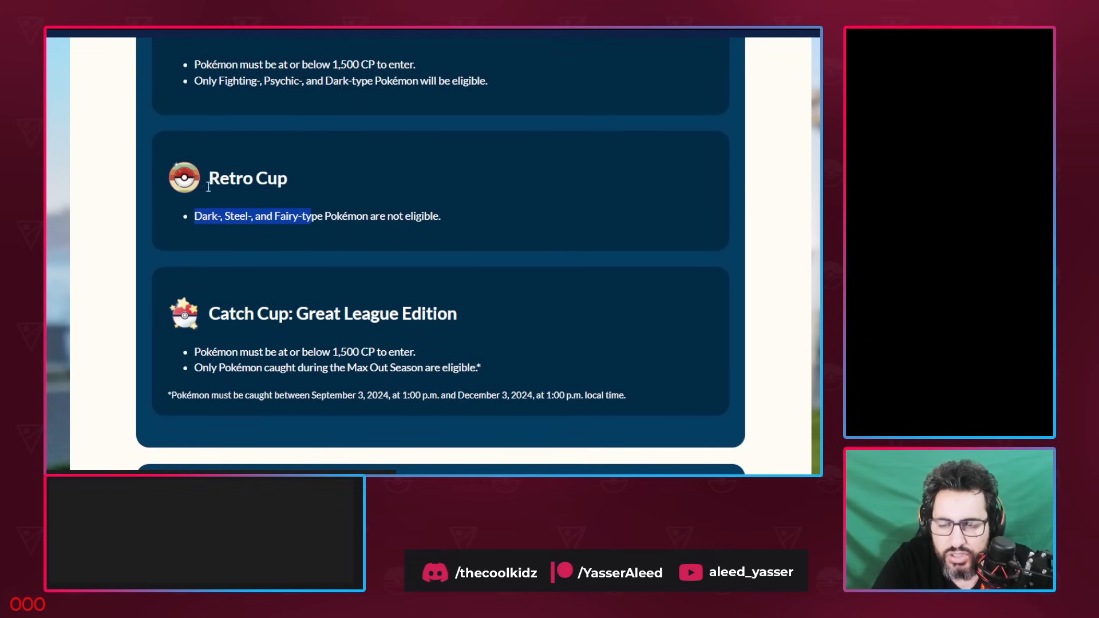
pyautogui.moveTo(306, 159)
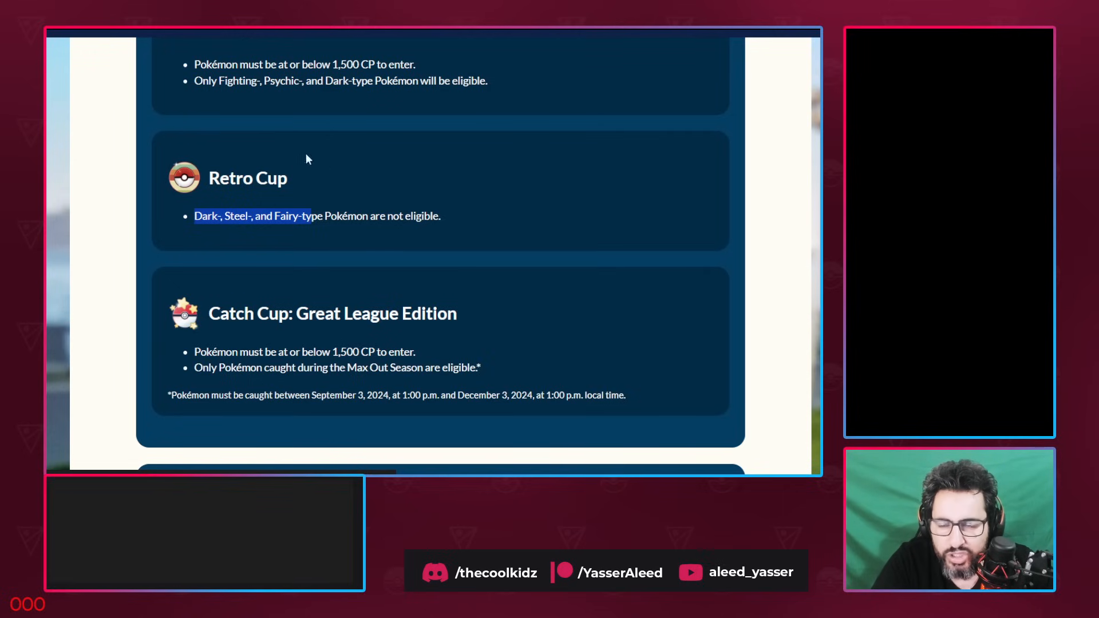
pyautogui.scroll(-3)
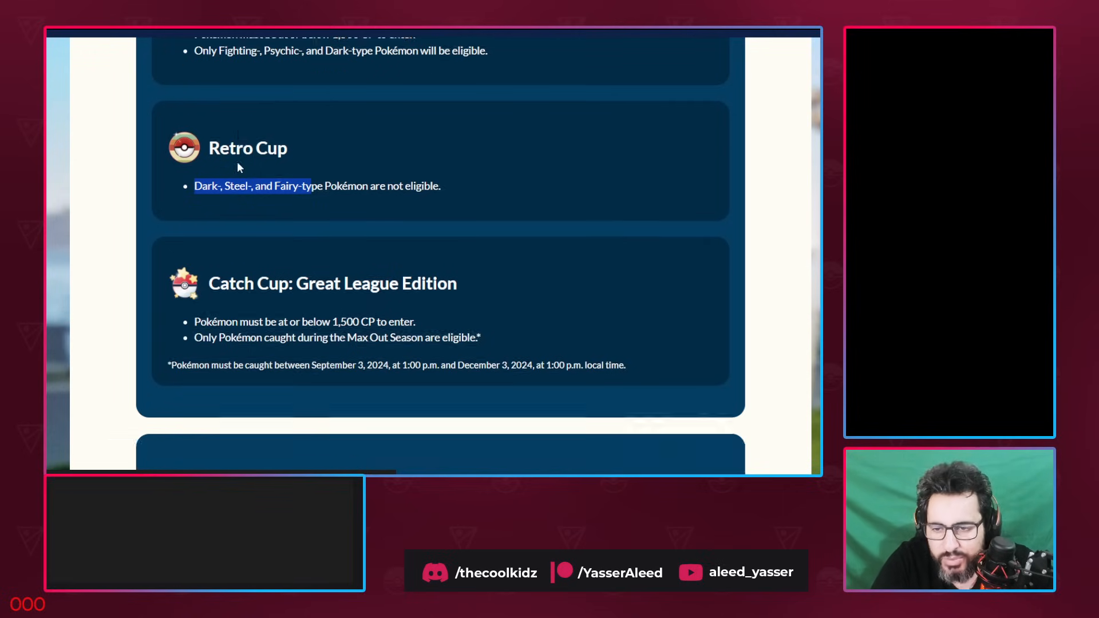
pyautogui.scroll(-3)
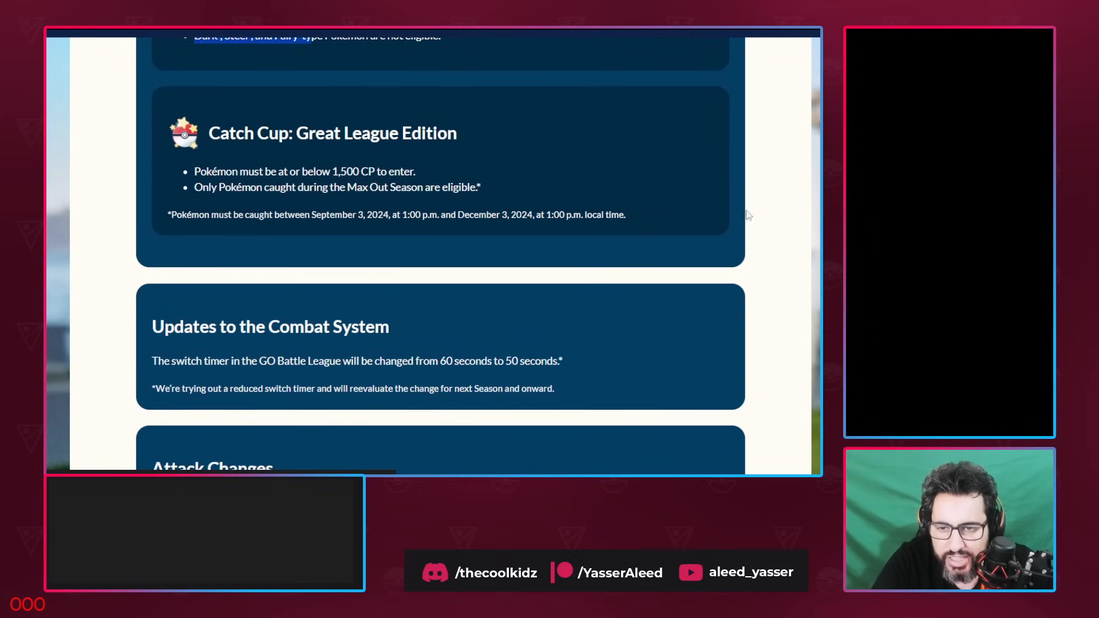
# Scroll into Updates to the Combat System and highlight the Counter attack change
pyautogui.scroll(-3)
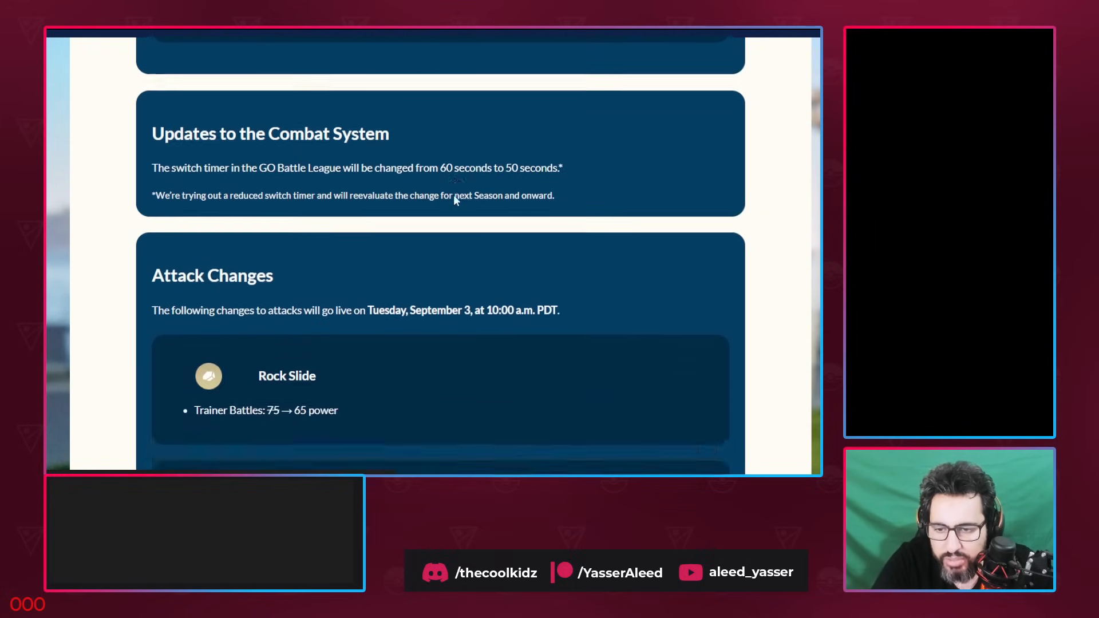
pyautogui.scroll(-3)
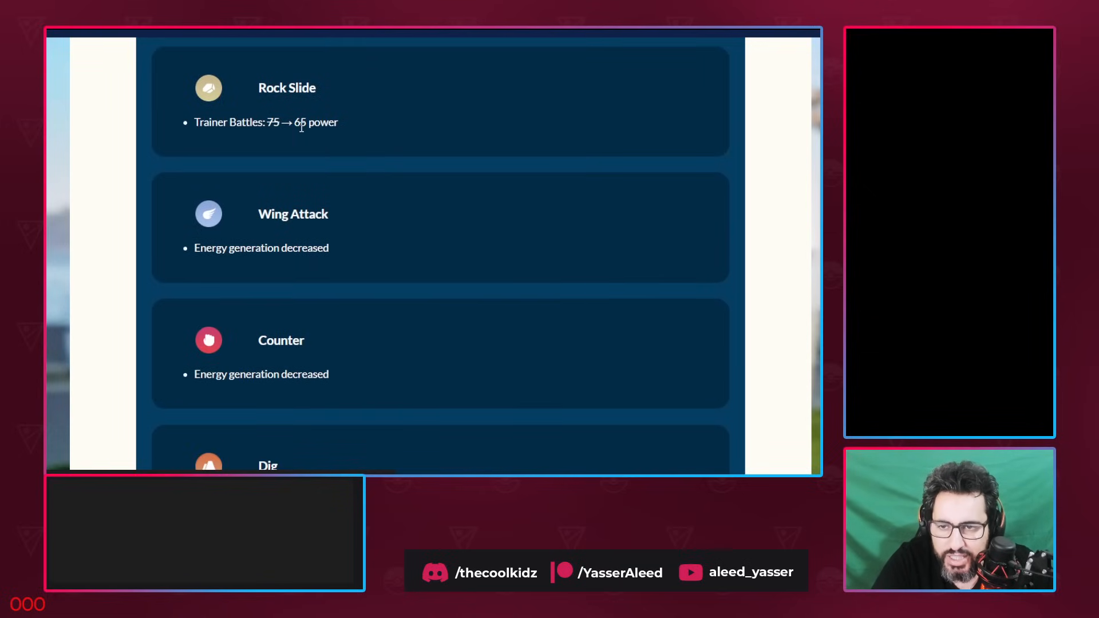
pyautogui.scroll(-3)
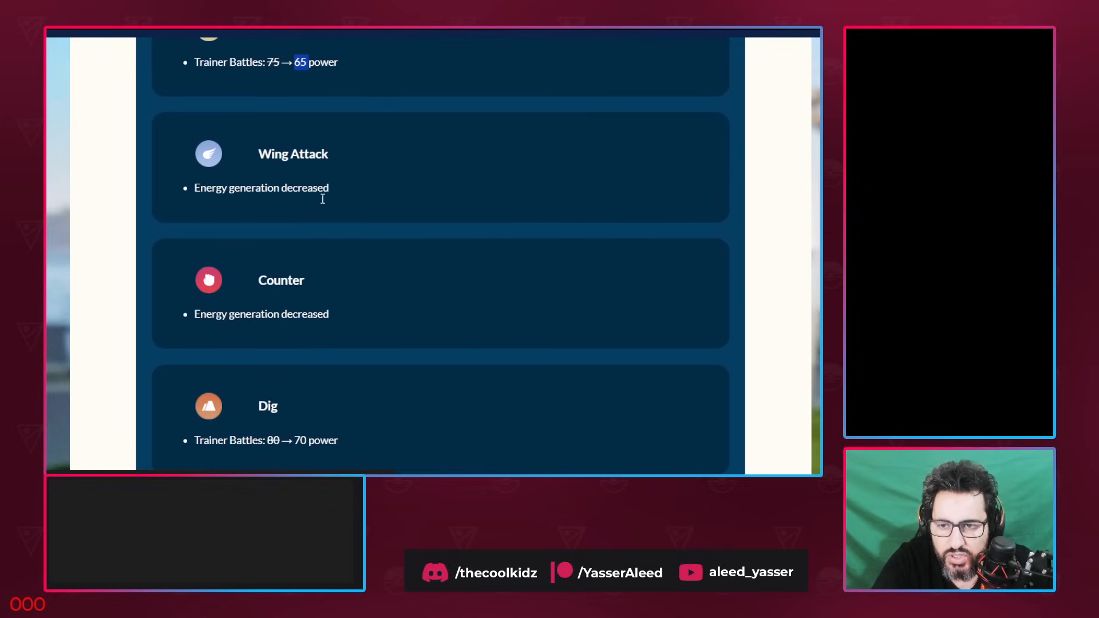
pyautogui.scroll(-3)
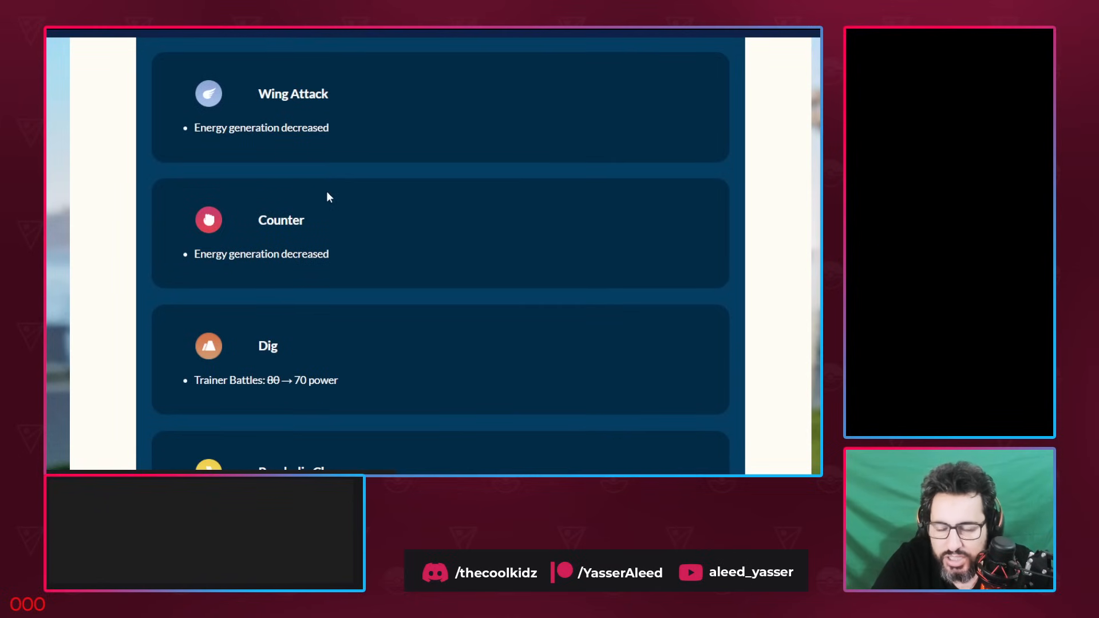
pyautogui.moveTo(346, 268)
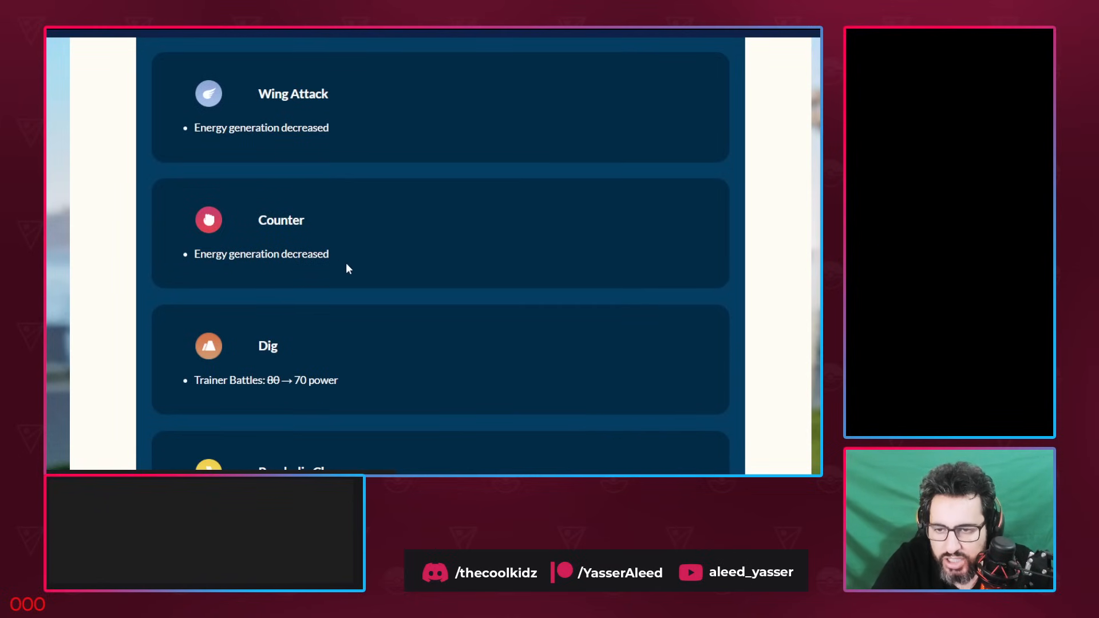
pyautogui.moveTo(260, 220); pyautogui.dragTo(327, 254)
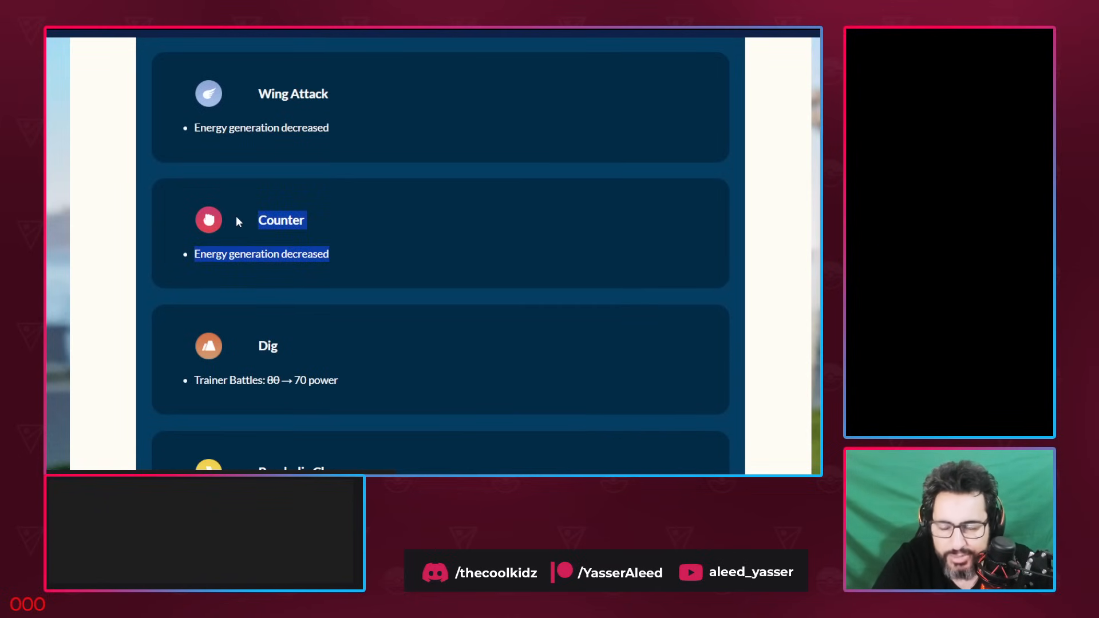
# Read on through the Swift, Mud Shot and Future Sight attack changes
pyautogui.scroll(-3)
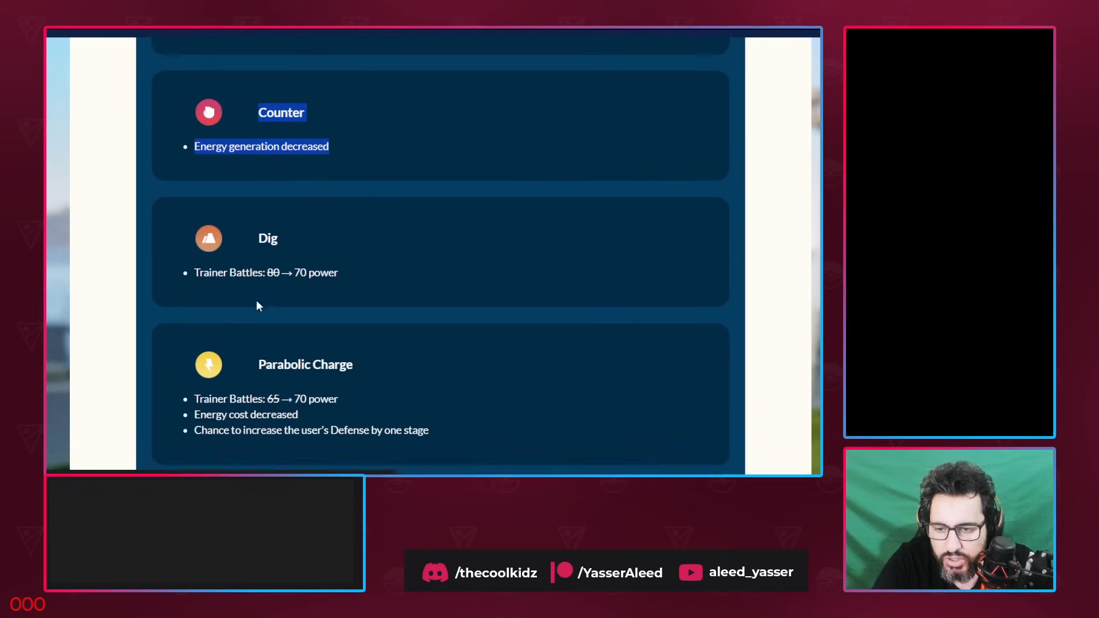
pyautogui.scroll(-3)
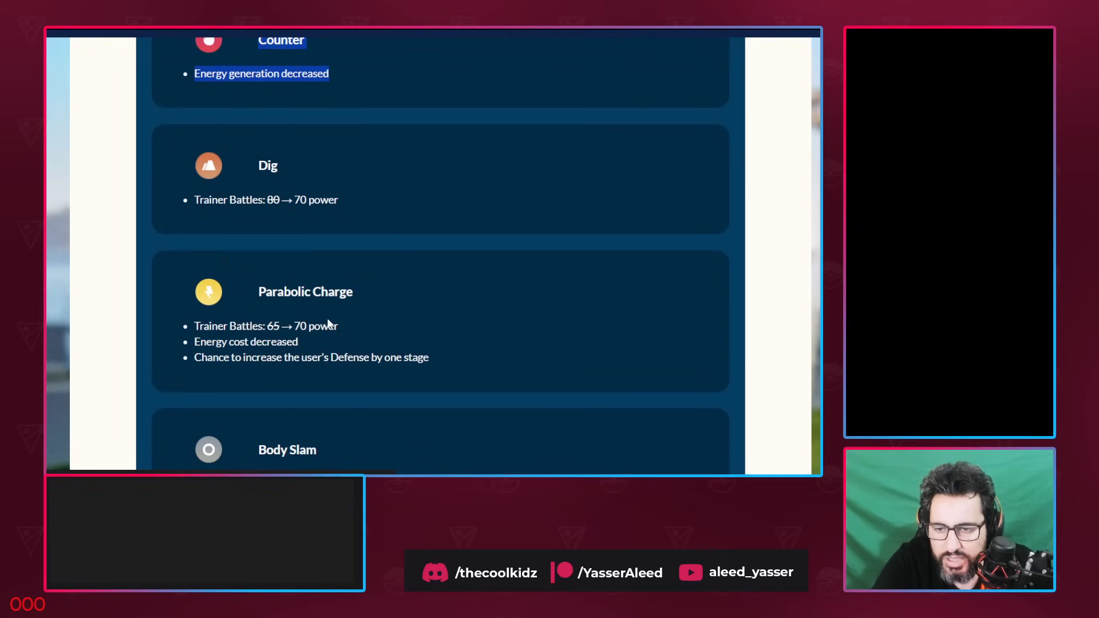
pyautogui.moveTo(339, 348)
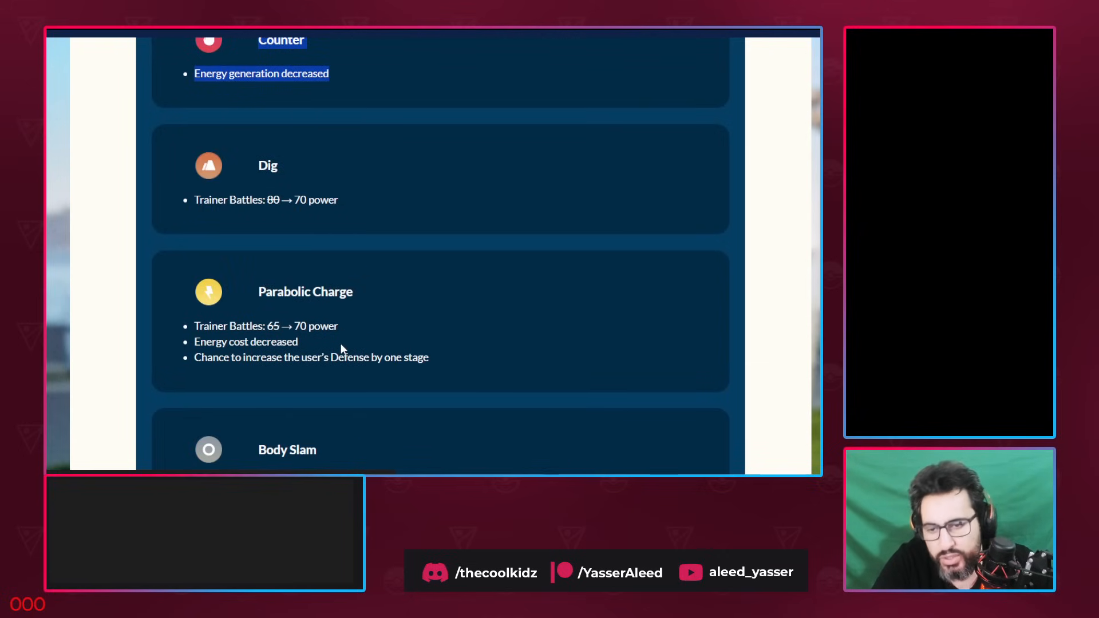
pyautogui.scroll(-3)
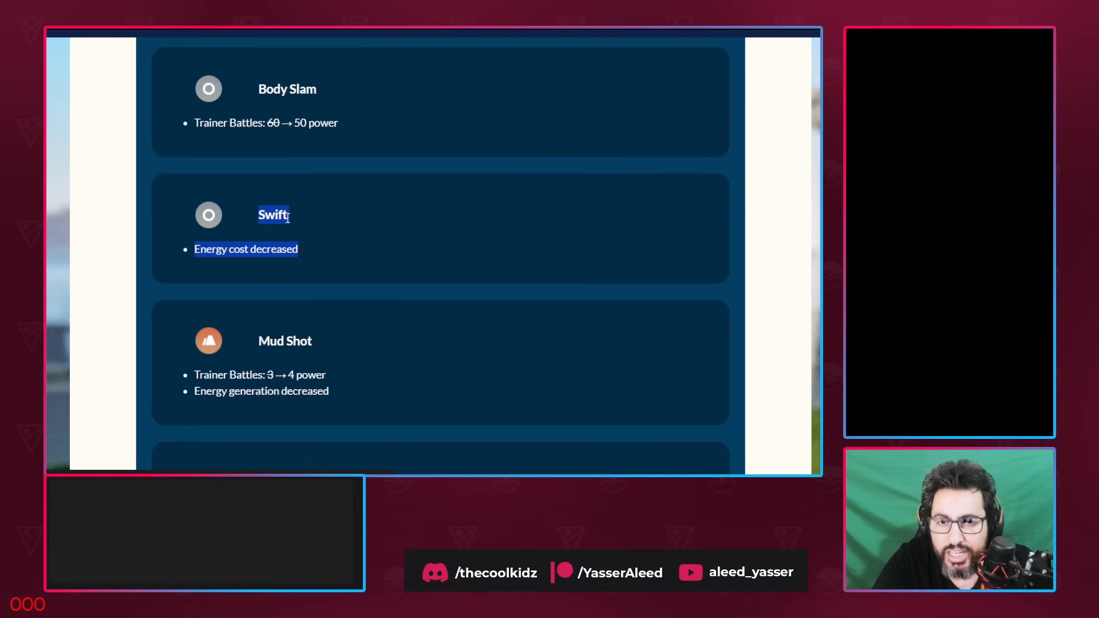
pyautogui.scroll(-3)
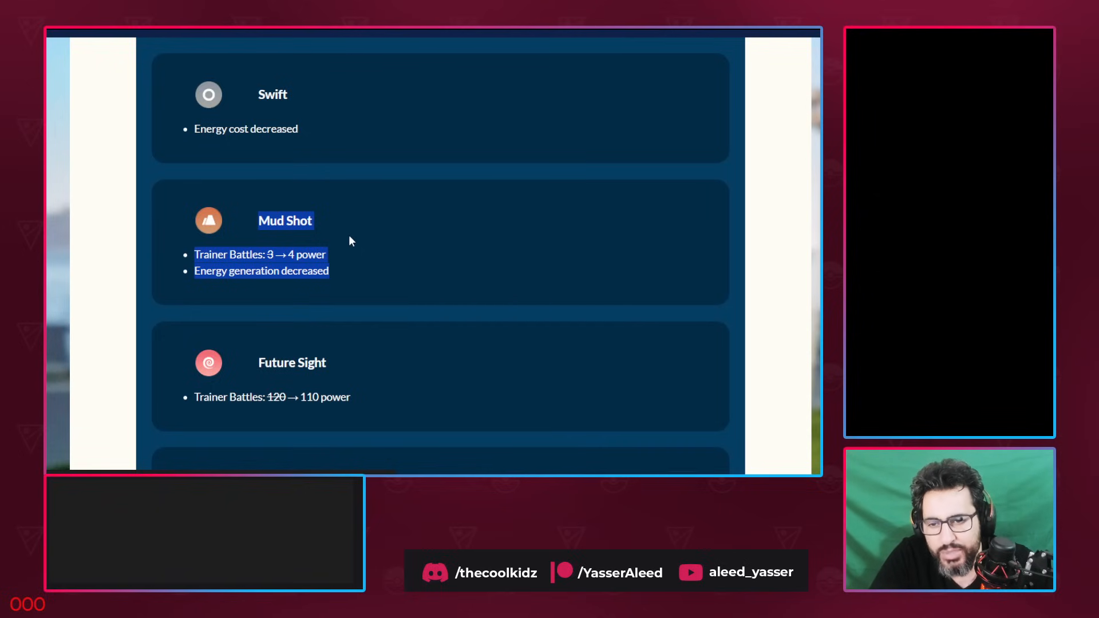
pyautogui.moveTo(356, 237)
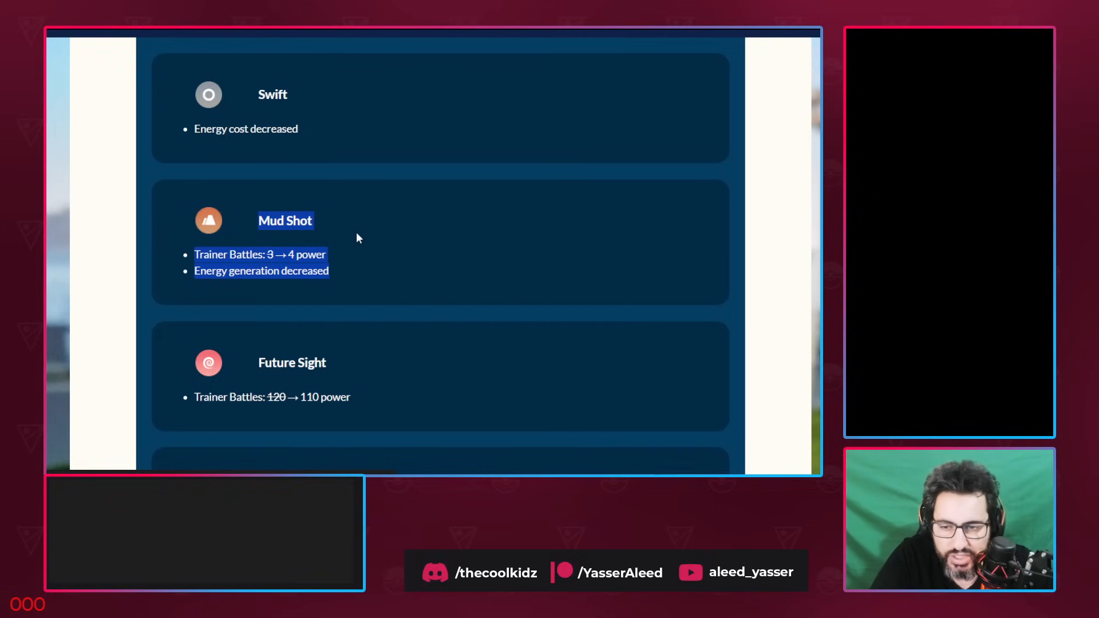
# Scroll past Fire Spin to Steel Wing, Metal Claw and Trailblaze energy changes
pyautogui.scroll(-3)
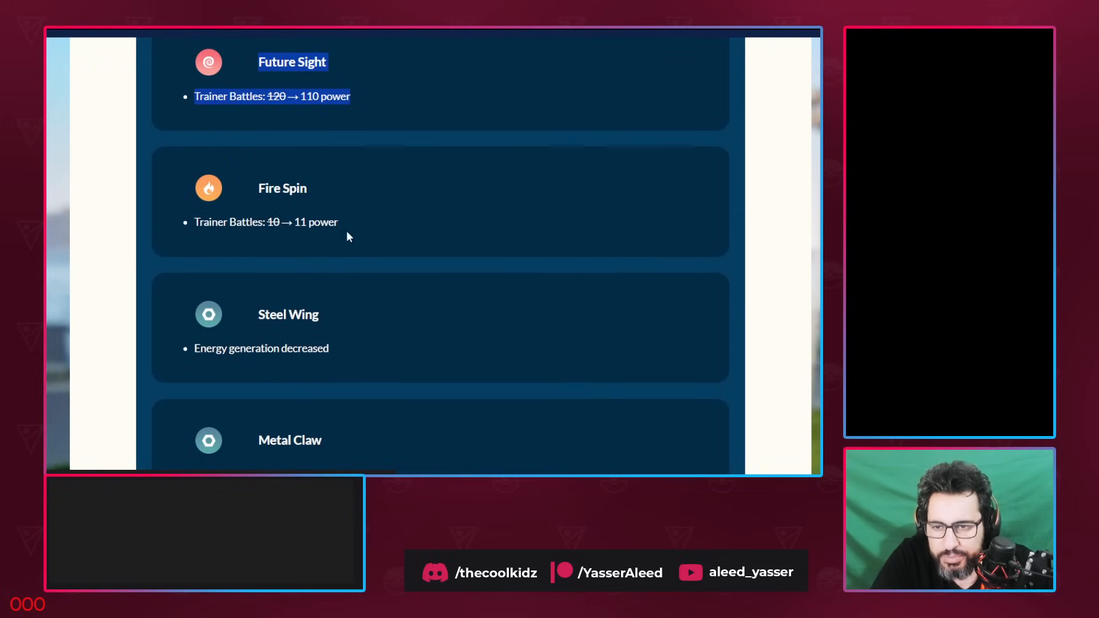
pyautogui.scroll(-3)
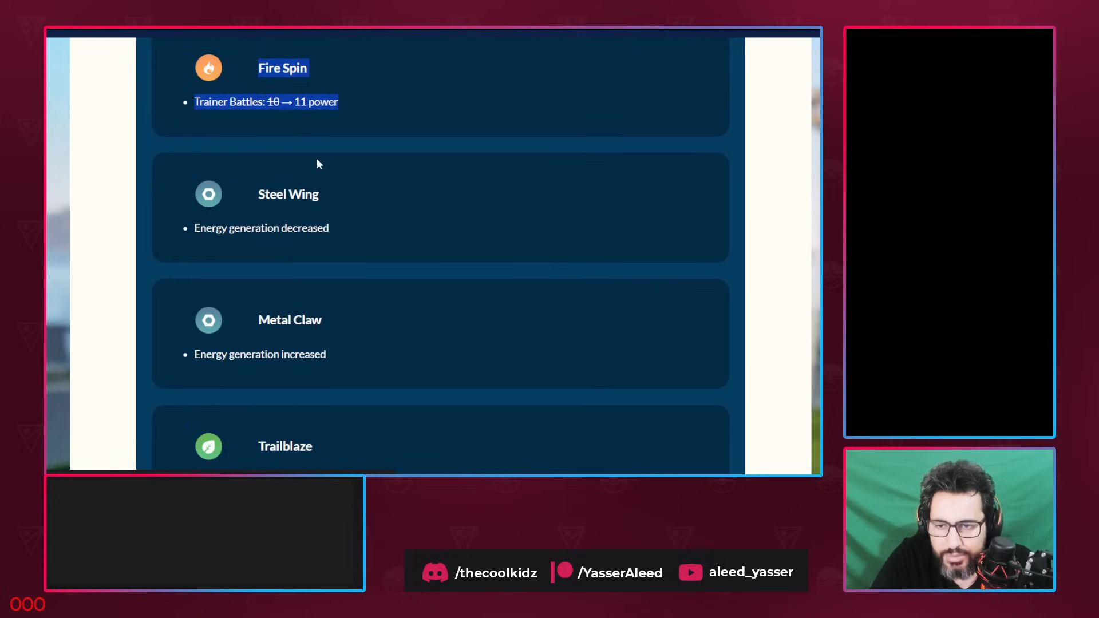
pyautogui.moveTo(253, 90)
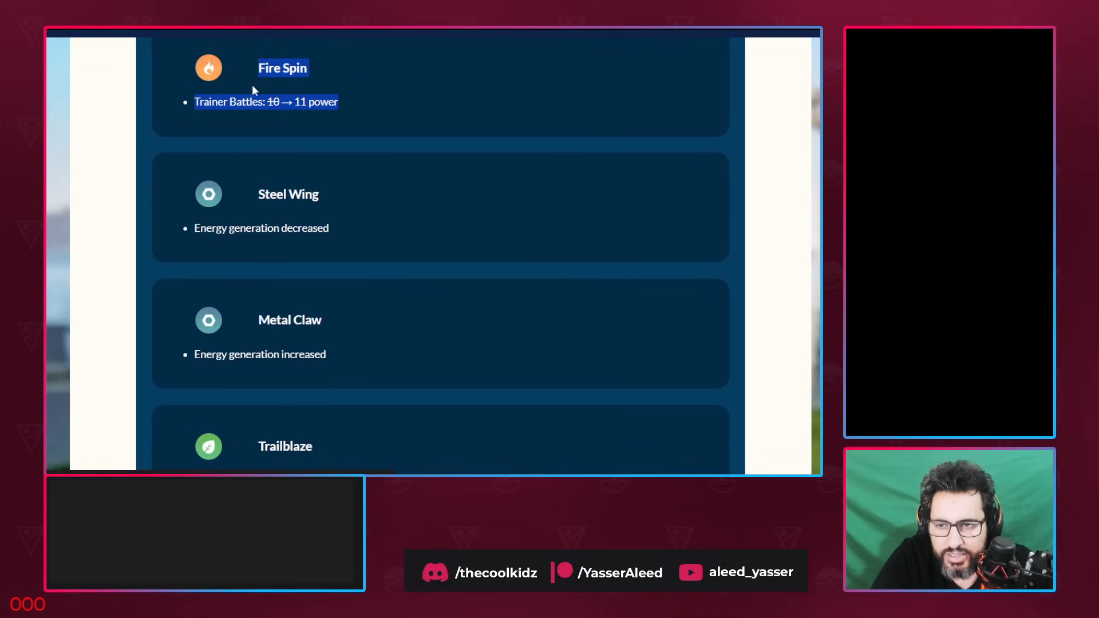
pyautogui.scroll(-3)
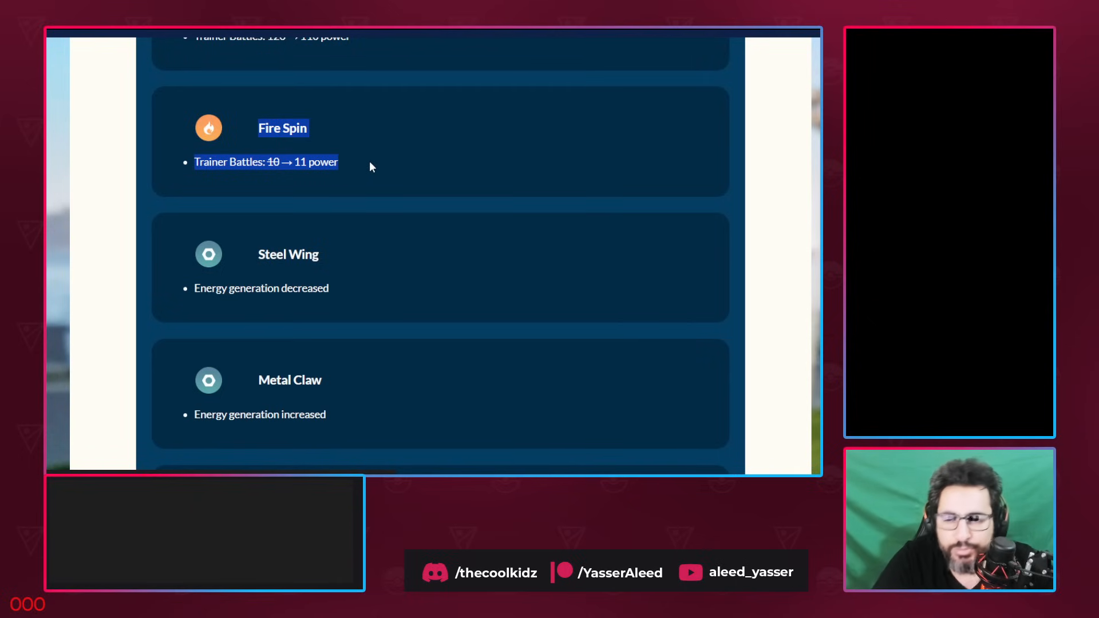
pyautogui.scroll(-3)
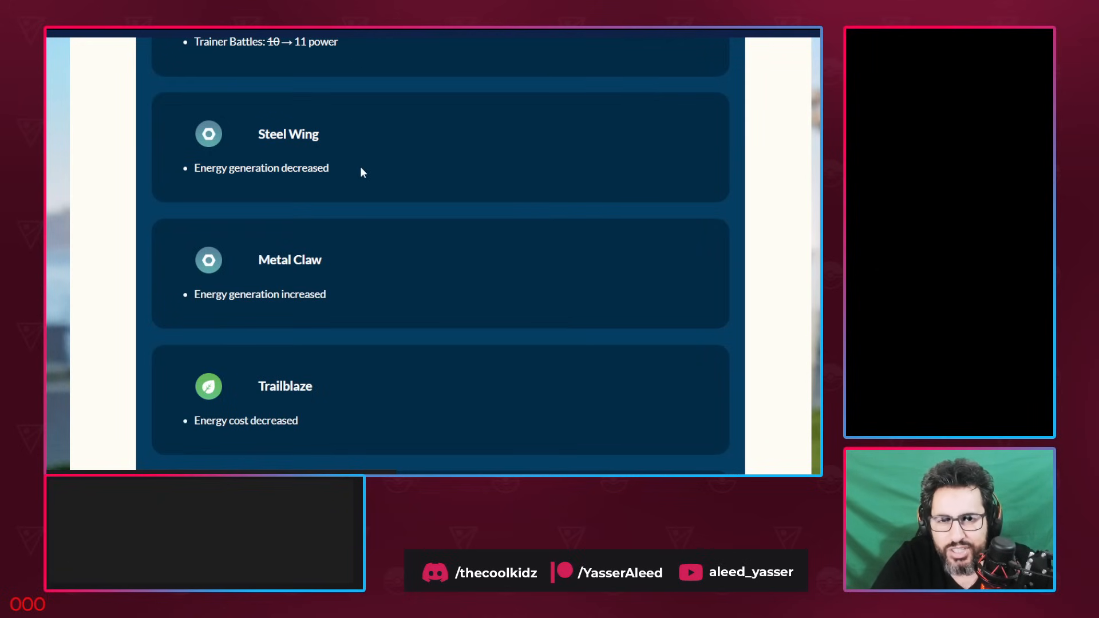
pyautogui.moveTo(323, 242)
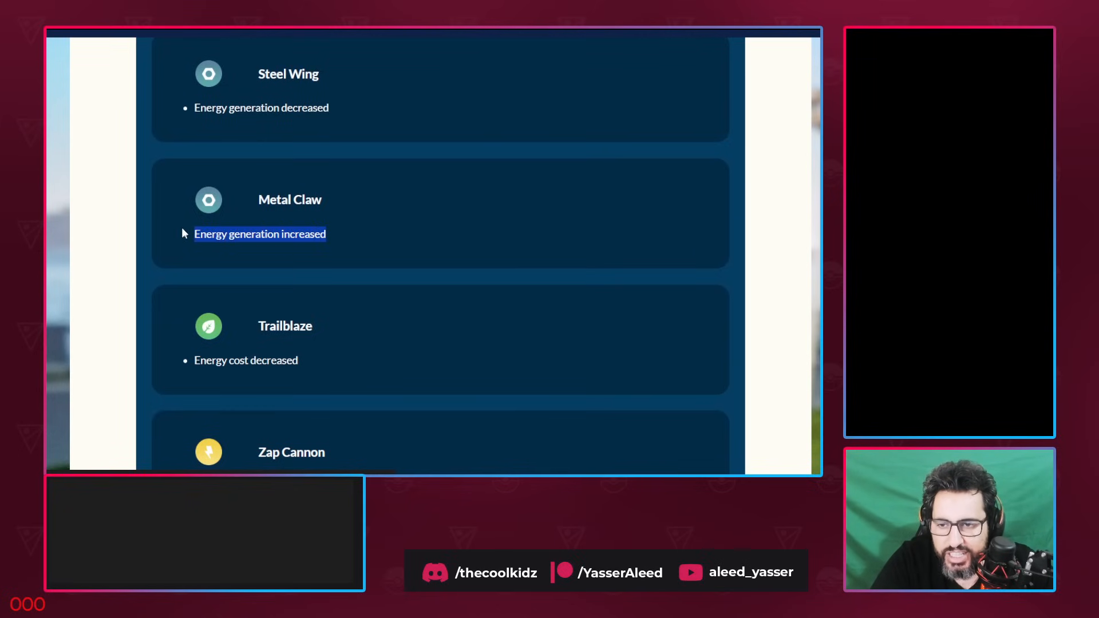
pyautogui.moveTo(236, 229)
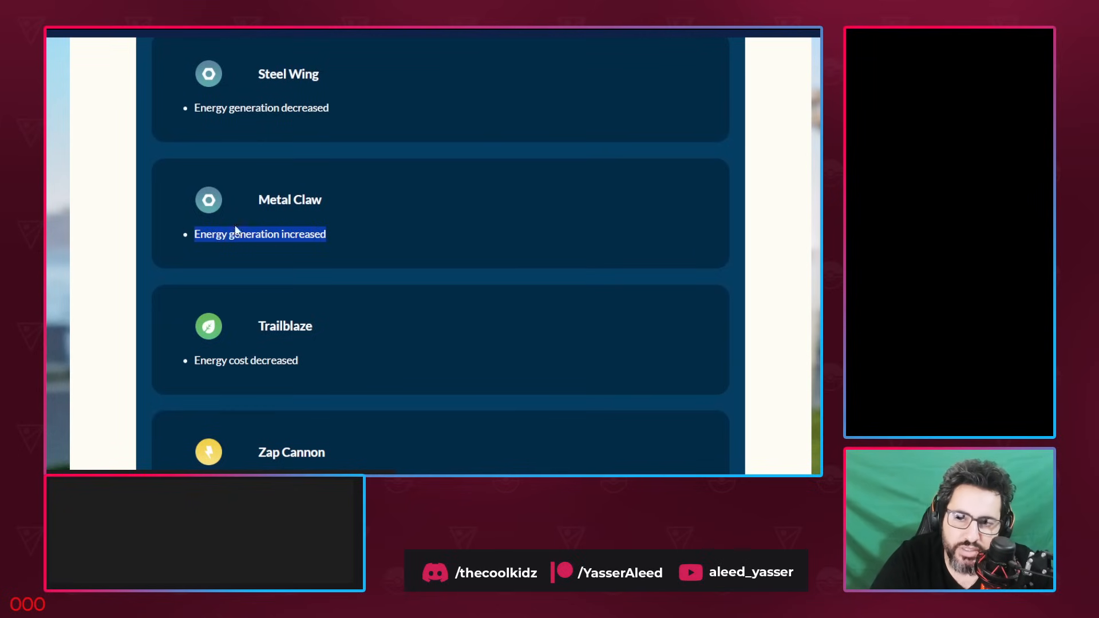
pyautogui.moveTo(354, 208)
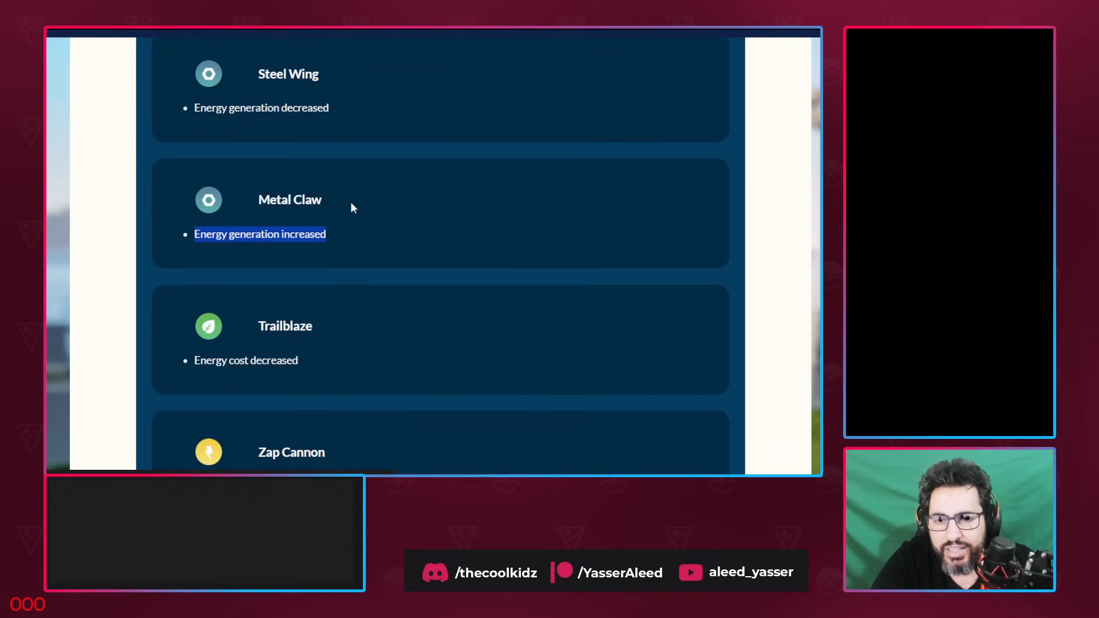
pyautogui.moveTo(378, 223)
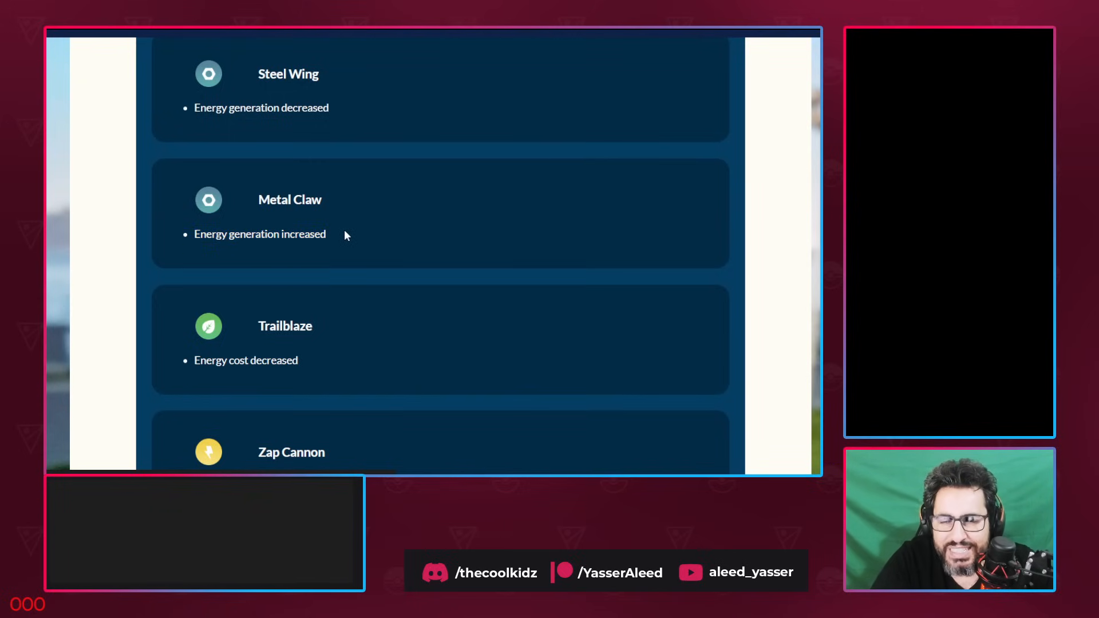
# Scroll from Trailblaze down to the Zap Cannon, Smack Down and Razor Leaf changes
pyautogui.scroll(-3)
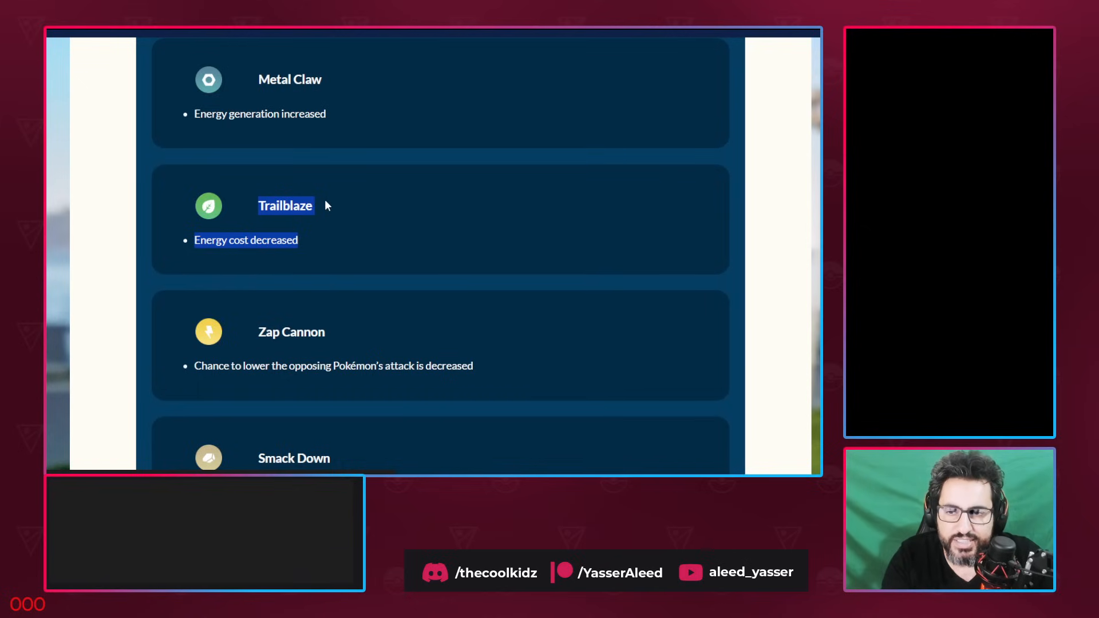
pyautogui.moveTo(359, 226)
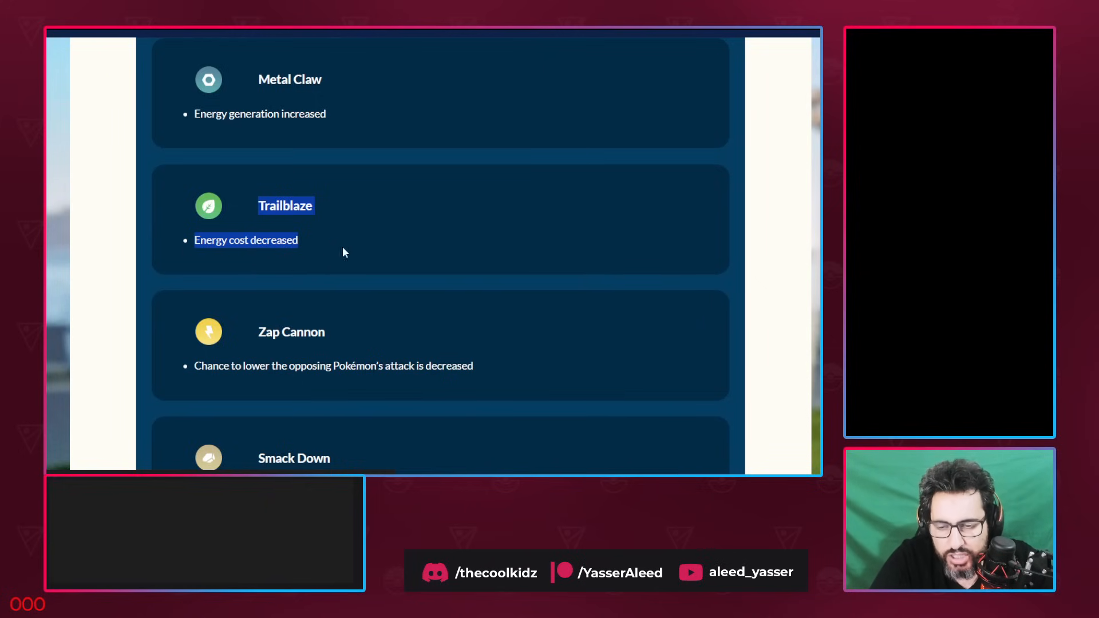
pyautogui.scroll(-3)
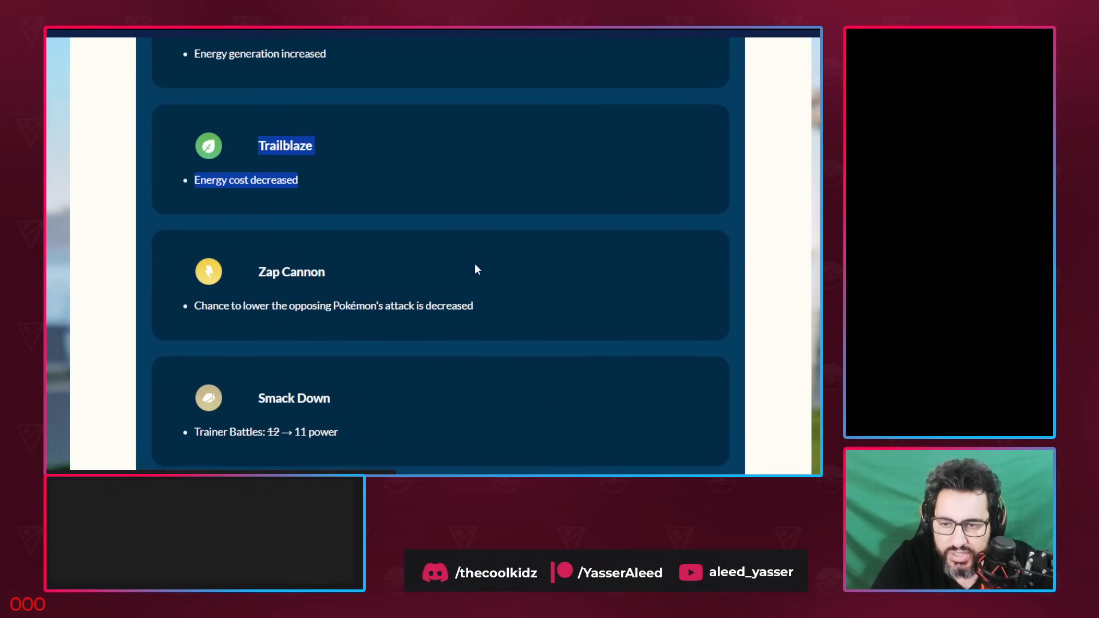
pyautogui.scroll(-3)
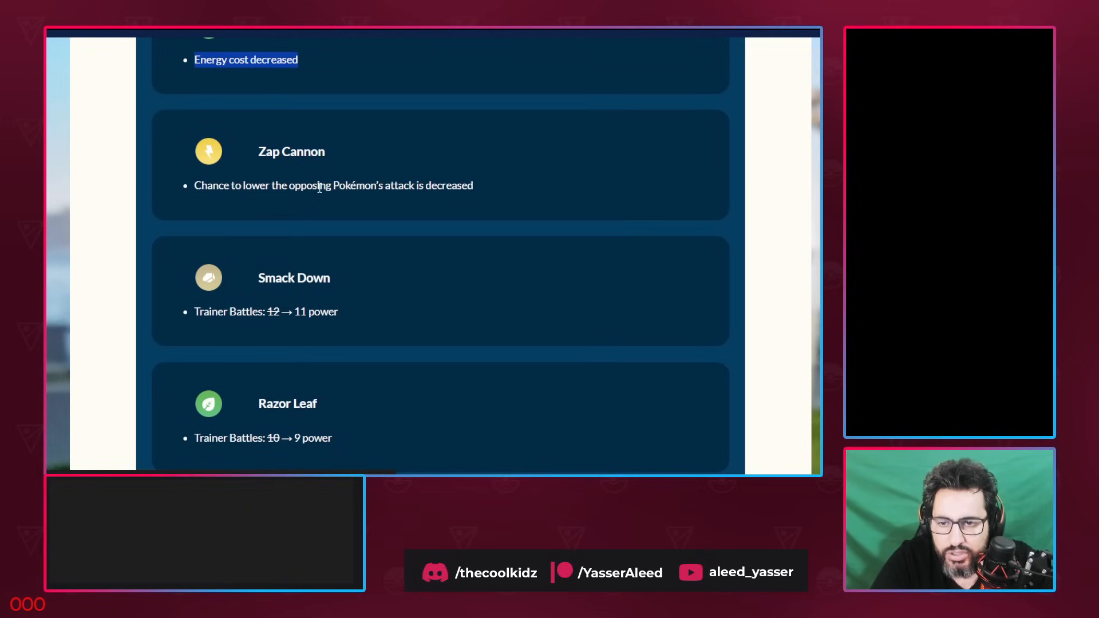
# Highlight Zap Cannon's entry, then read Astonish and Fairy Wind and select Karate Chop's change
pyautogui.moveTo(331, 185); pyautogui.dragTo(473, 185)
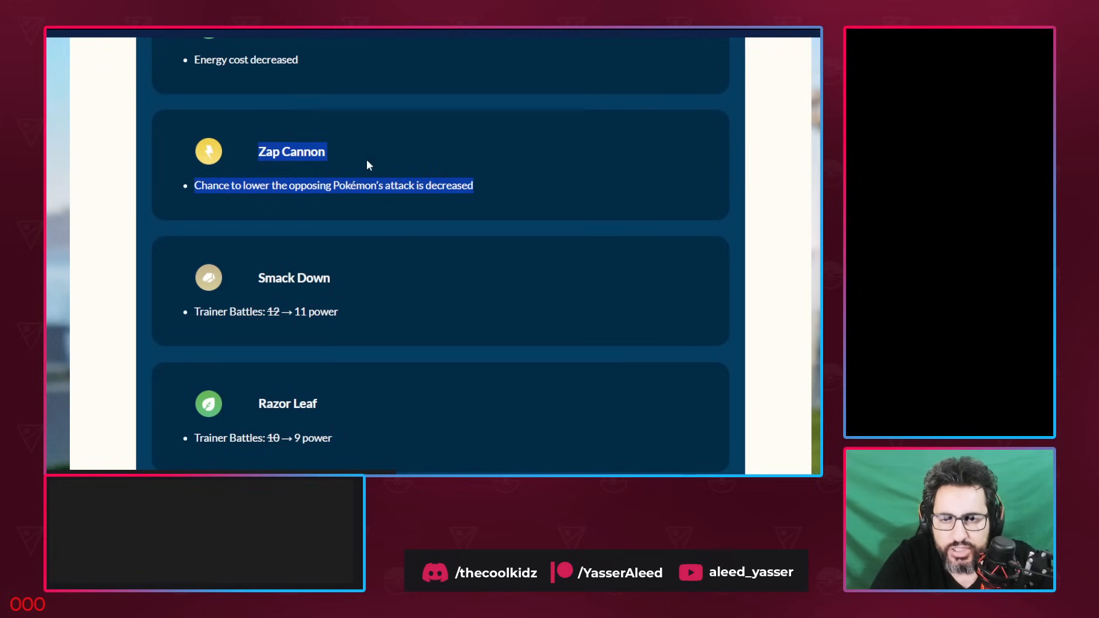
pyautogui.moveTo(377, 154)
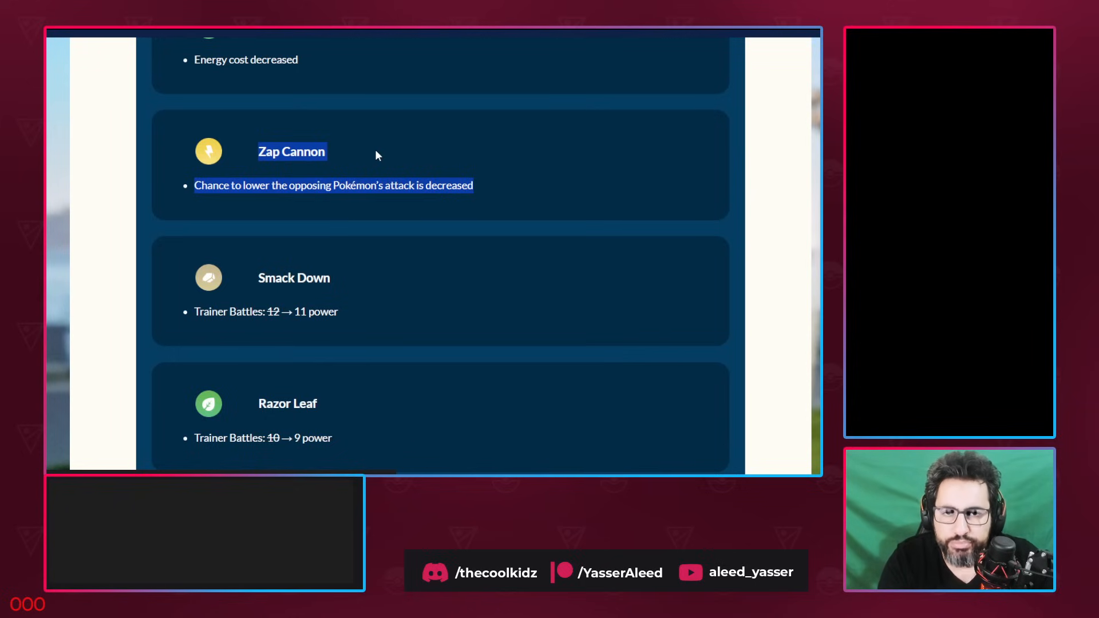
pyautogui.moveTo(384, 152)
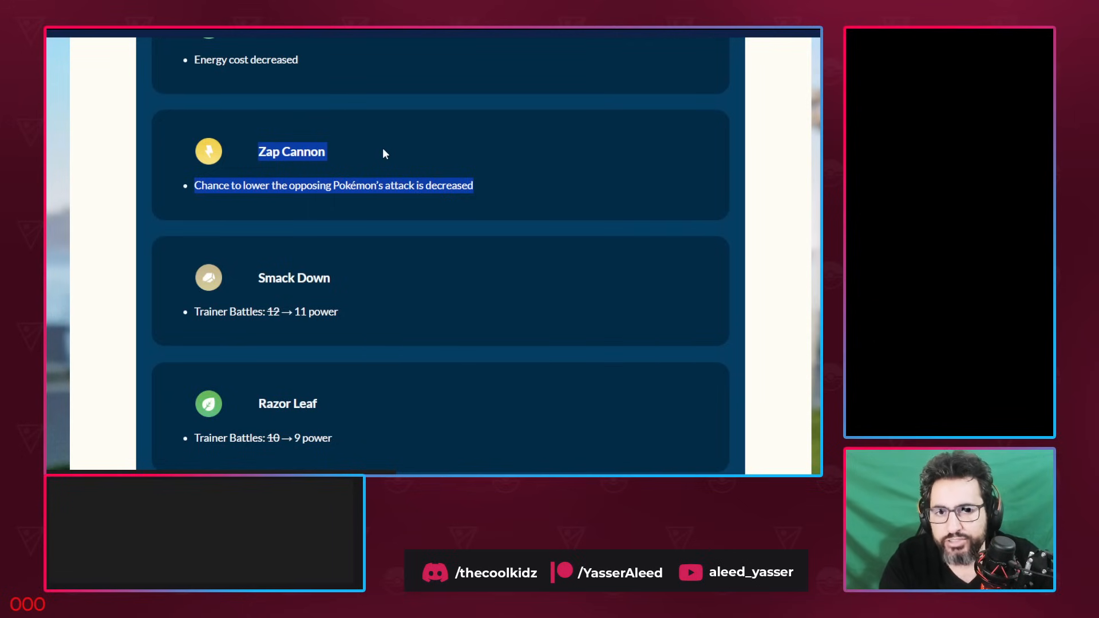
pyautogui.moveTo(370, 157)
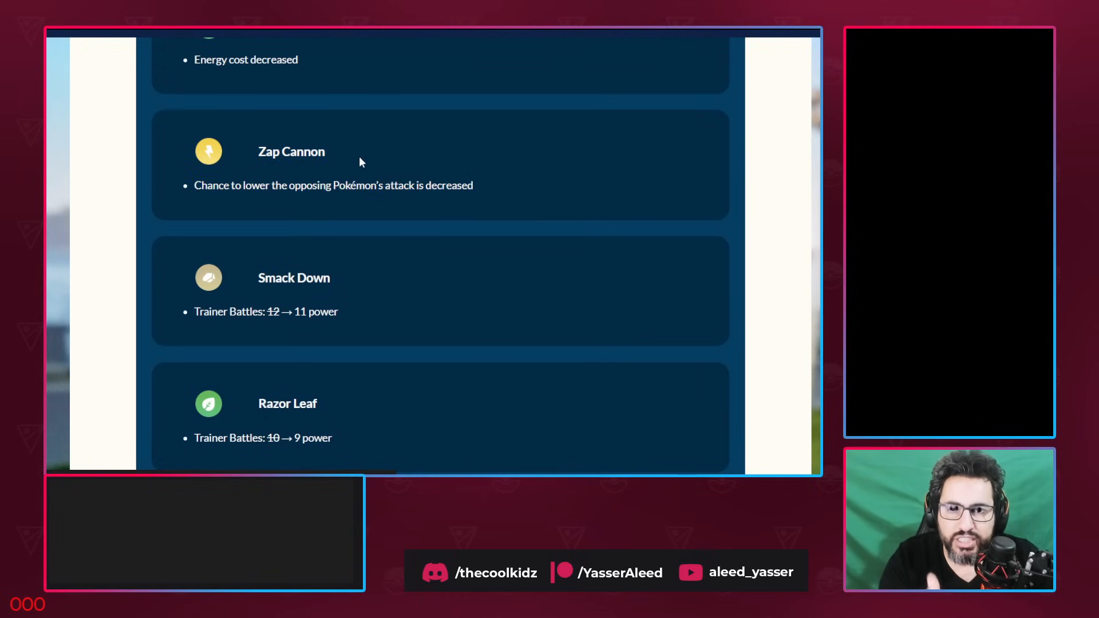
pyautogui.moveTo(352, 150)
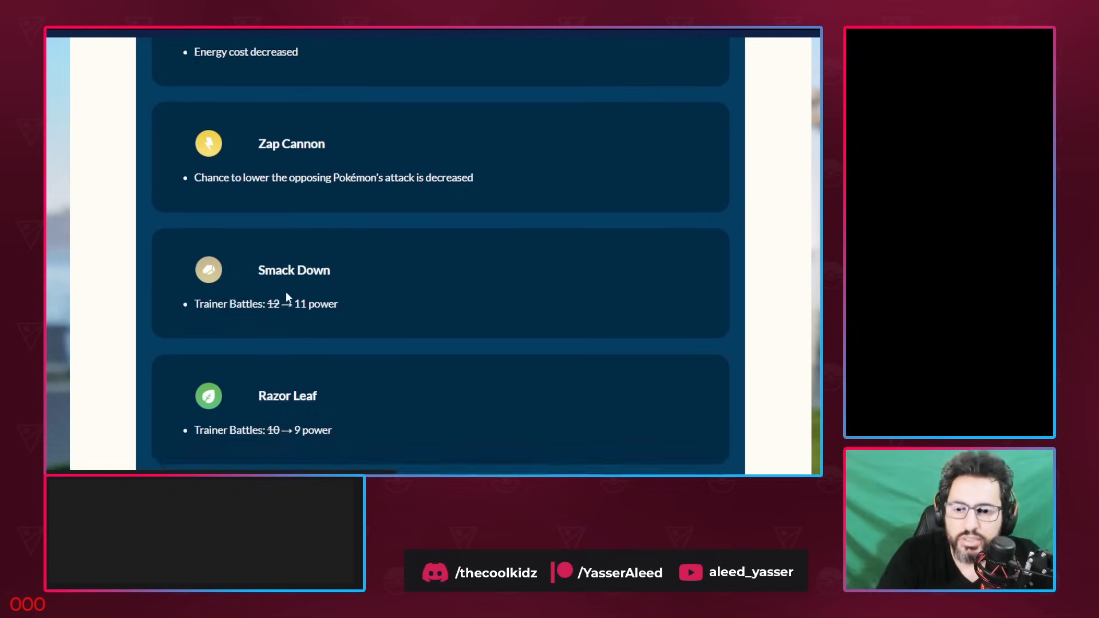
pyautogui.scroll(-3)
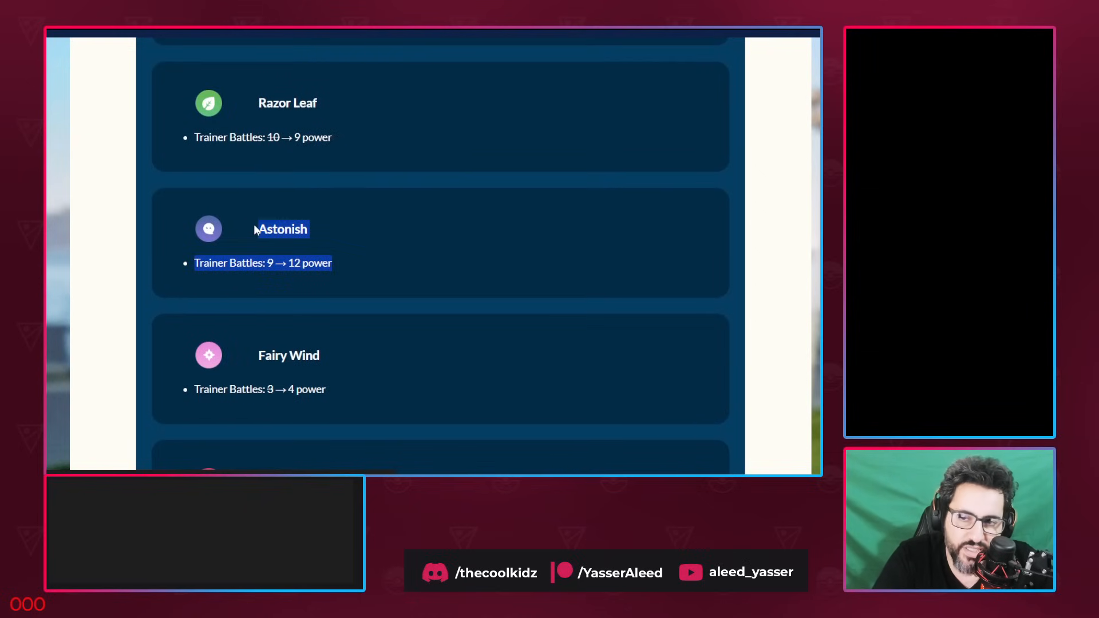
pyautogui.scroll(-3)
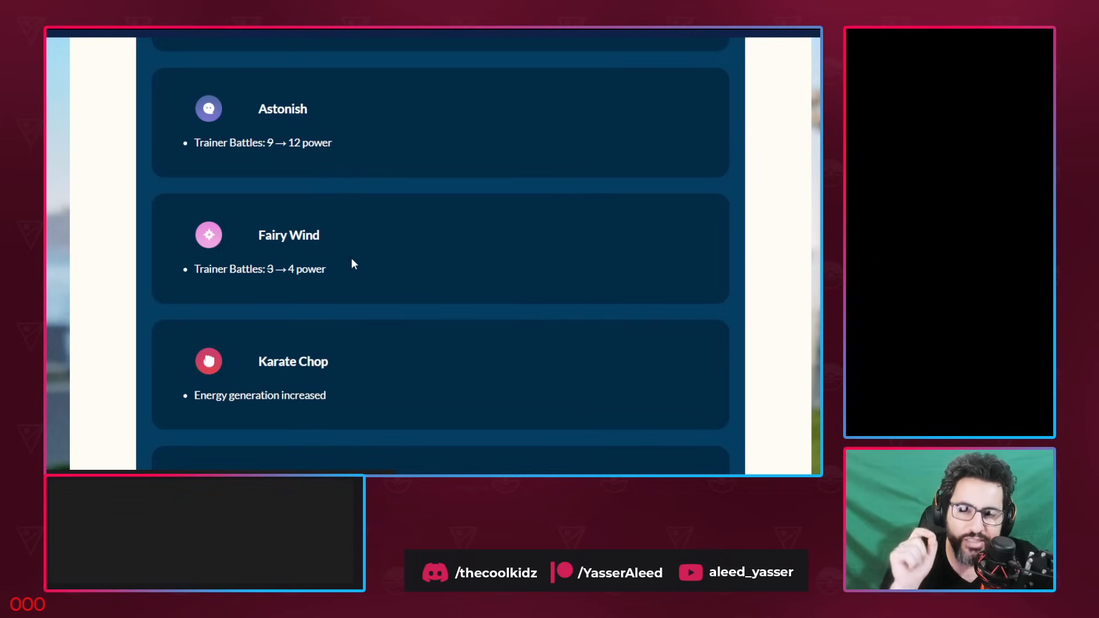
pyautogui.scroll(-3)
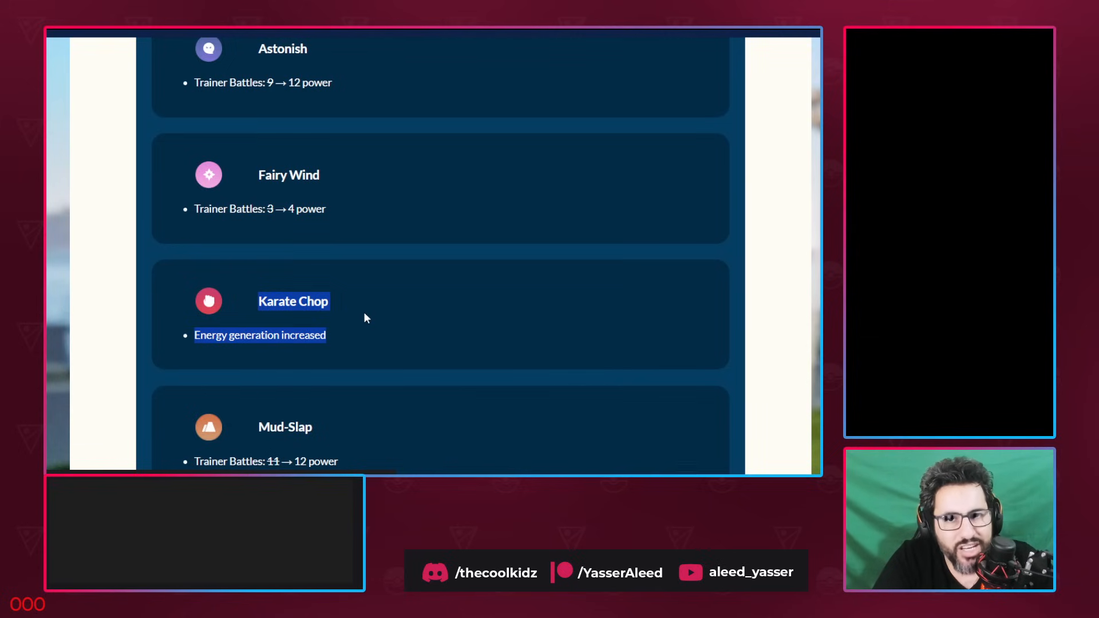
pyautogui.click(310, 343)
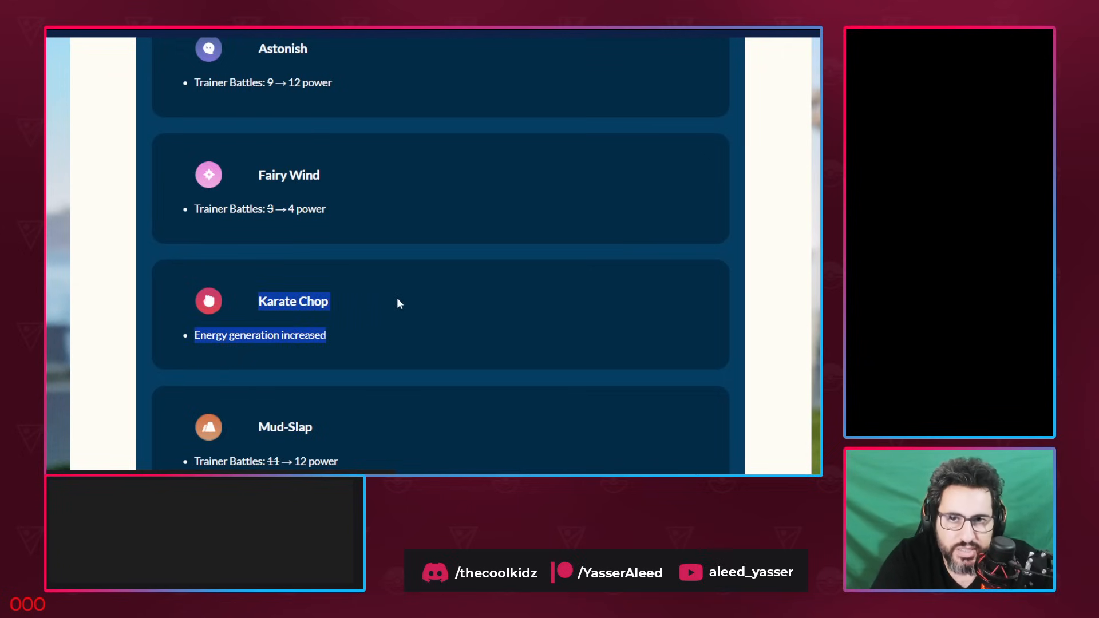
pyautogui.moveTo(381, 301)
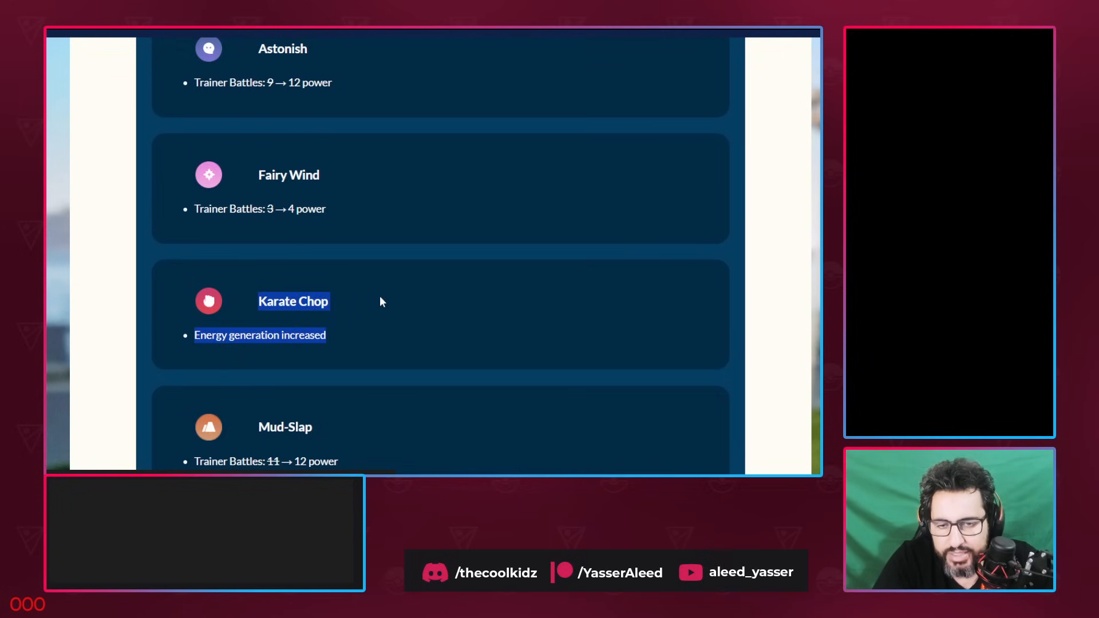
pyautogui.moveTo(357, 338)
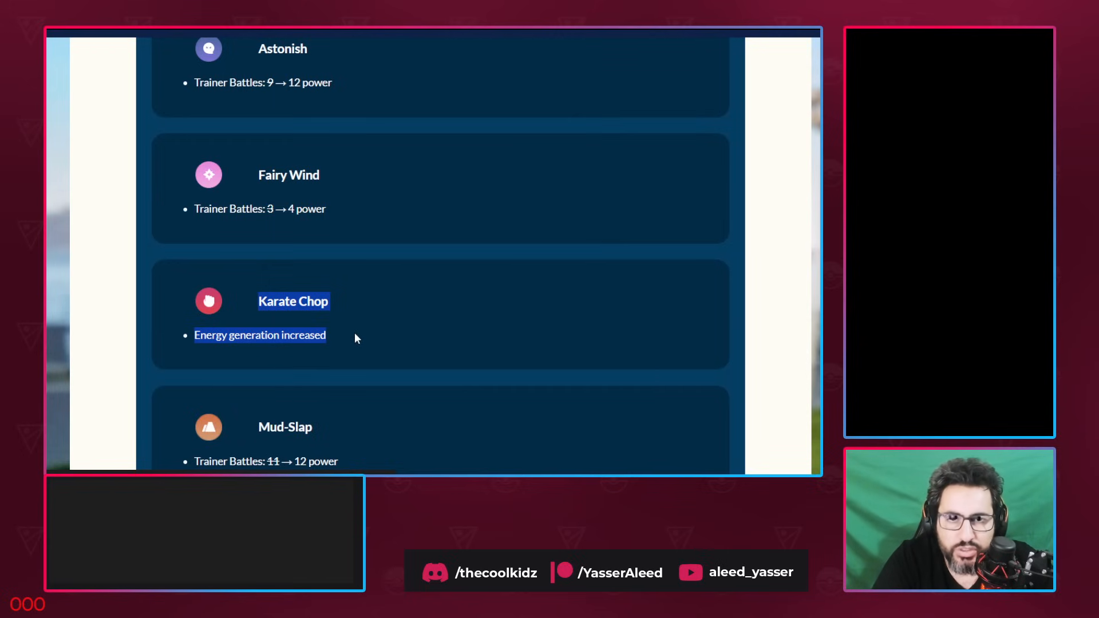
pyautogui.moveTo(417, 318)
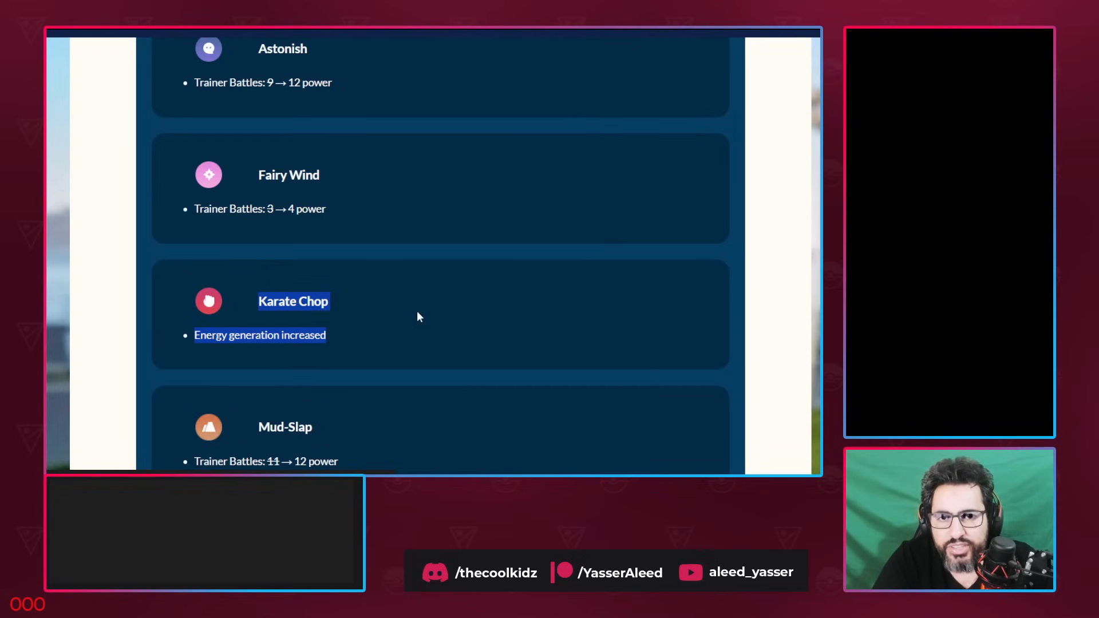
# Scroll through Poison Sting, Psywave and Rollout to Sucker Punch's power rising 5 to 8
pyautogui.scroll(-3)
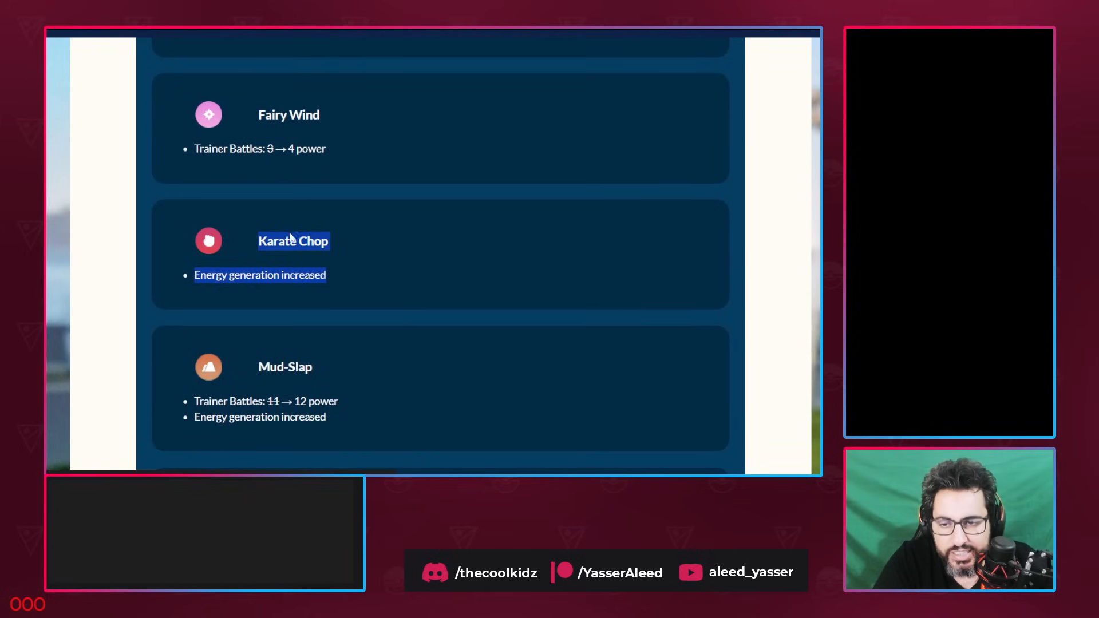
pyautogui.moveTo(259, 225)
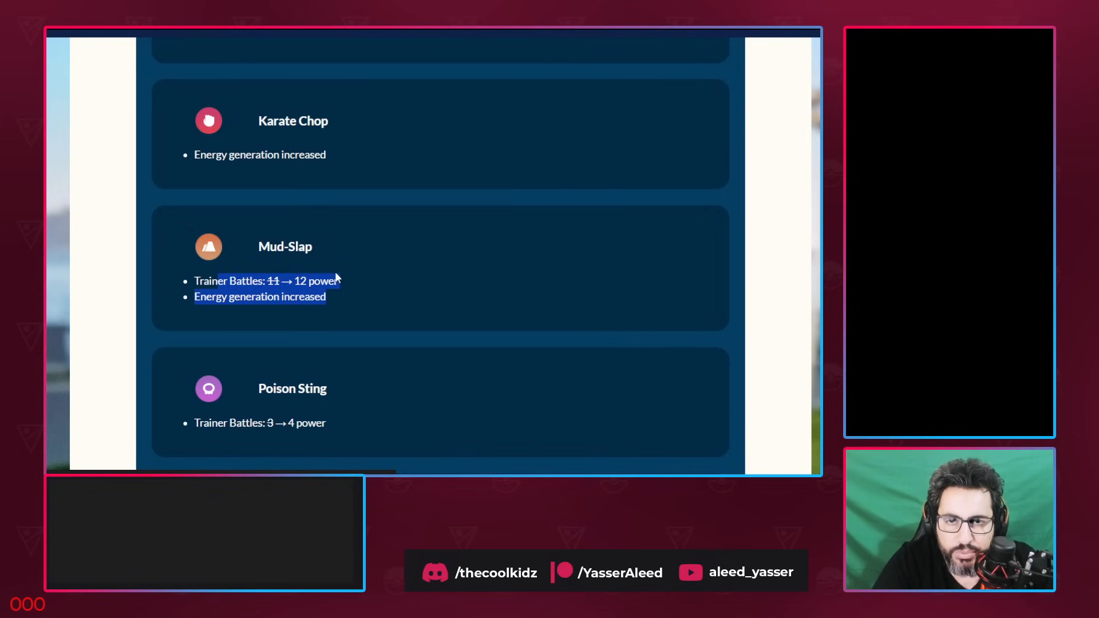
pyautogui.scroll(-3)
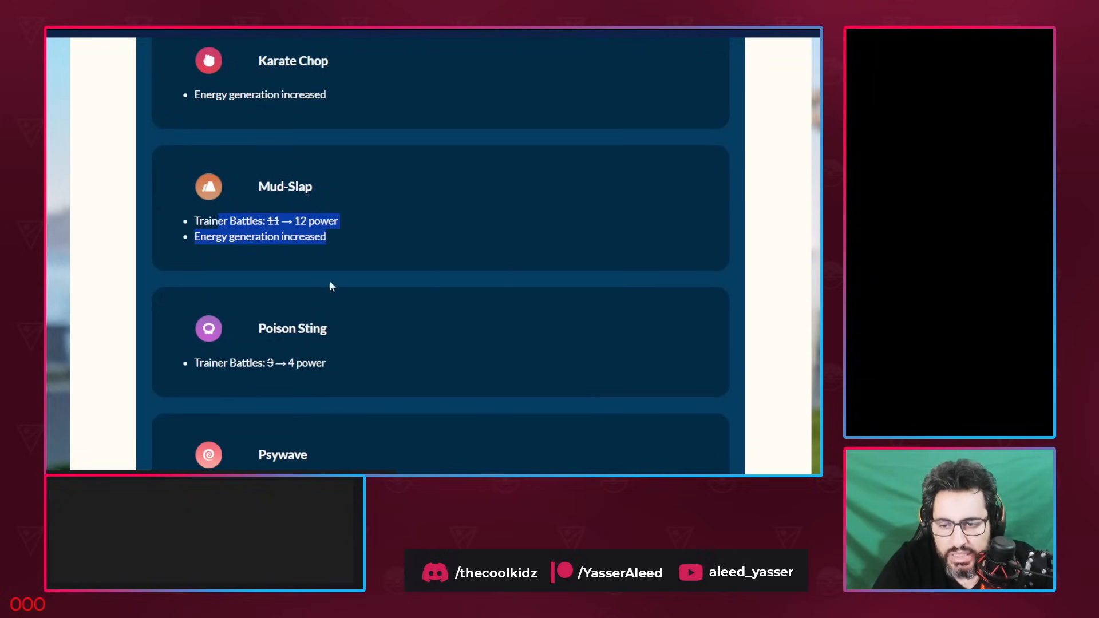
pyautogui.scroll(-3)
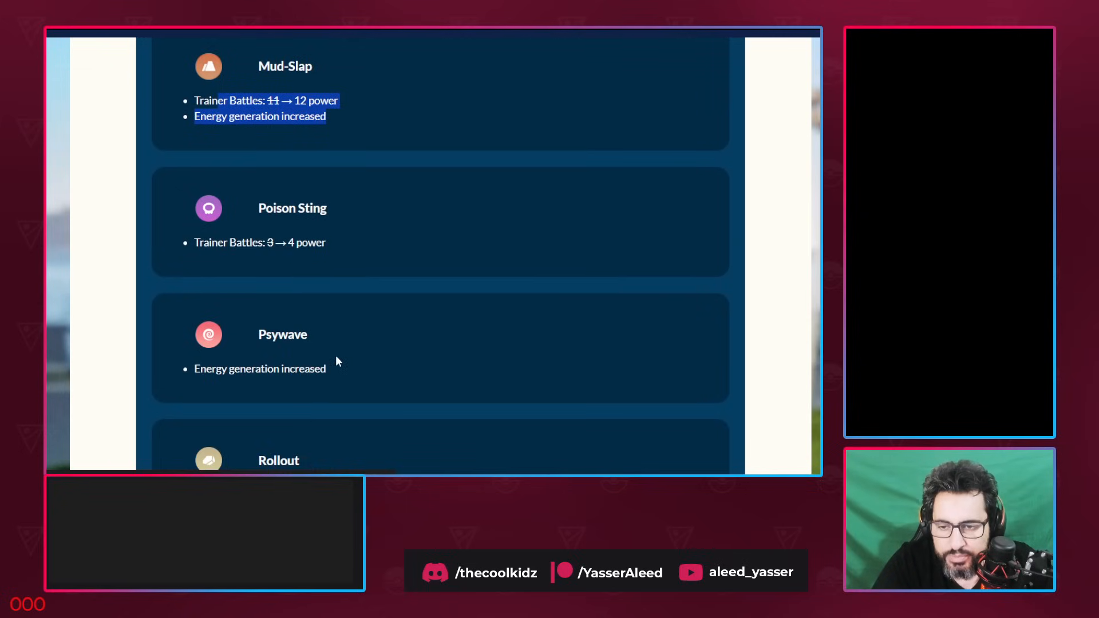
pyautogui.scroll(-3)
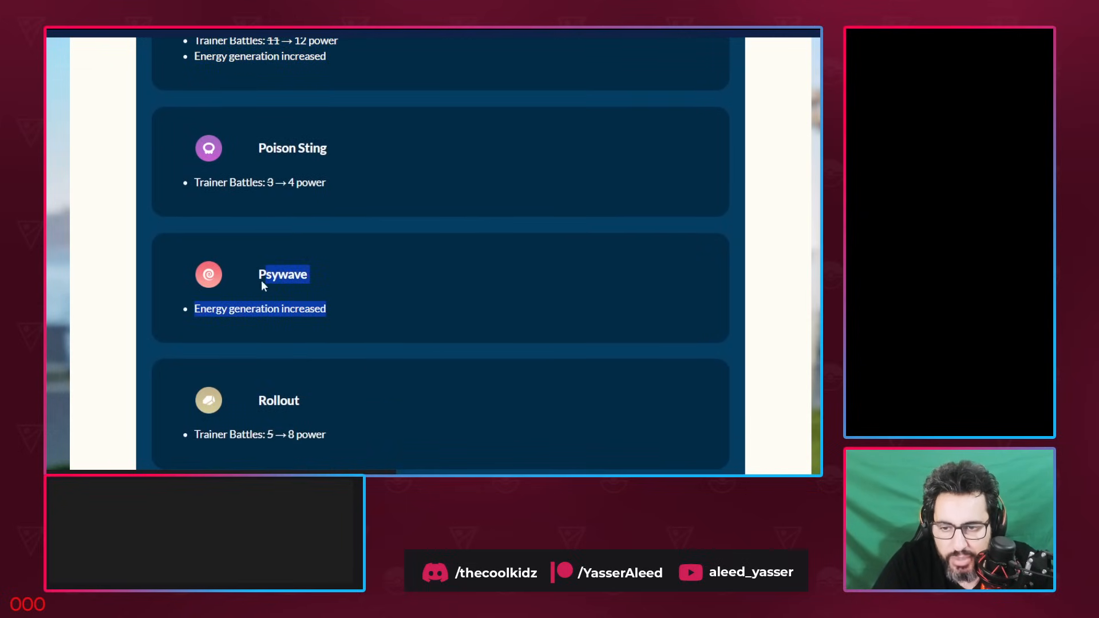
pyautogui.scroll(-3)
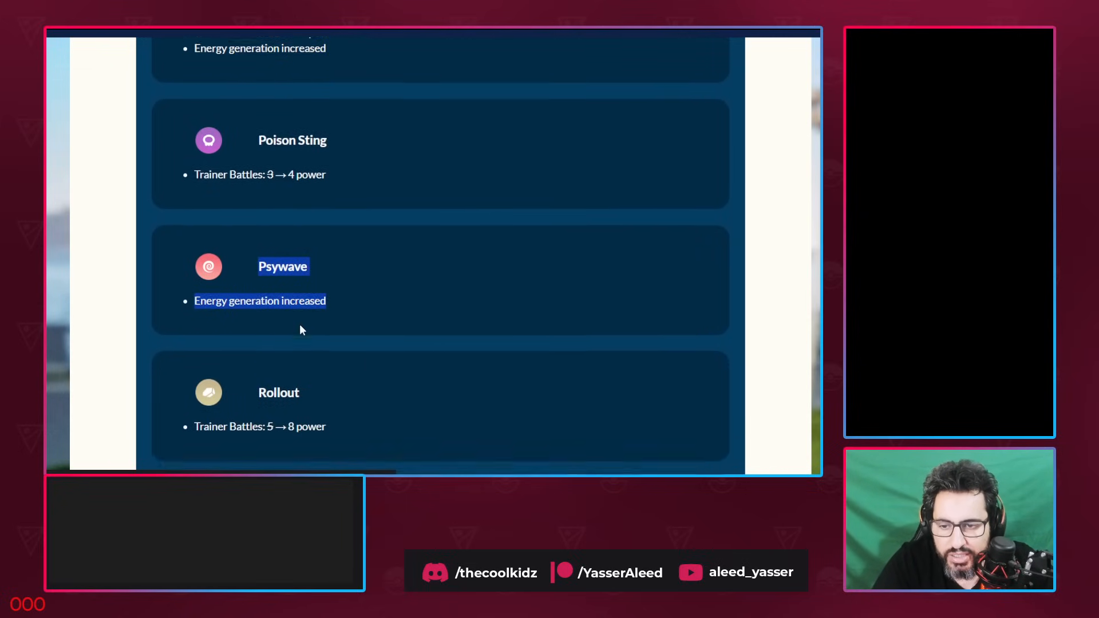
pyautogui.scroll(-3)
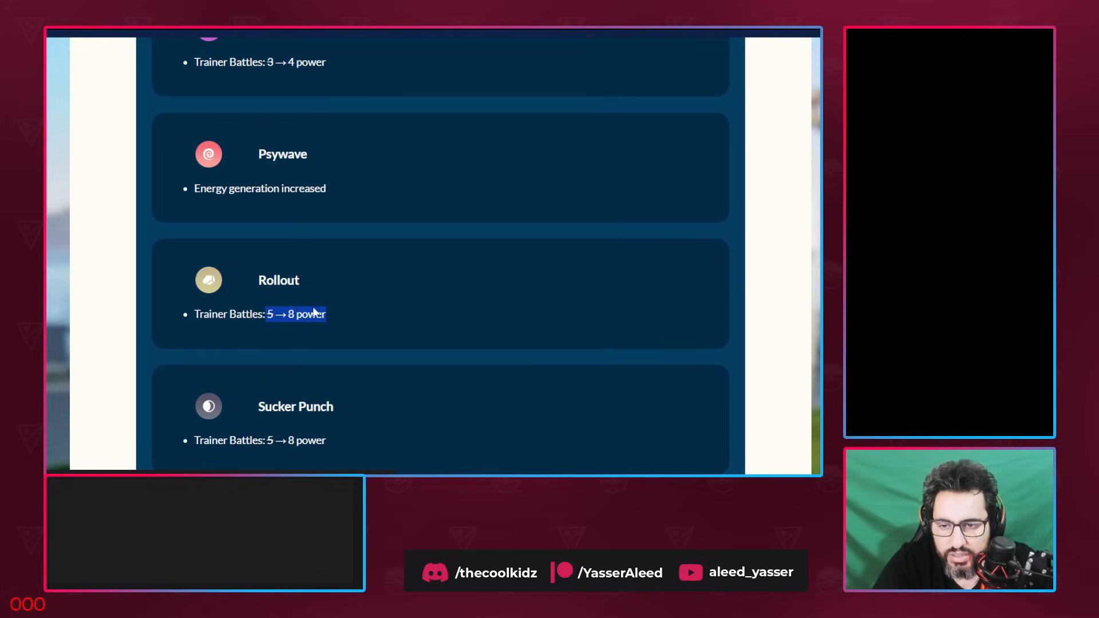
pyautogui.moveTo(327, 312)
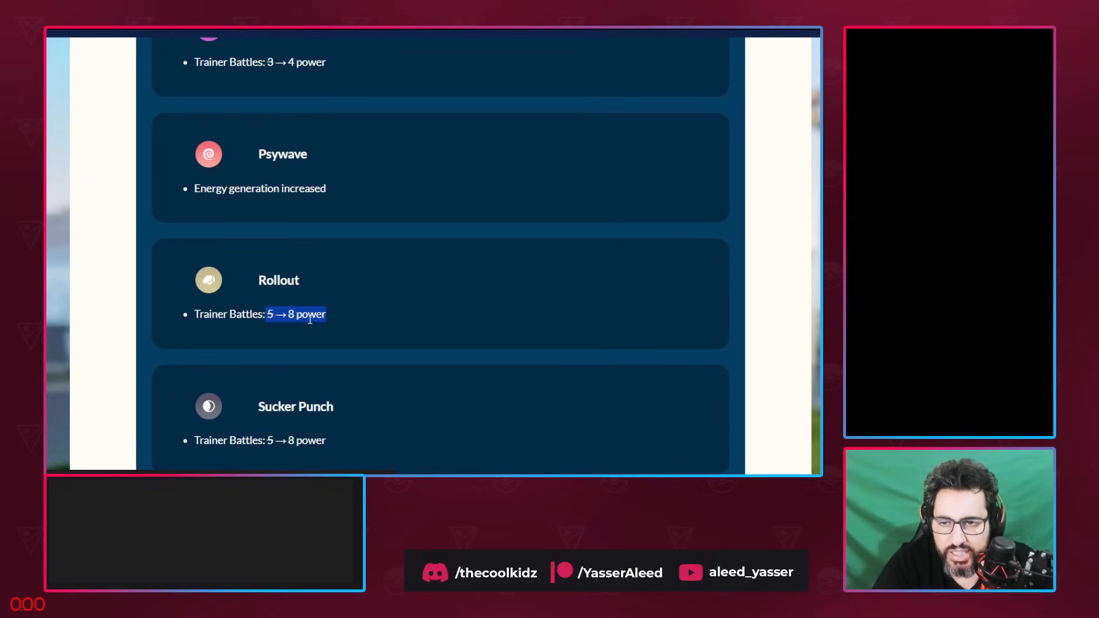
pyautogui.scroll(-3)
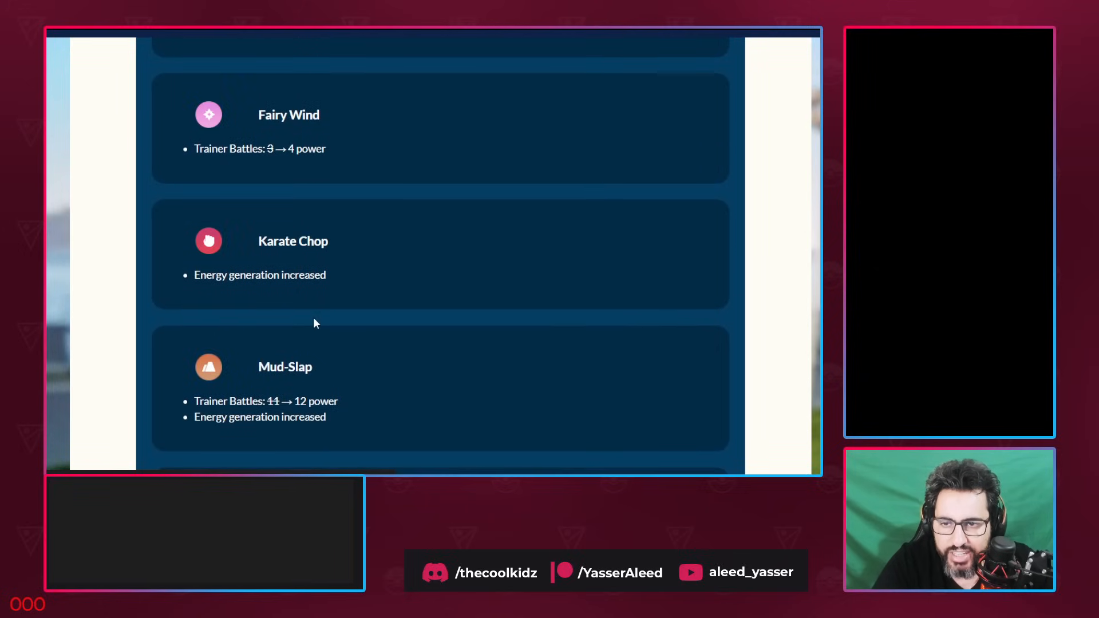
pyautogui.scroll(3)
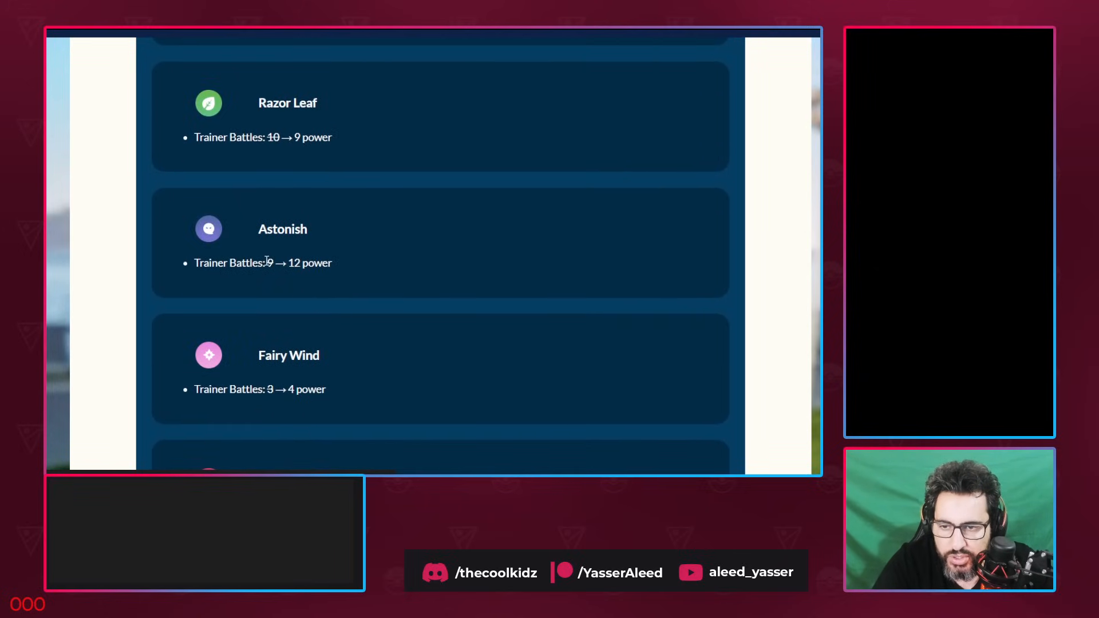
pyautogui.scroll(-3)
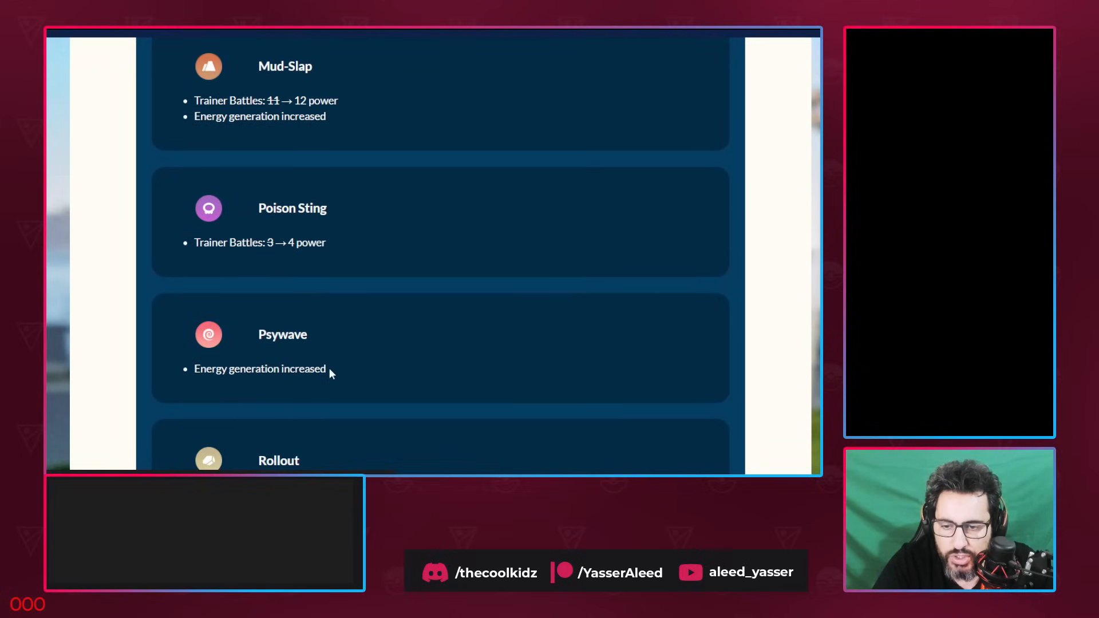
pyautogui.scroll(-3)
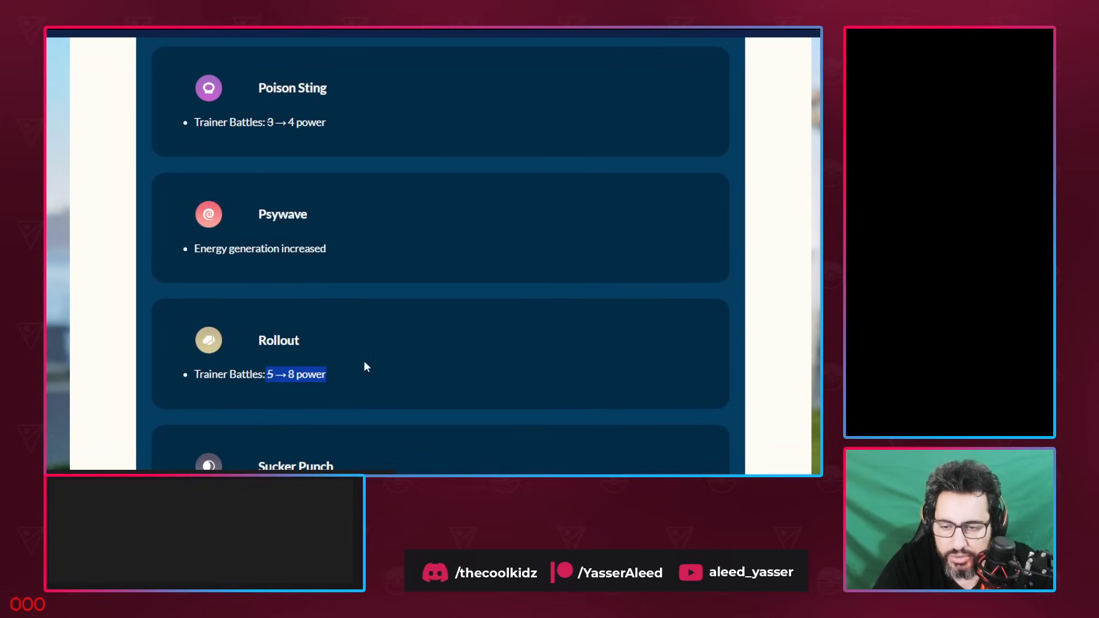
pyautogui.scroll(-3)
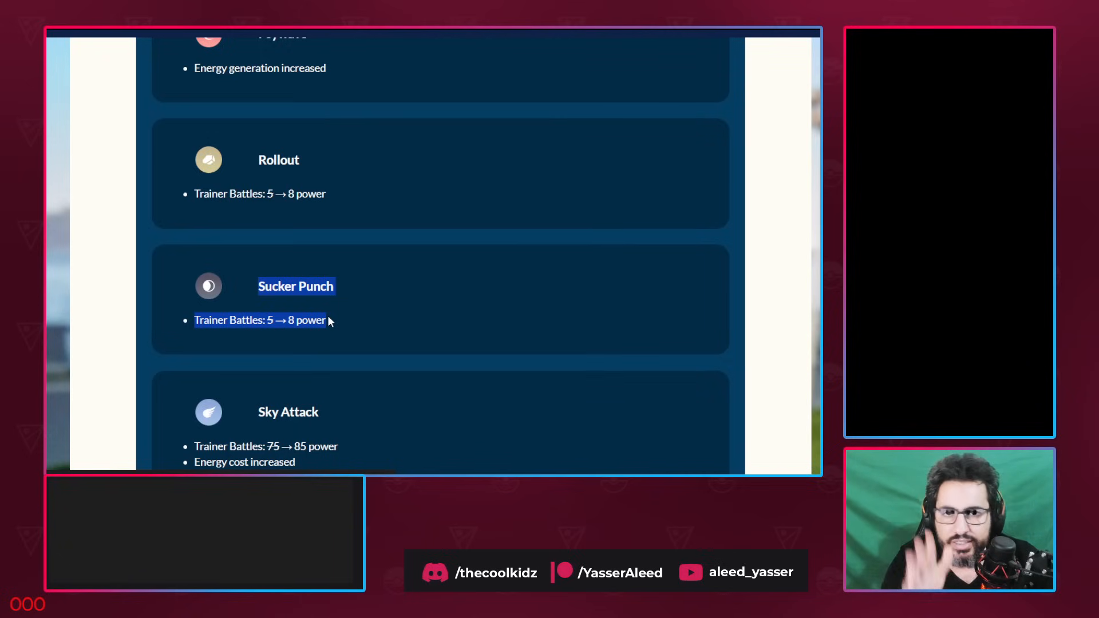
pyautogui.moveTo(319, 315)
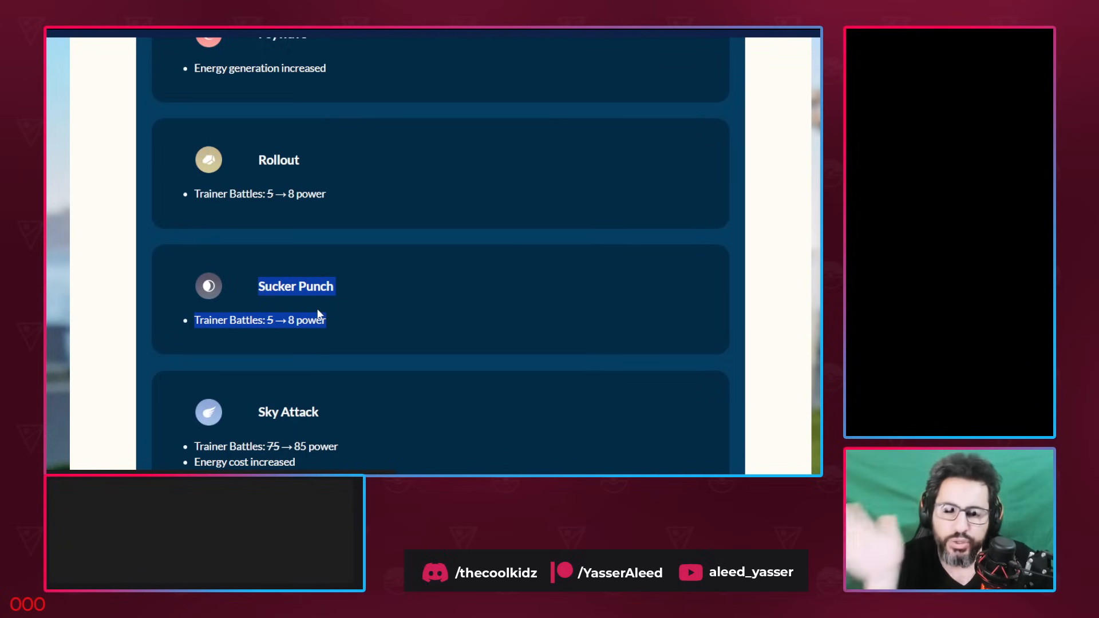
# Scroll past Sky Attack and Bone Club and highlight Brutal Swing's power and energy change
pyautogui.scroll(-3)
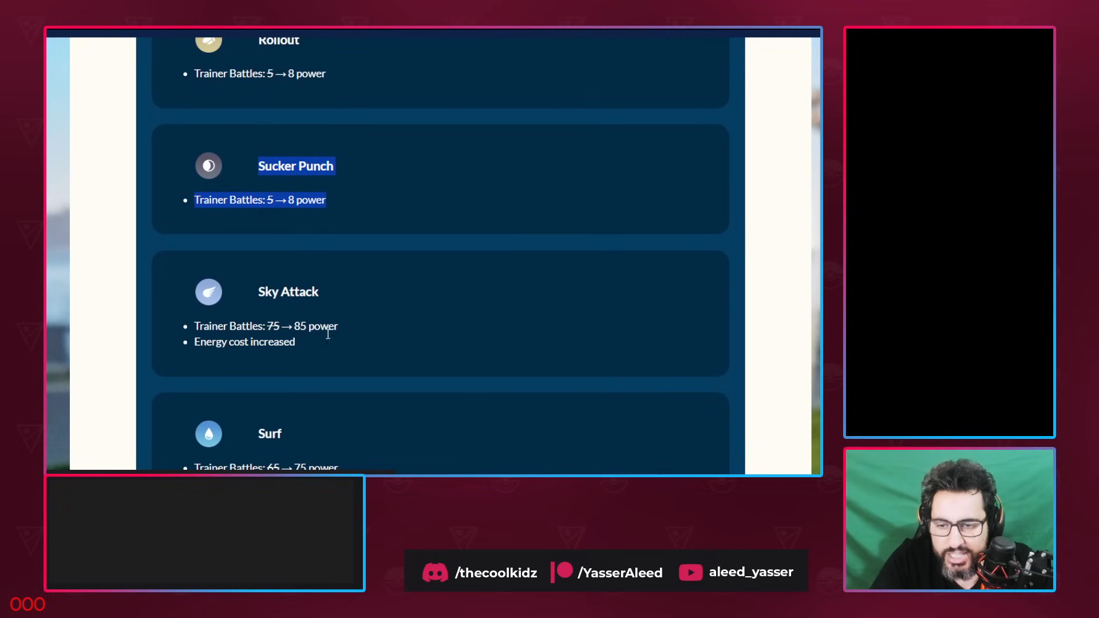
pyautogui.scroll(-3)
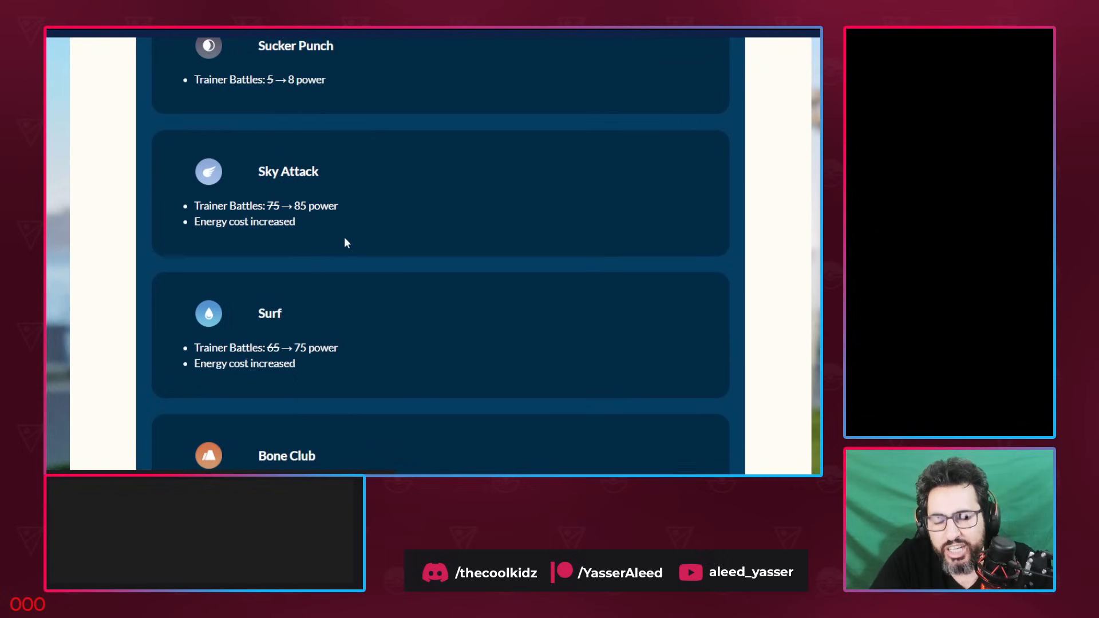
pyautogui.moveTo(304, 221)
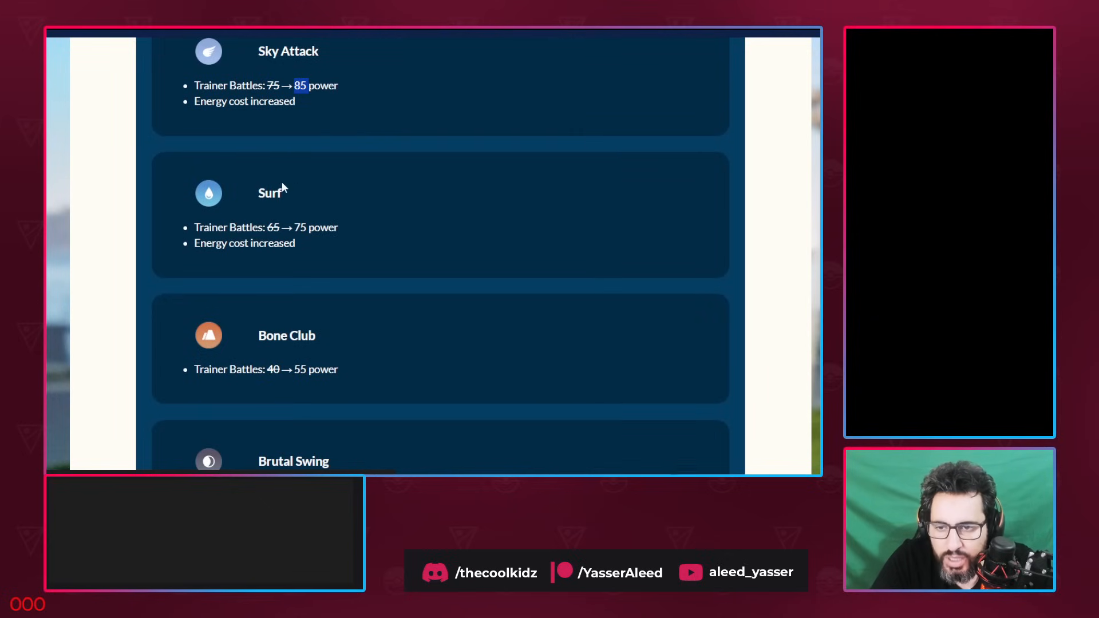
pyautogui.scroll(-3)
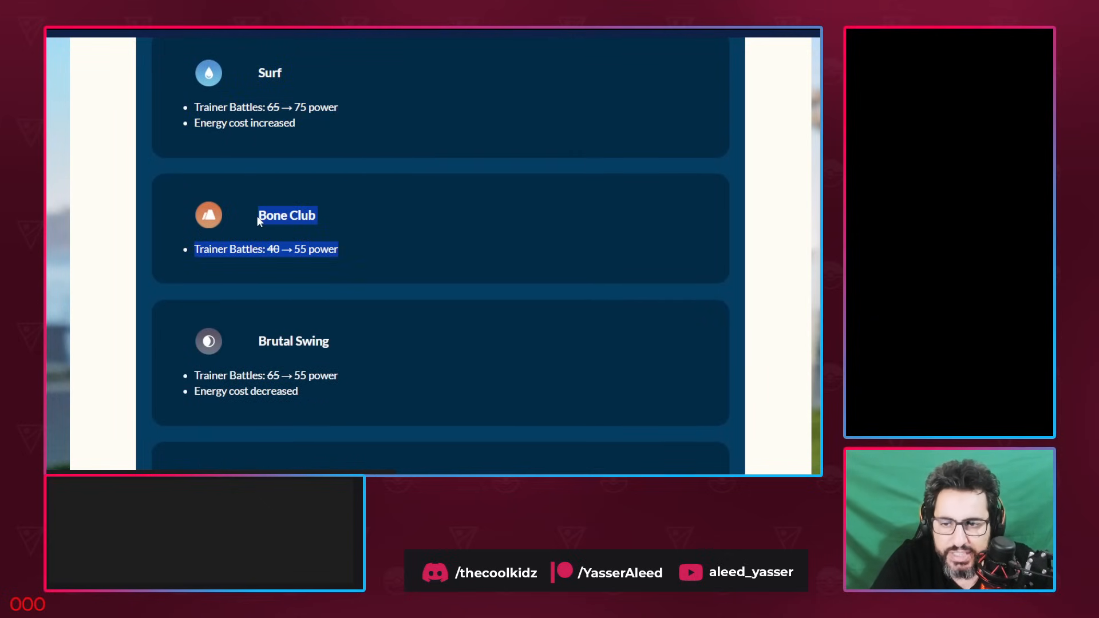
pyautogui.scroll(-3)
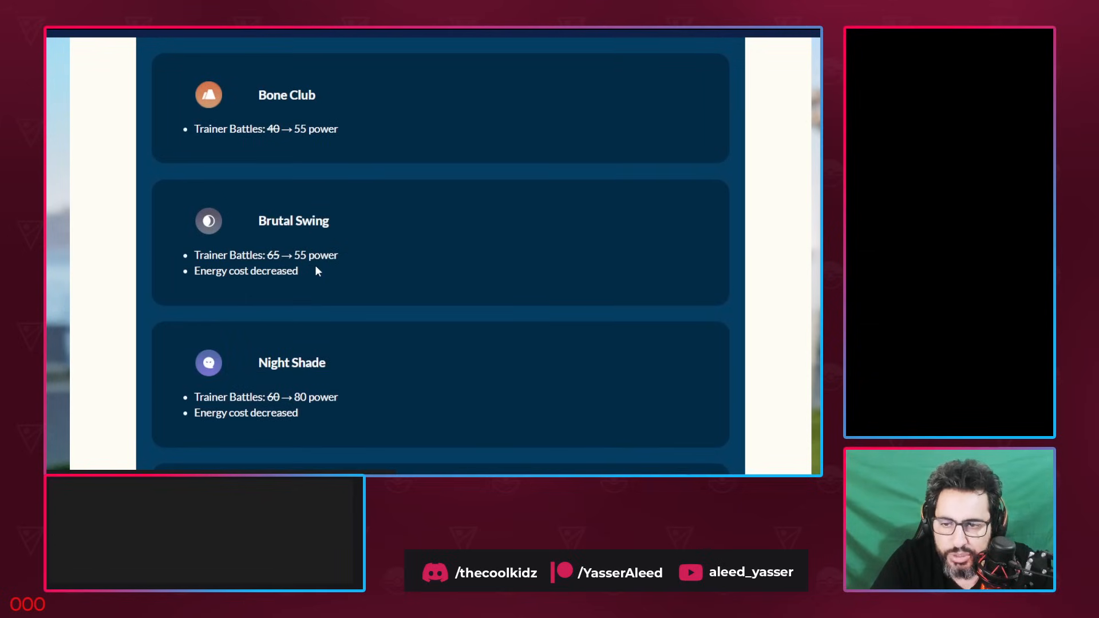
pyautogui.moveTo(259, 219); pyautogui.dragTo(296, 270)
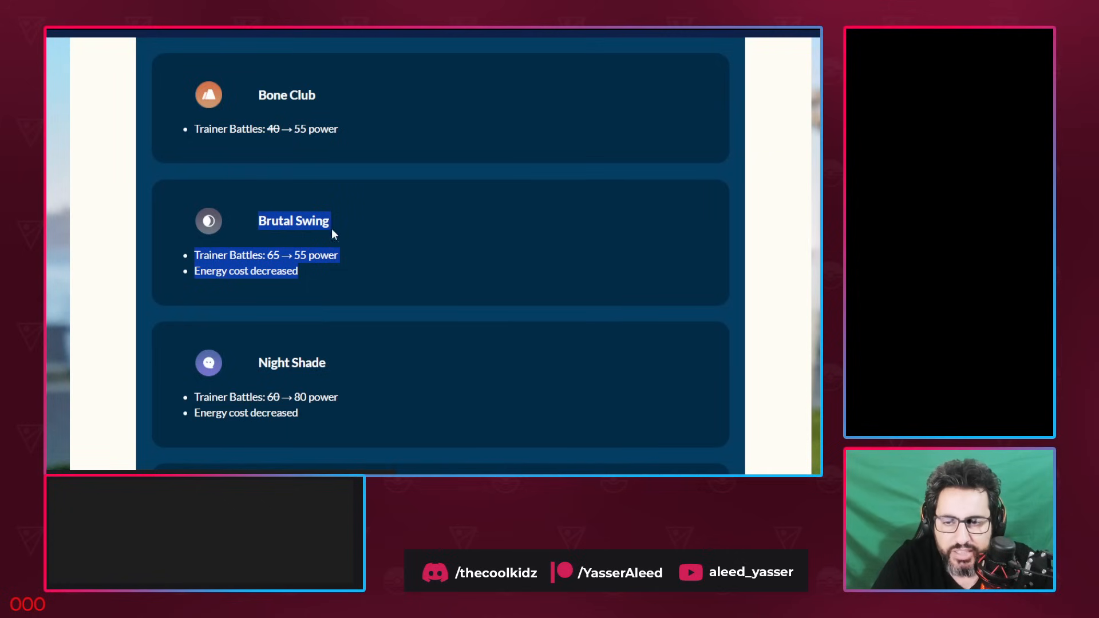
pyautogui.moveTo(312, 234)
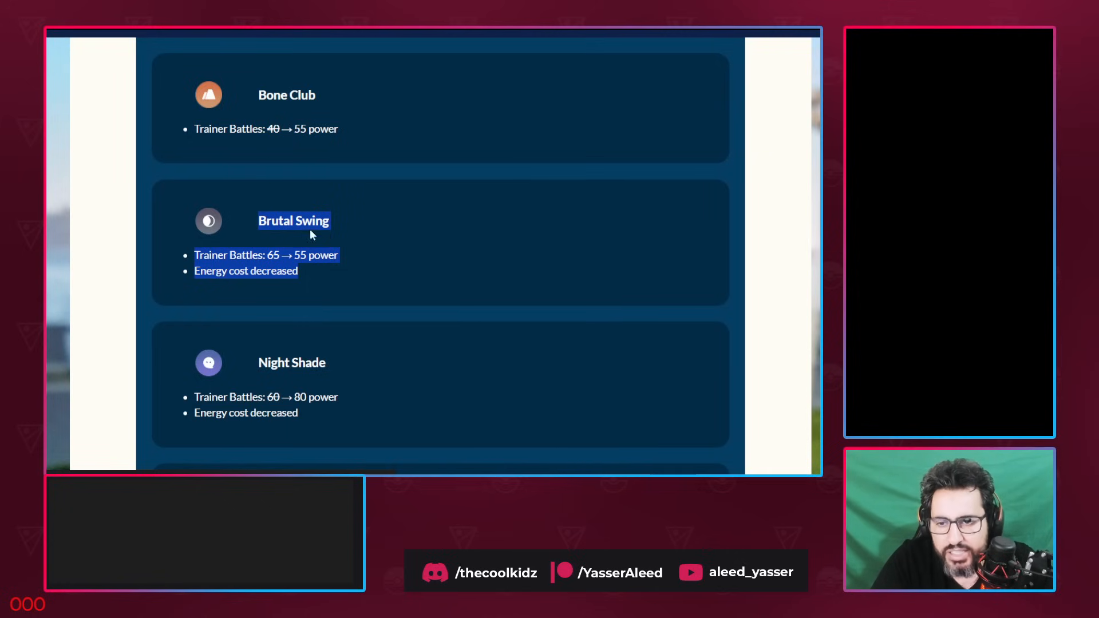
pyautogui.moveTo(294, 216)
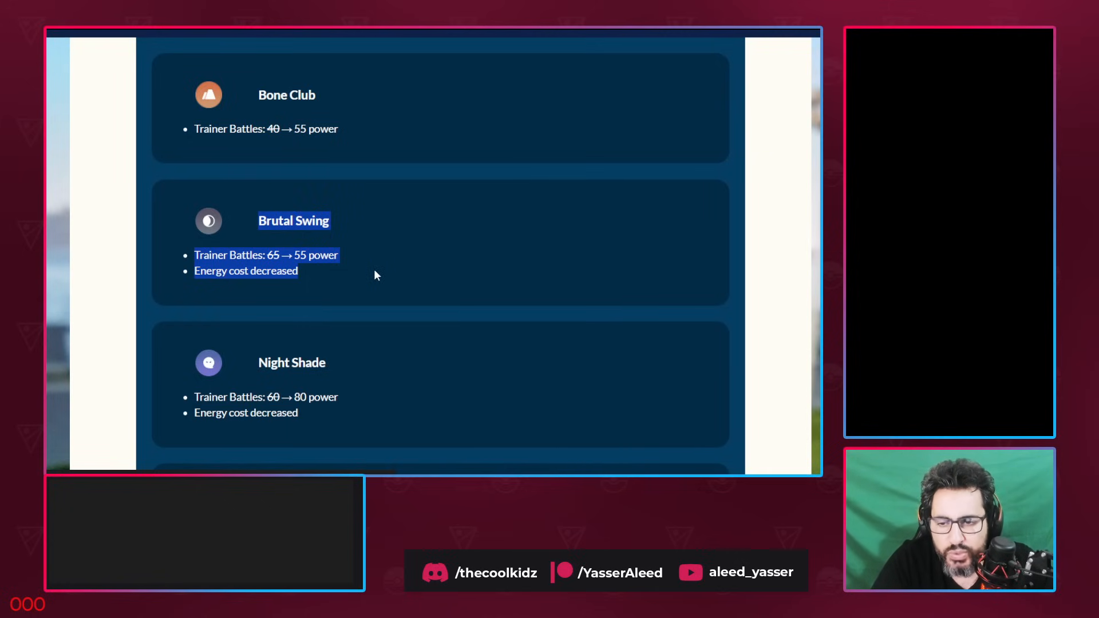
# Read Night Shade, Power Gem and Shadow Punch, reaching Attack Availability Updates
pyautogui.scroll(-3)
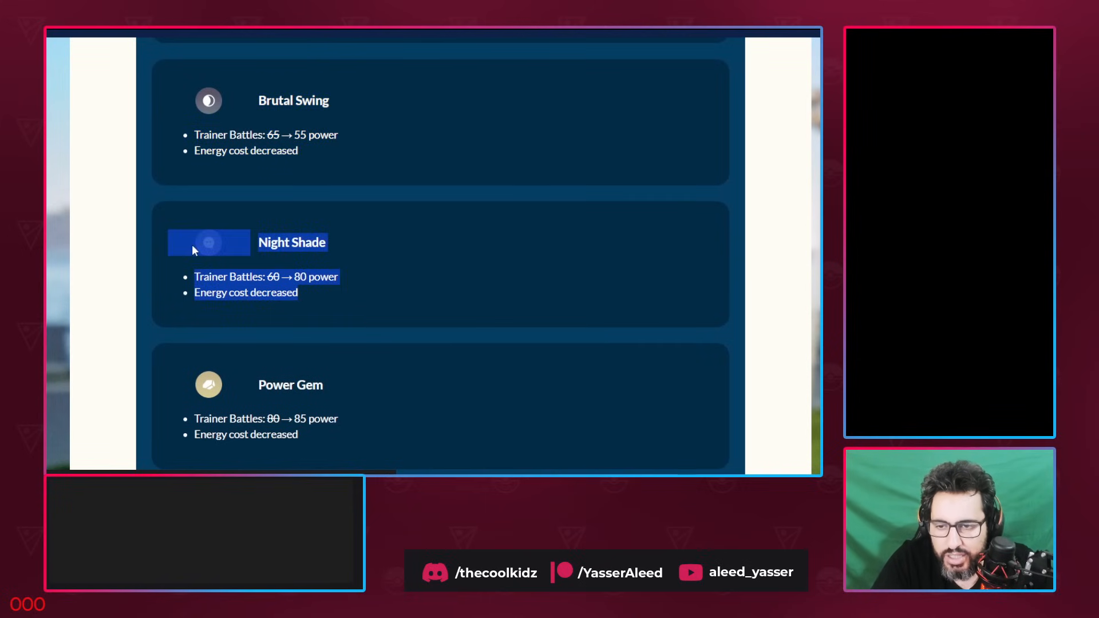
pyautogui.scroll(-3)
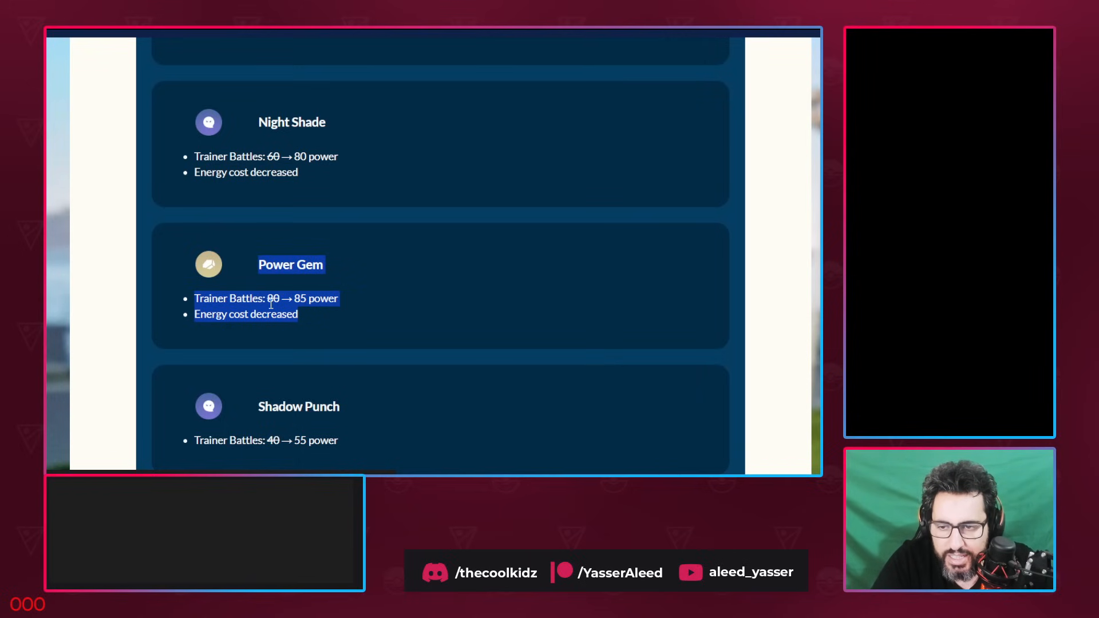
pyautogui.click(304, 325)
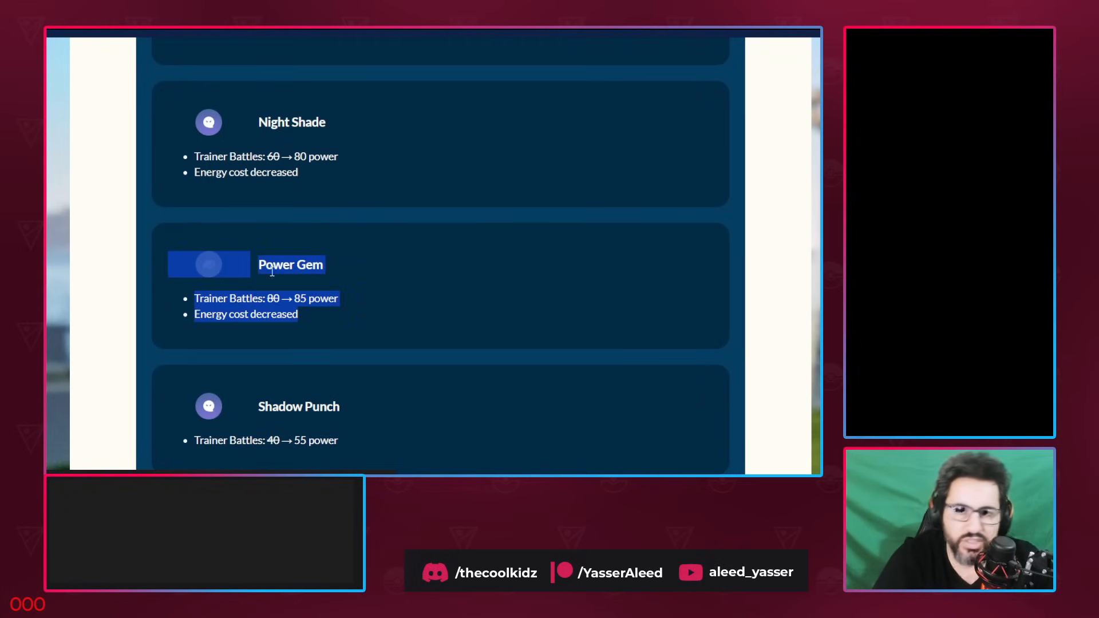
pyautogui.scroll(-3)
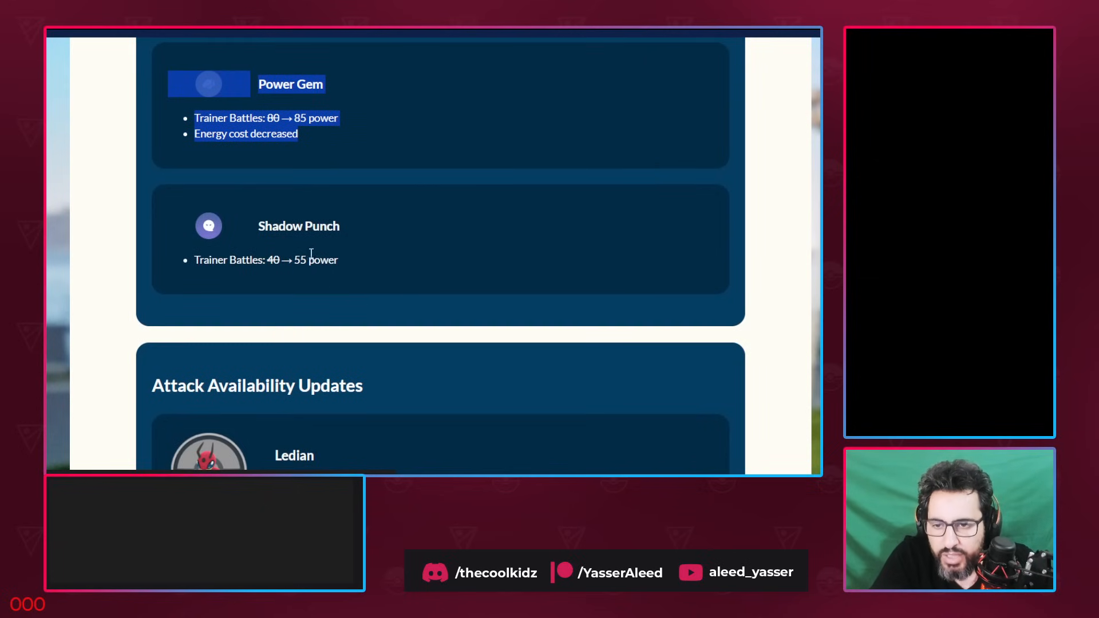
pyautogui.moveTo(372, 251)
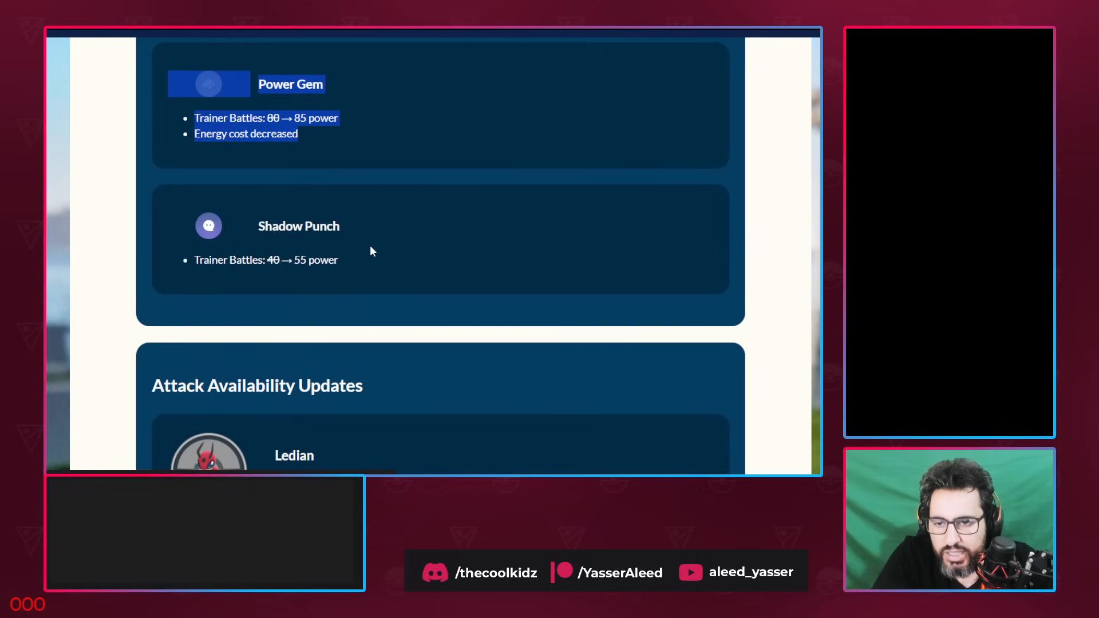
# Scroll into the Attack Availability Updates list and select a line of an entry
pyautogui.scroll(-3)
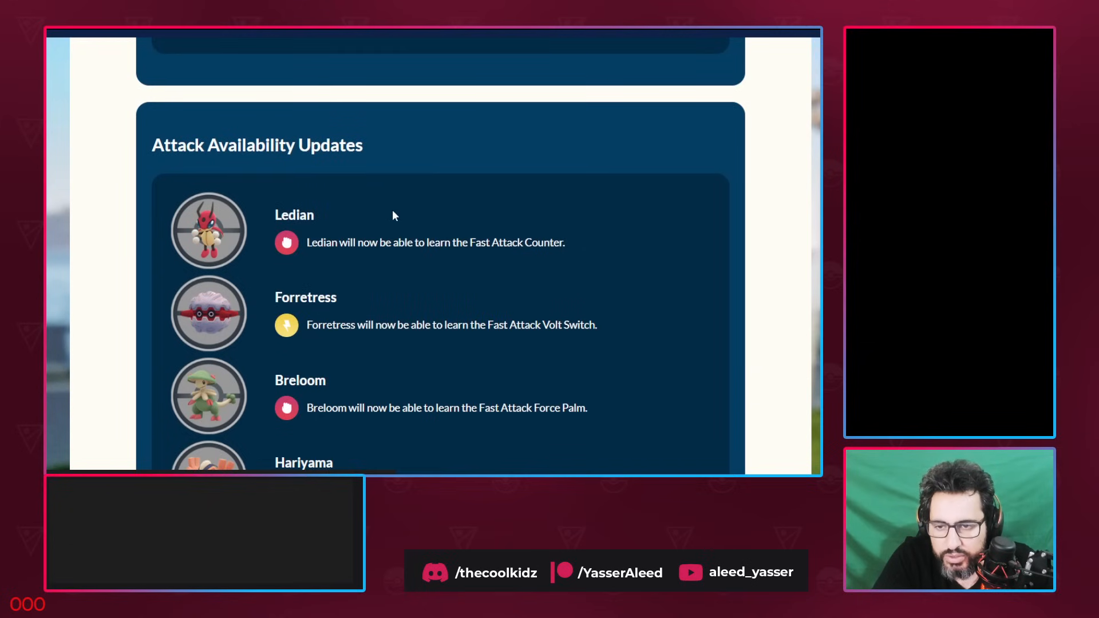
pyautogui.scroll(-3)
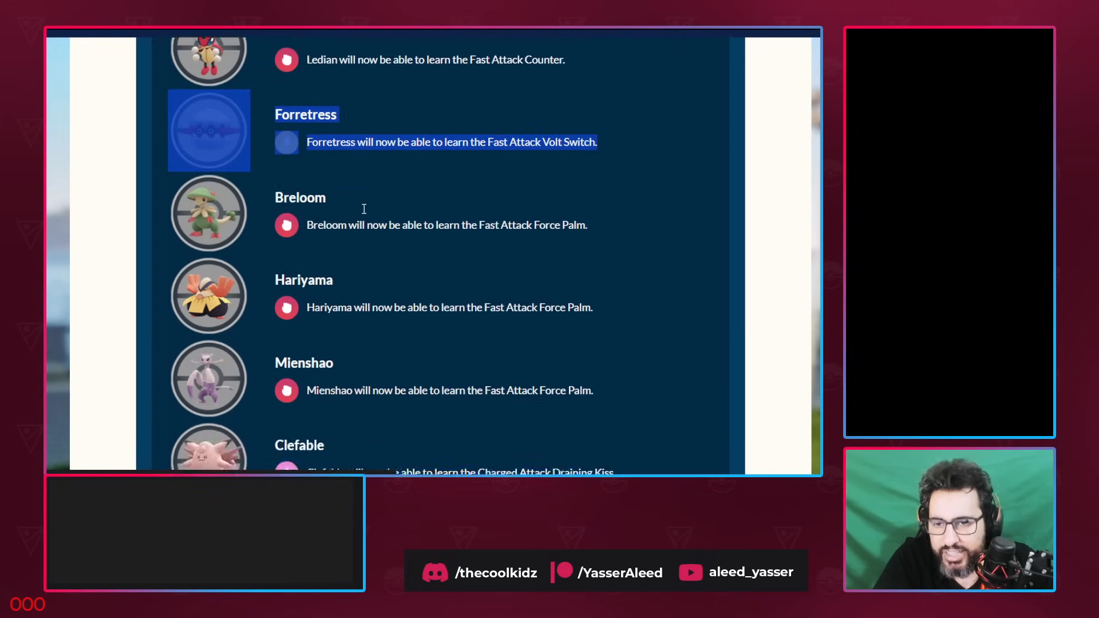
pyautogui.scroll(-3)
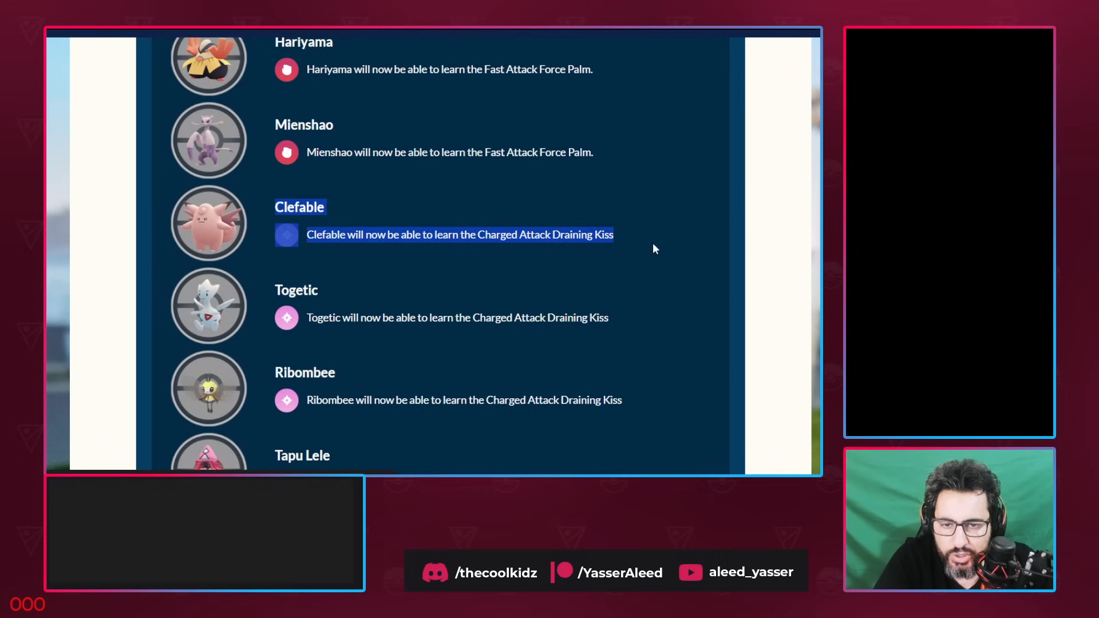
pyautogui.scroll(-3)
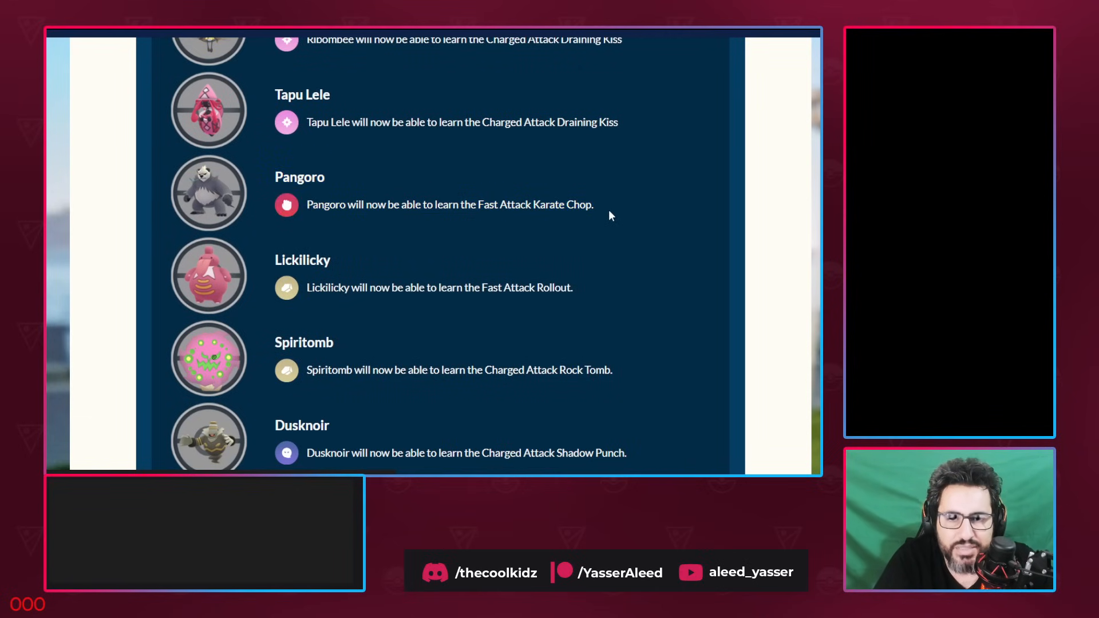
pyautogui.tripleClick(449, 203)
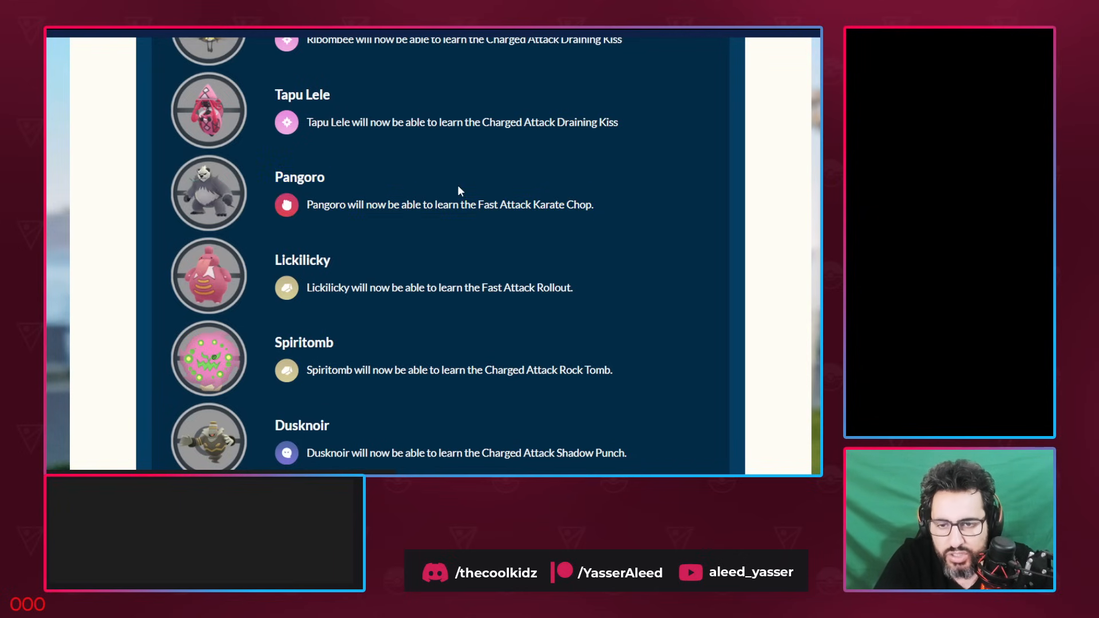
# Continue down the availability list past Galarian Slowbro, Tropius and Mienshao
pyautogui.scroll(-3)
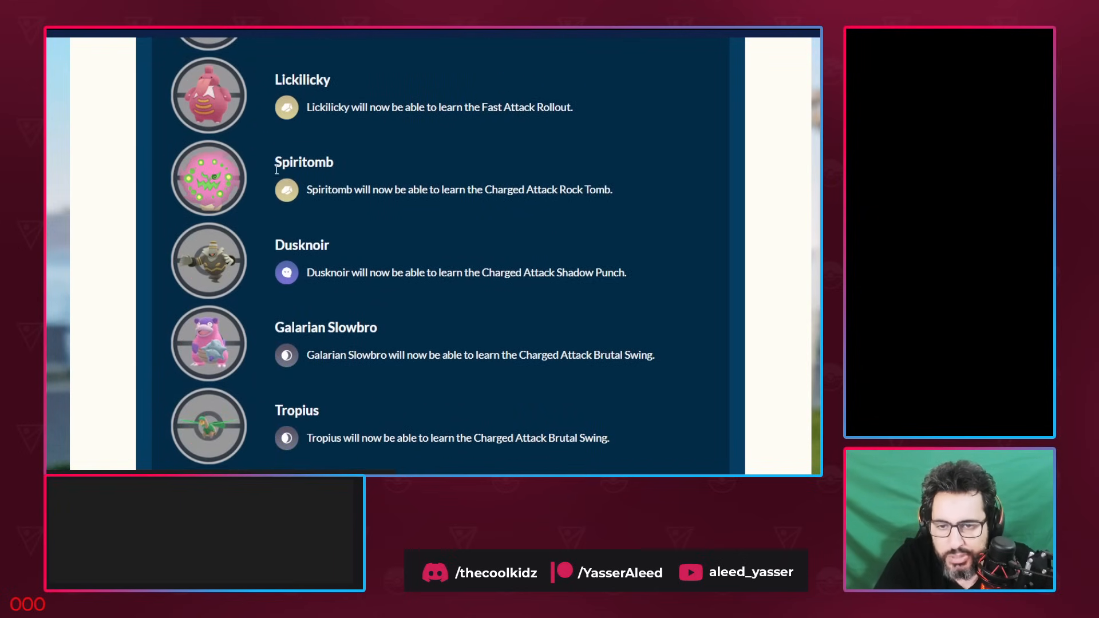
pyautogui.scroll(-3)
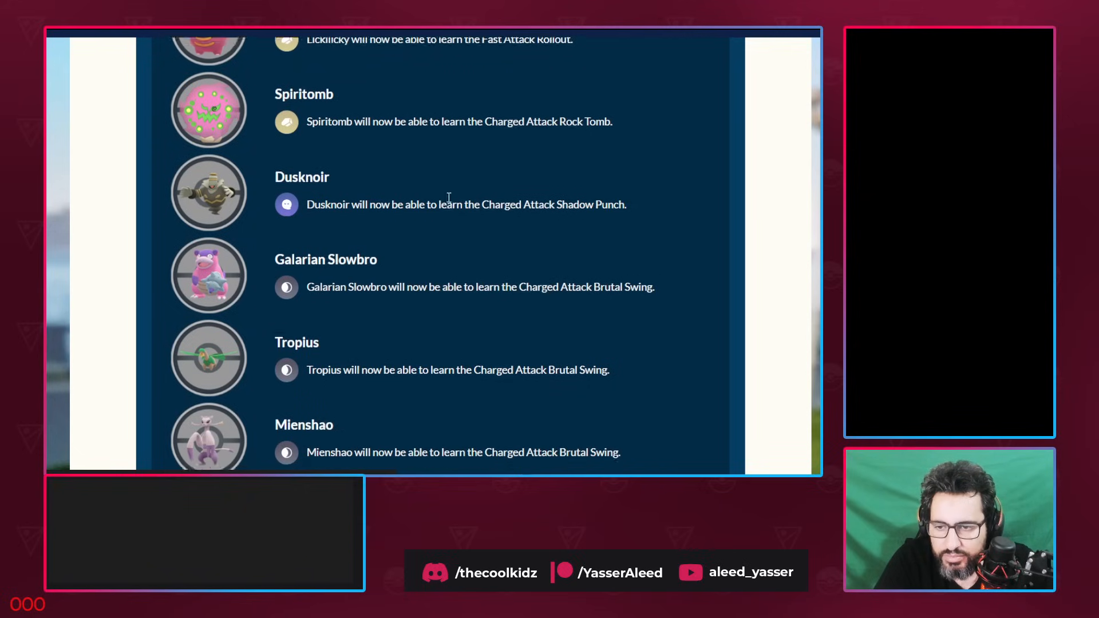
pyautogui.scroll(-3)
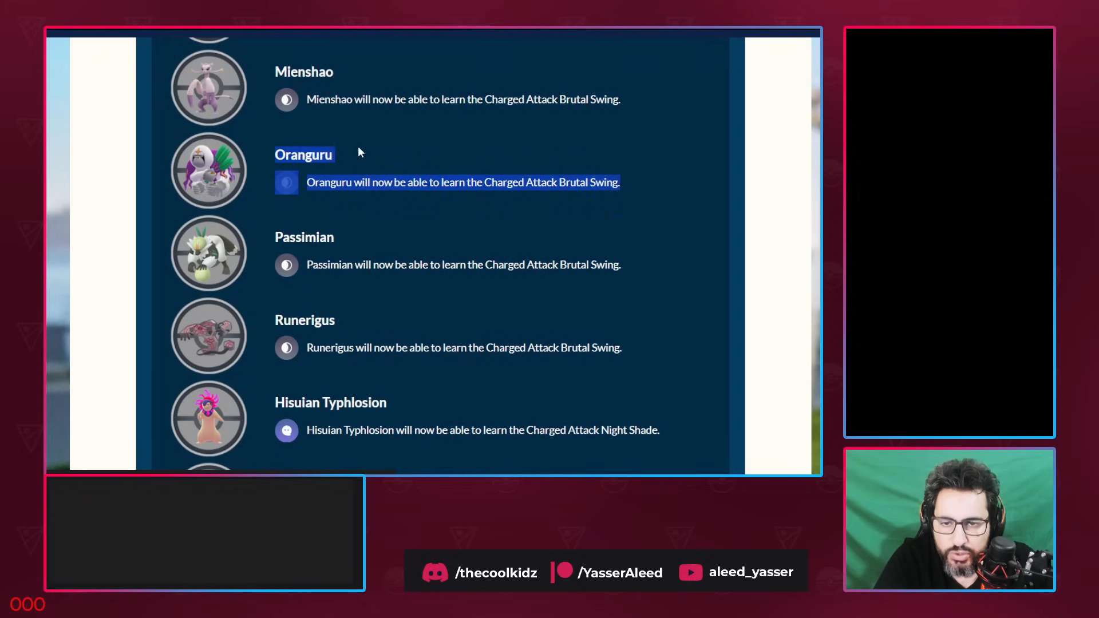
pyautogui.moveTo(238, 159)
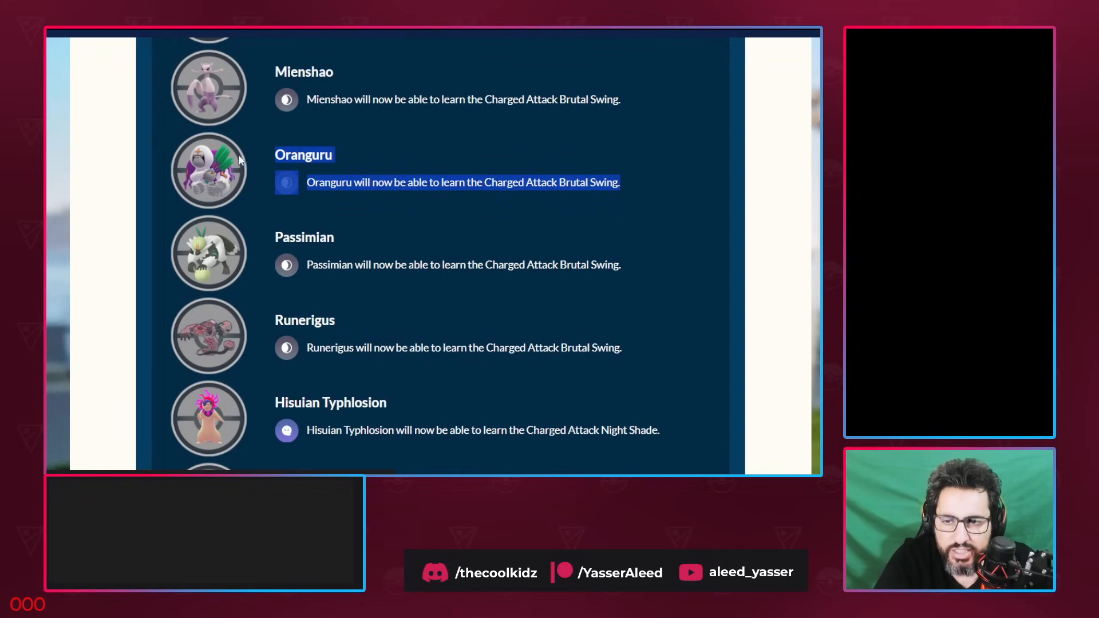
pyautogui.scroll(-3)
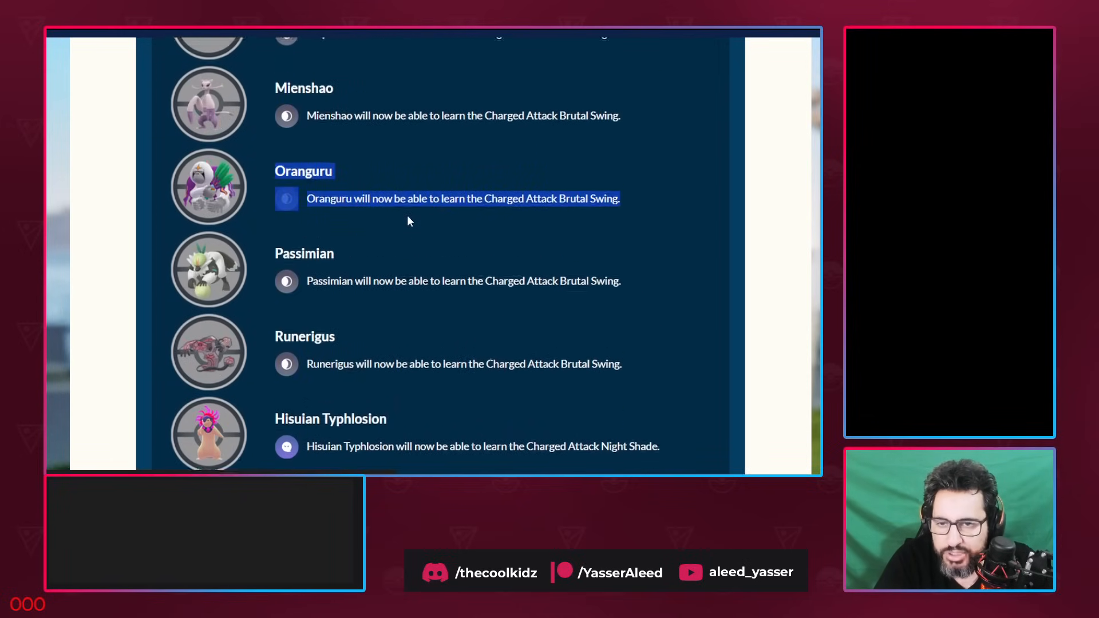
pyautogui.scroll(-3)
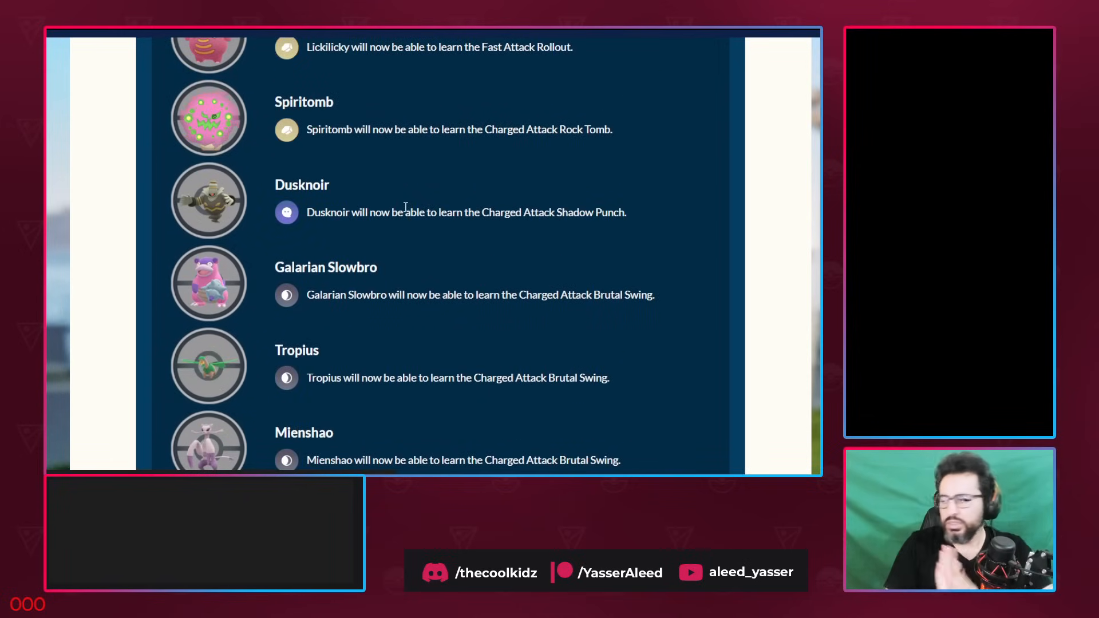